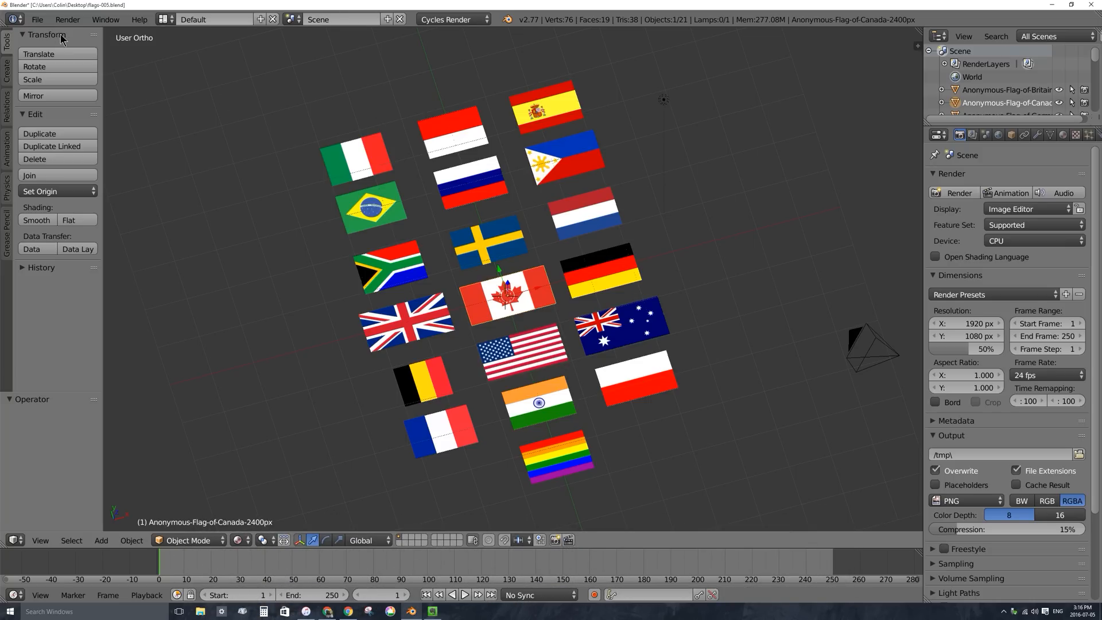
Search the Preferences add-ons list for 'im' to find the image-import add-on.
left_click(36, 19)
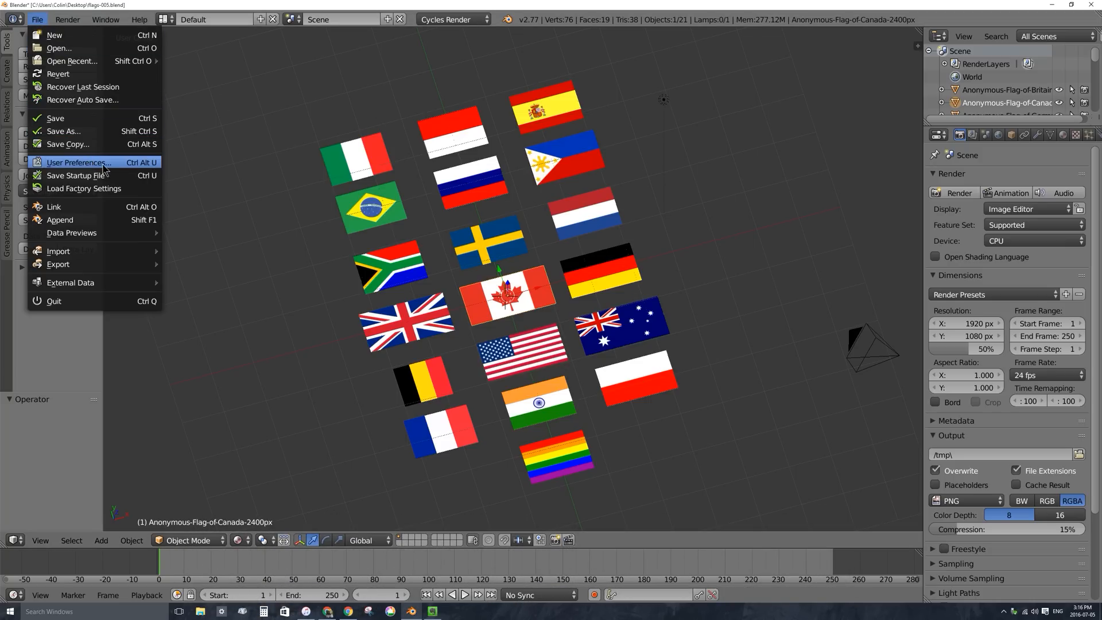
left_click(78, 163)
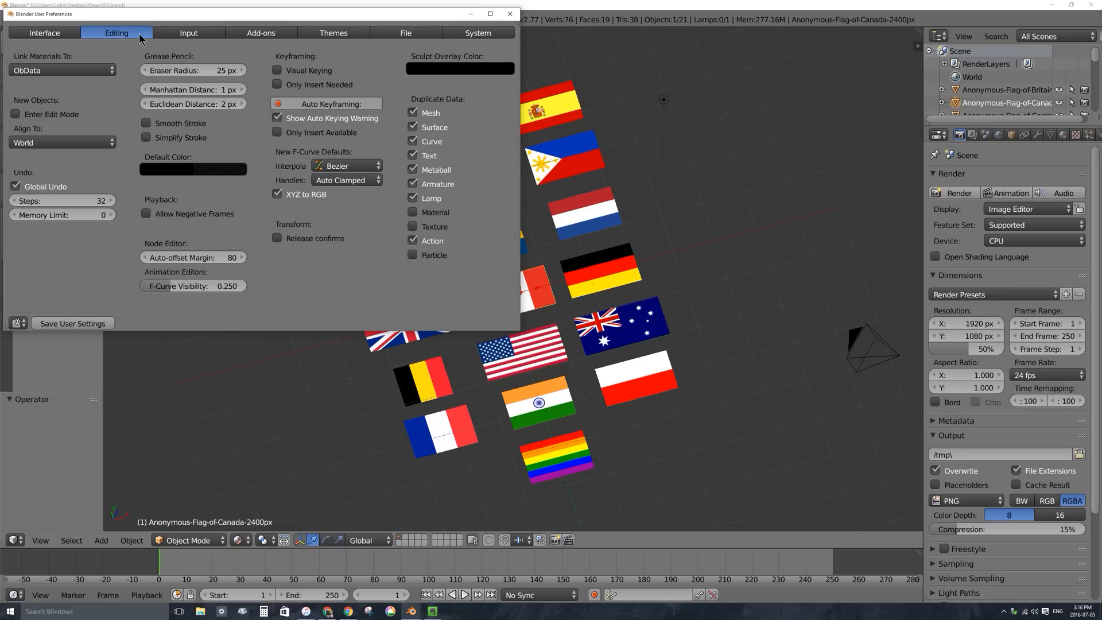
left_click(254, 32)
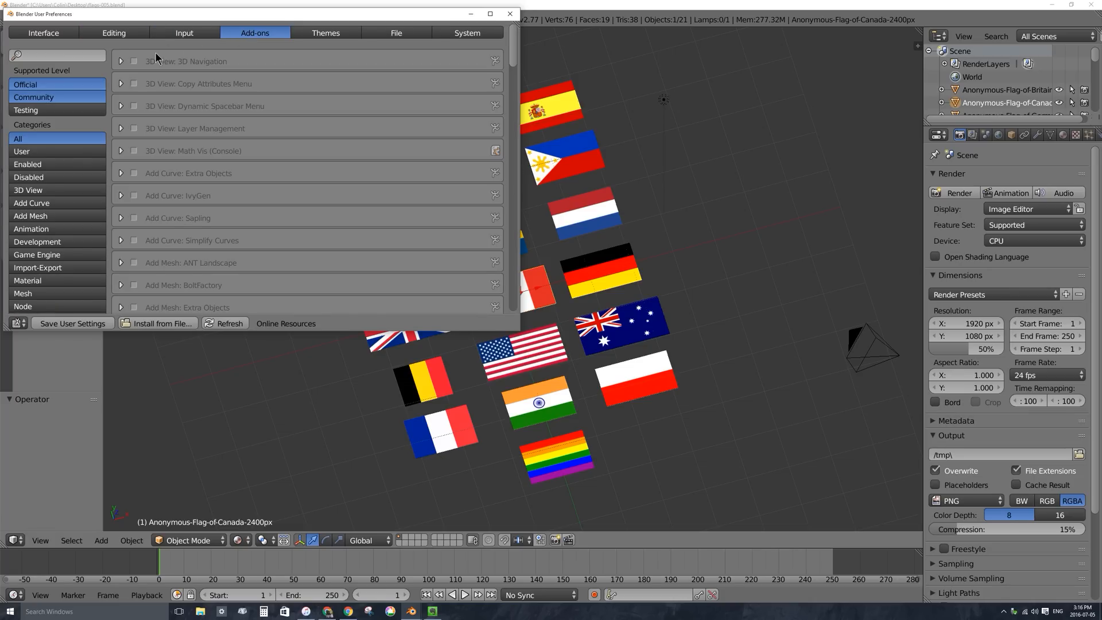
type("im")
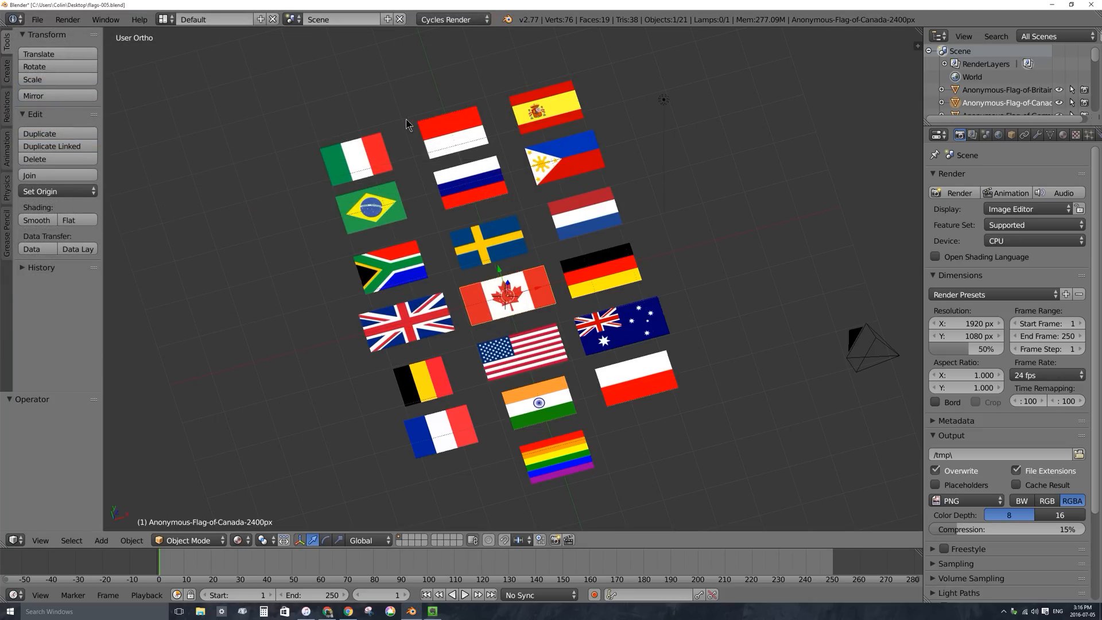
Import the flag images as planes and add the Belgian flag to the selection.
left_click(37, 19)
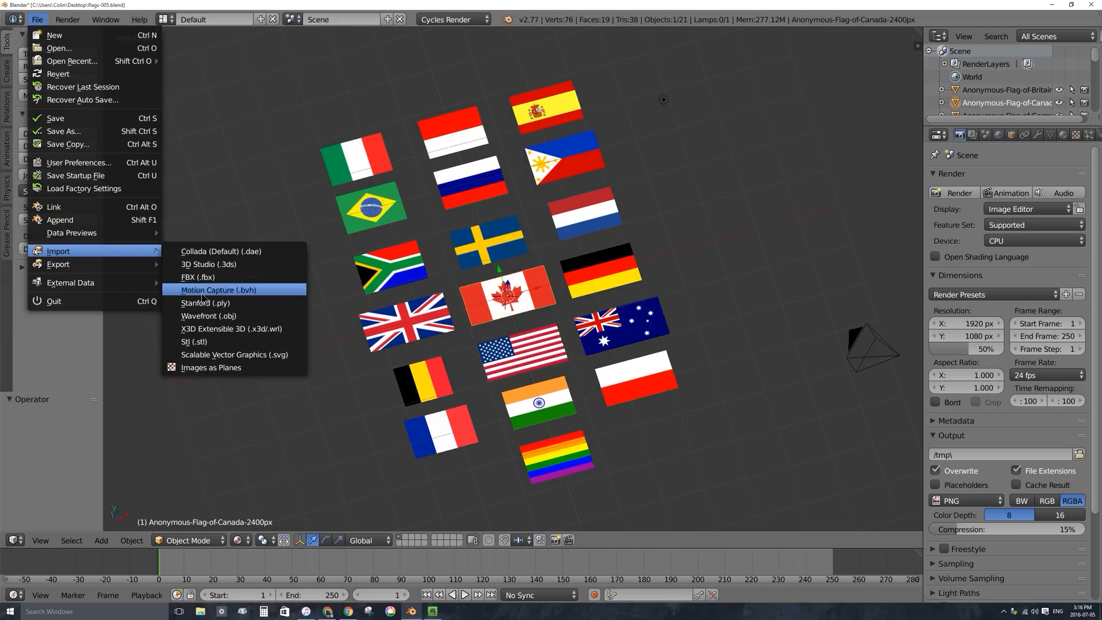
mouse_move(232, 368)
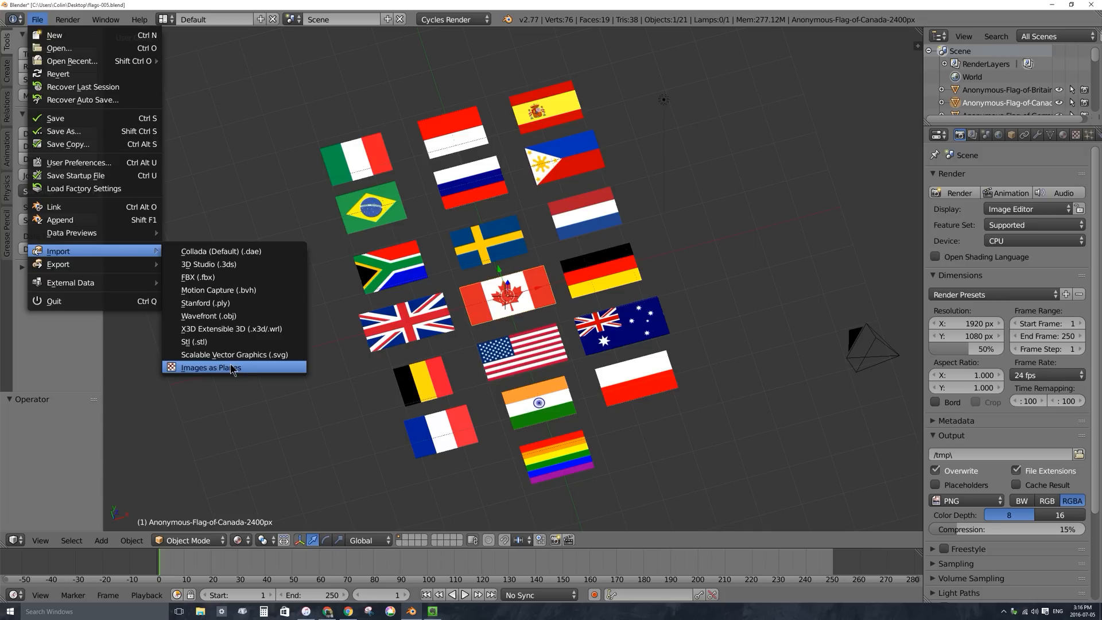
mouse_move(230, 370)
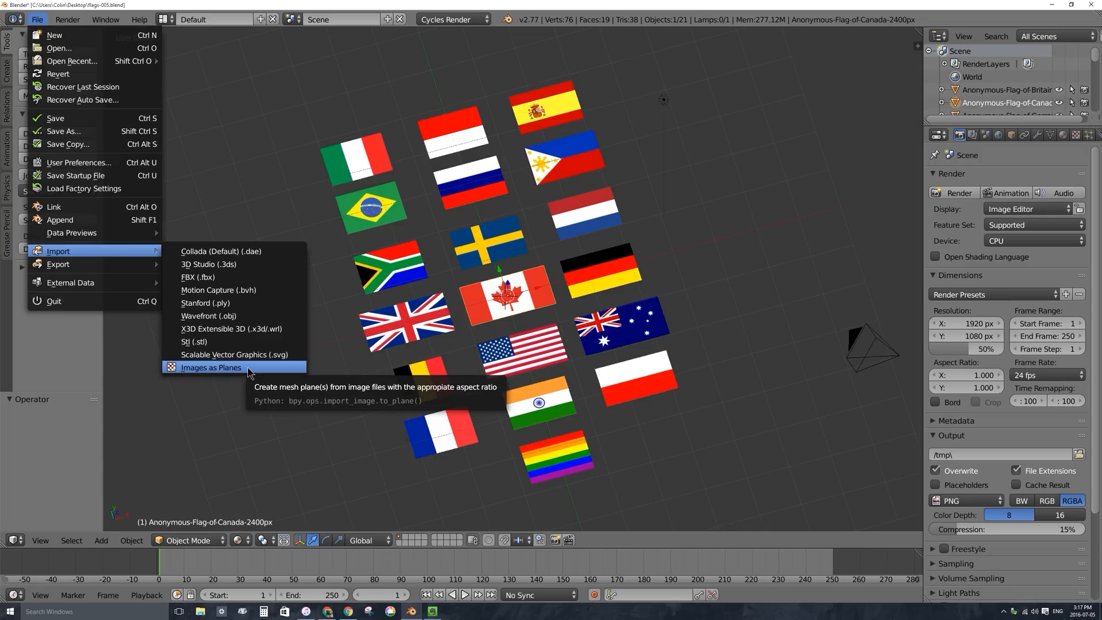
left_click(430, 82)
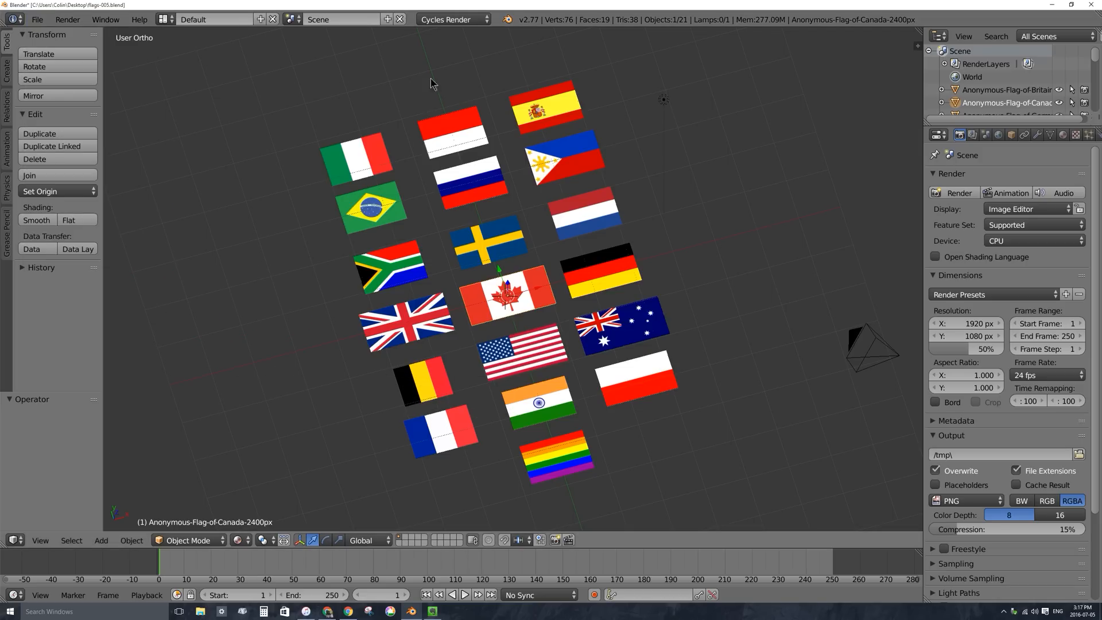
mouse_move(702, 217)
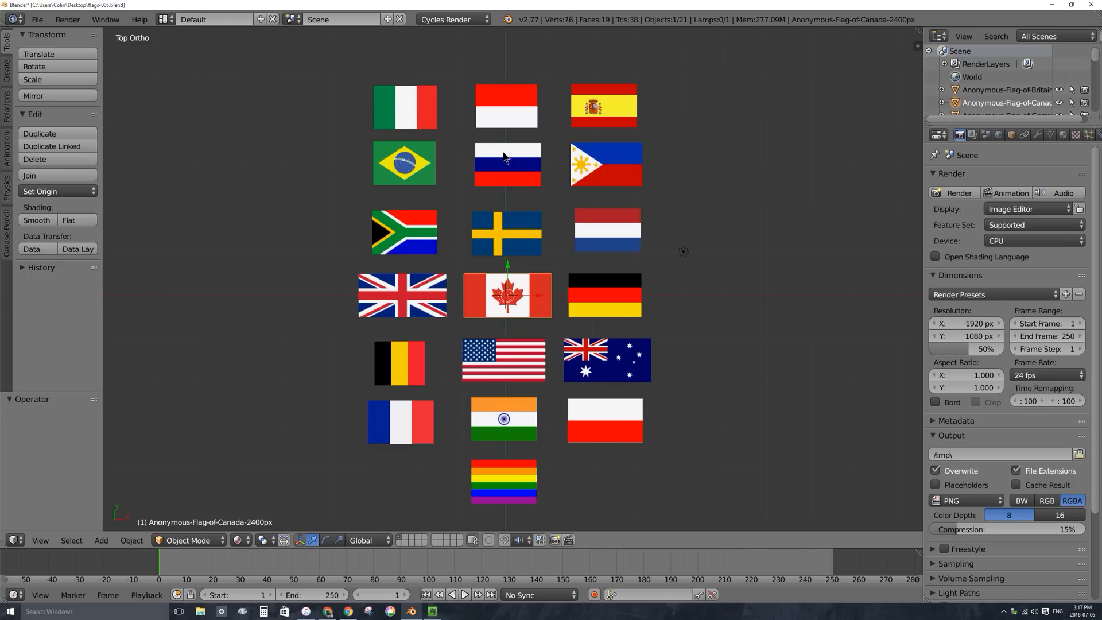
mouse_move(517, 182)
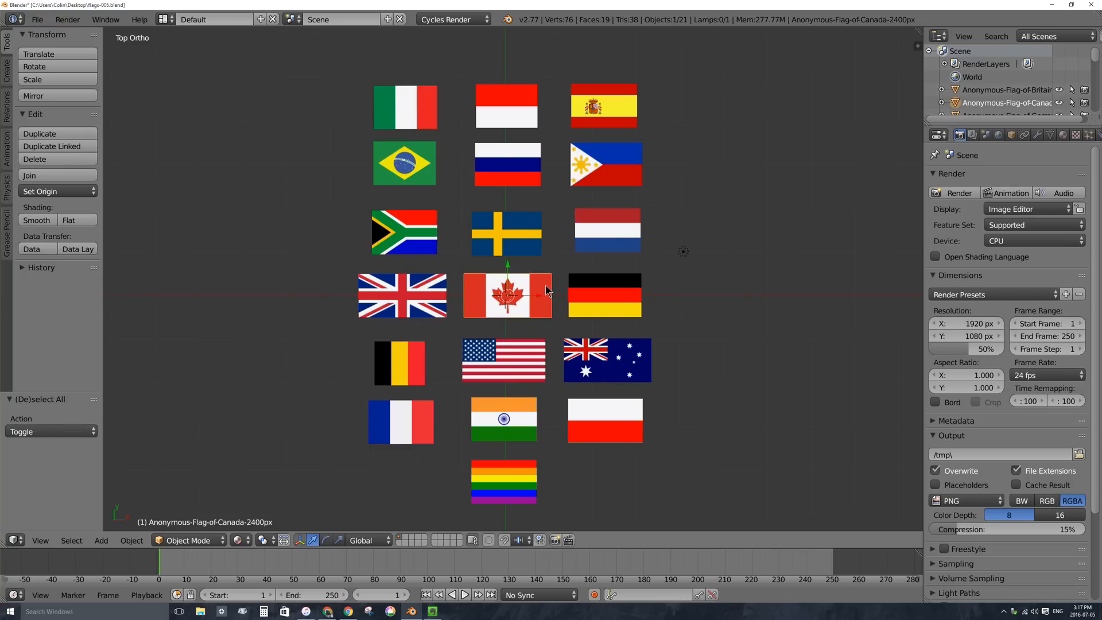
mouse_move(426, 211)
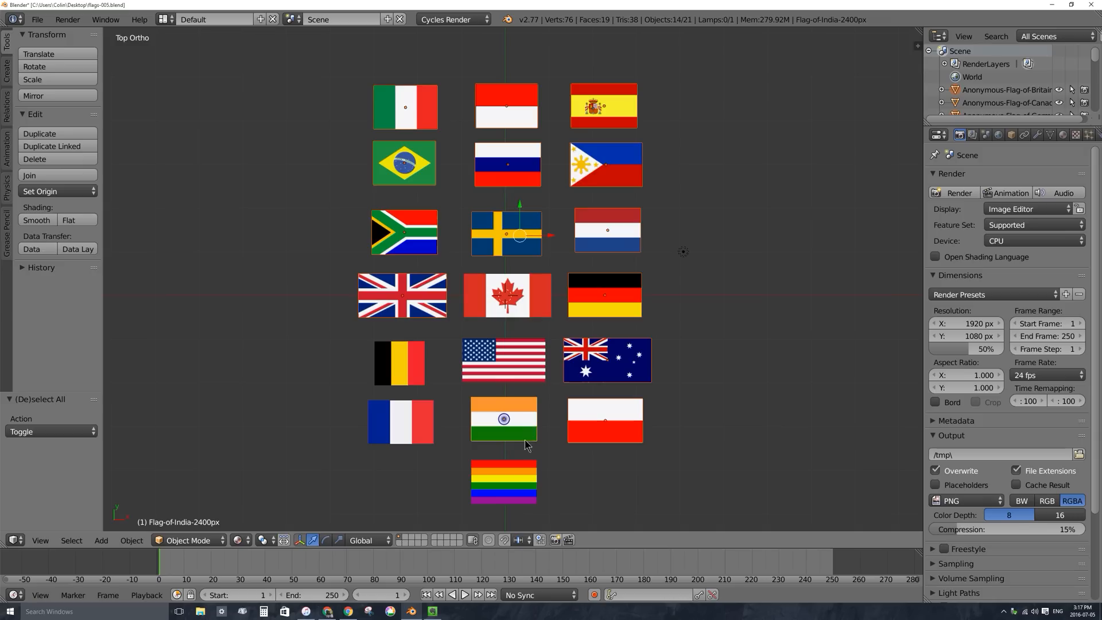
left_click(400, 363)
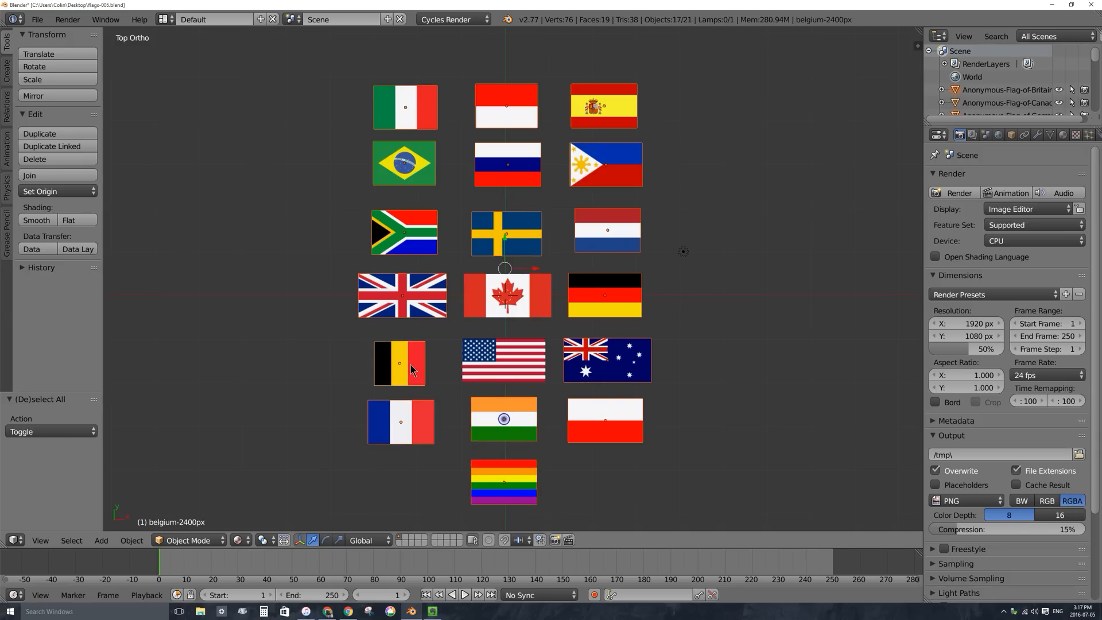
mouse_move(538, 295)
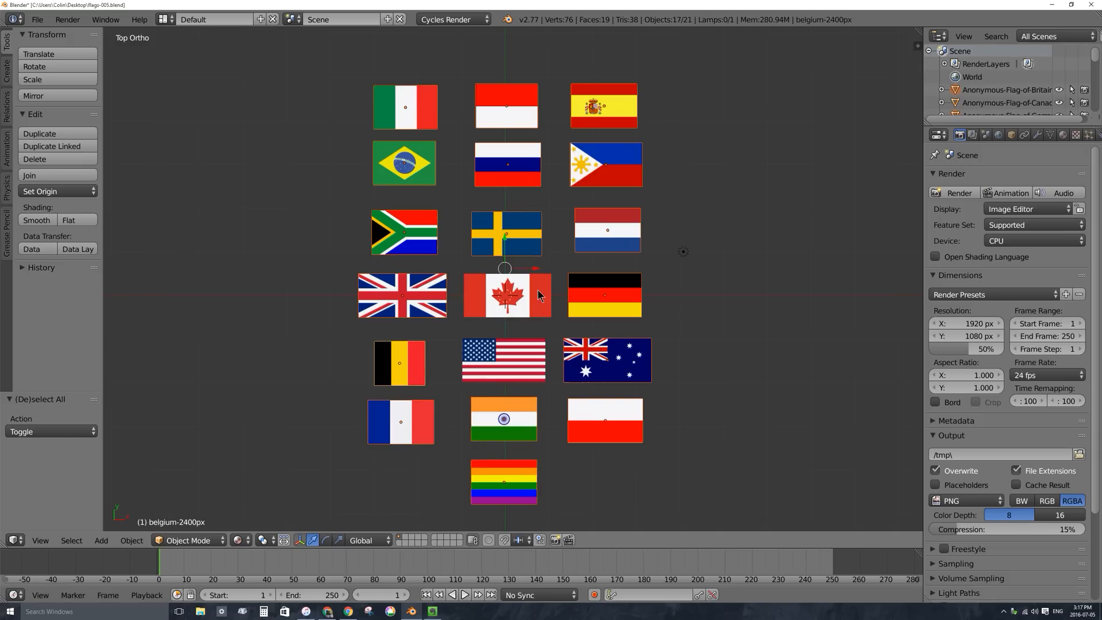
mouse_move(646, 161)
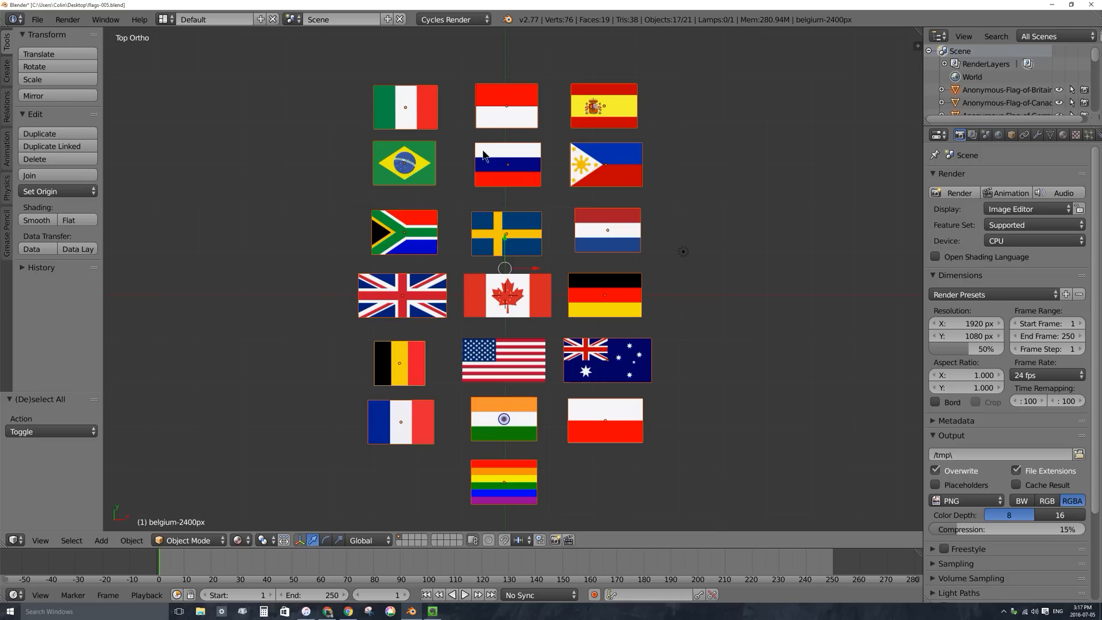
mouse_move(487, 171)
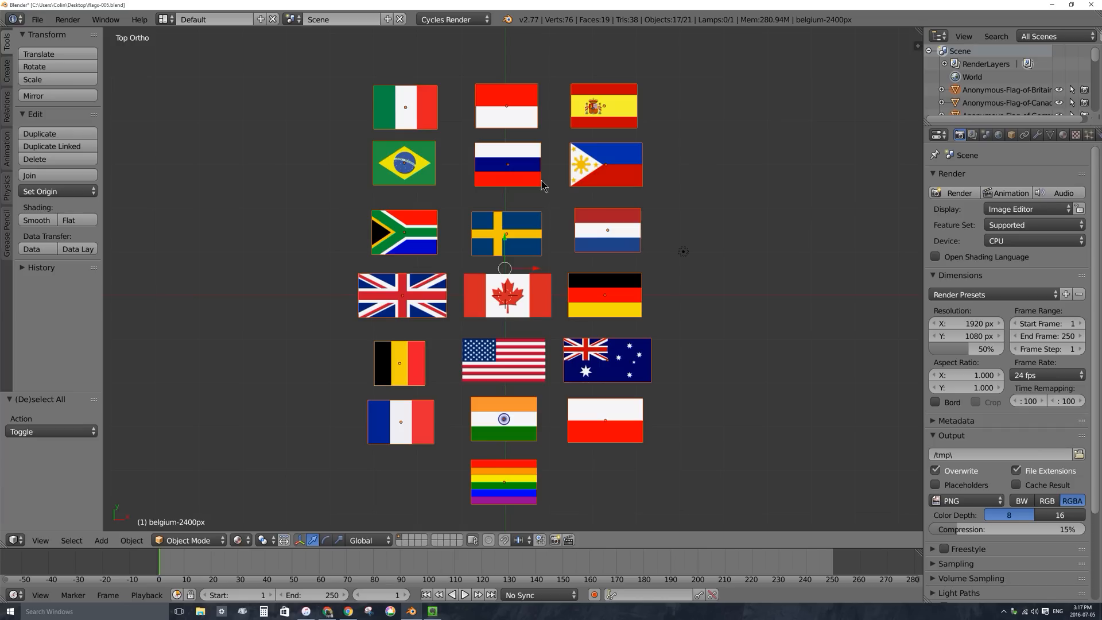
mouse_move(667, 364)
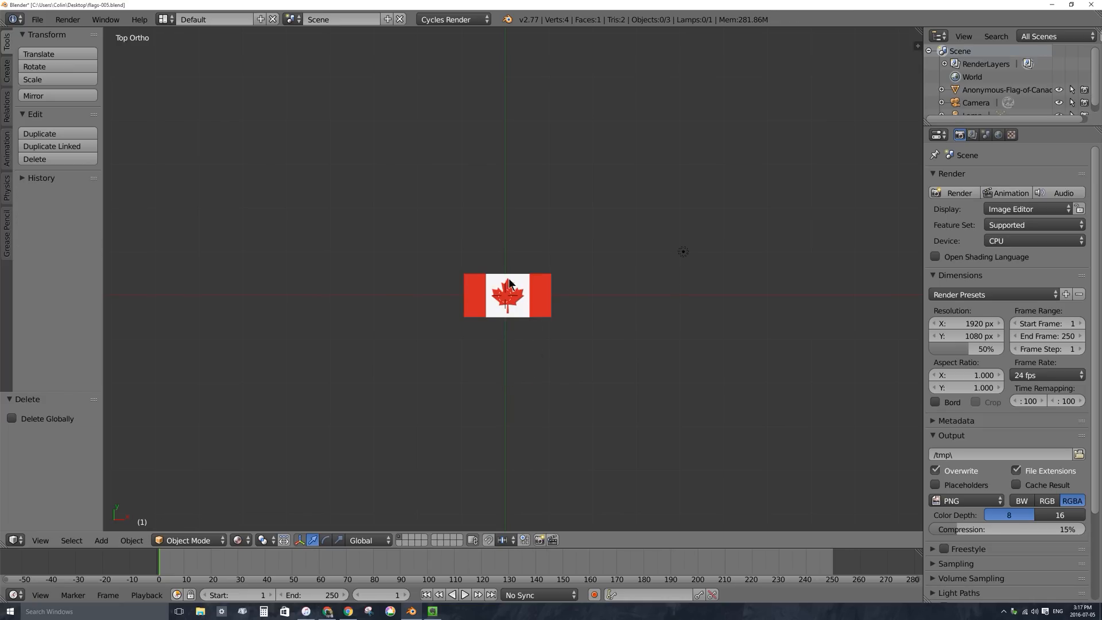
mouse_move(685, 316)
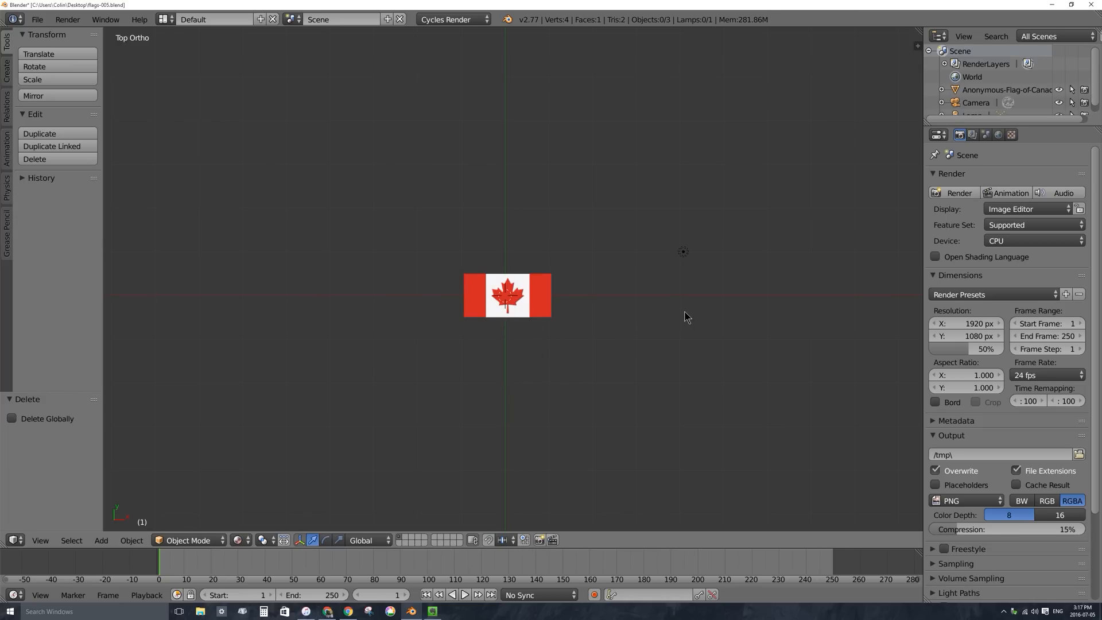
mouse_move(526, 291)
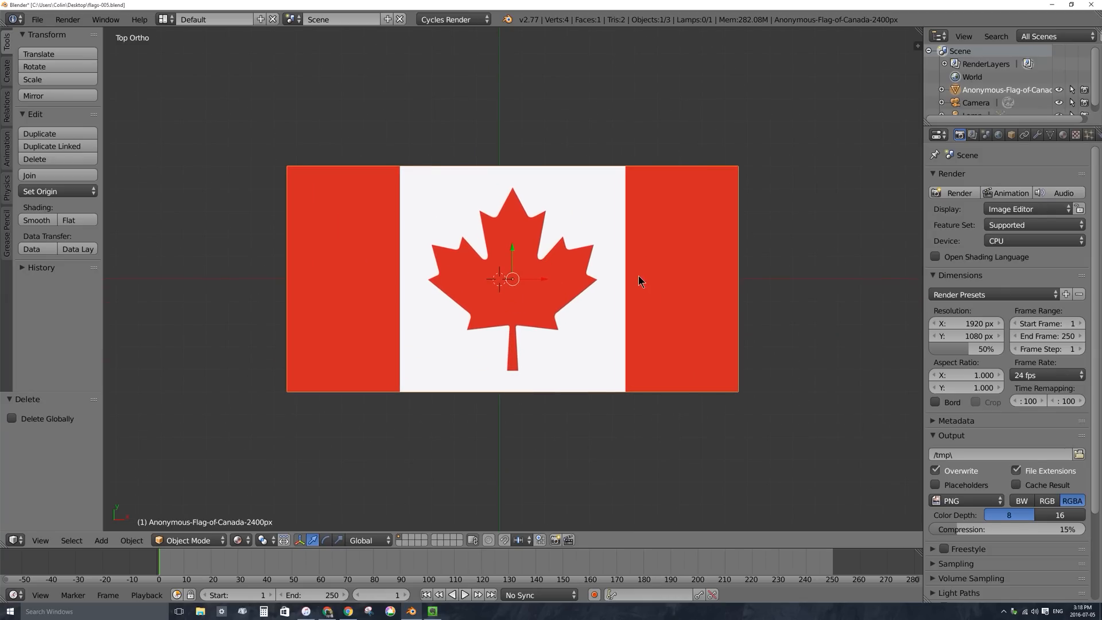
mouse_move(642, 280)
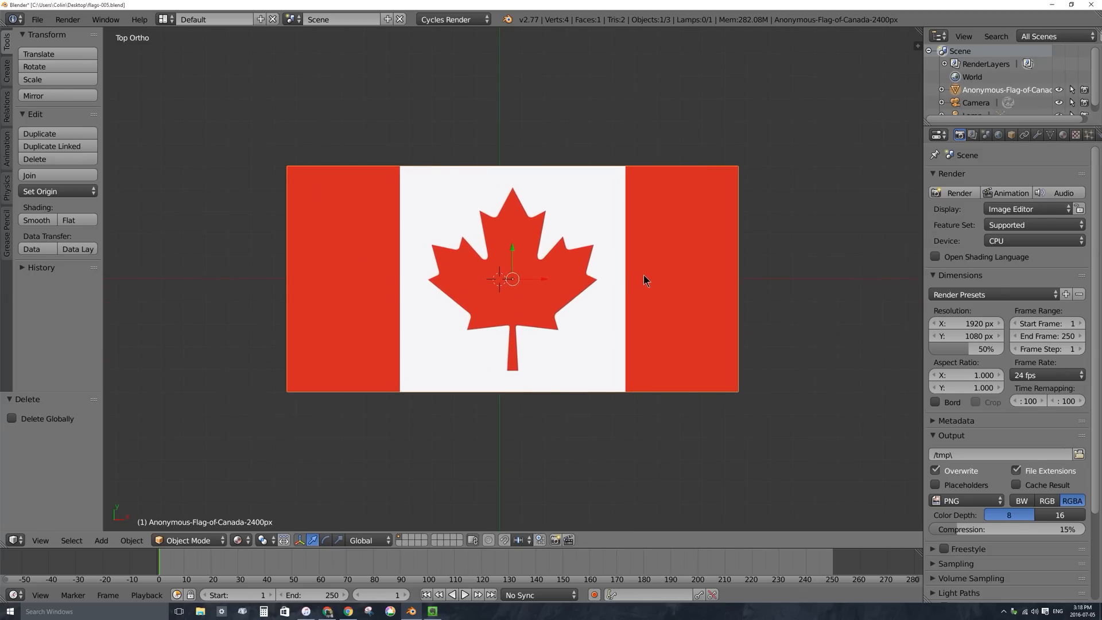
In Edit Mode, subdivide the Canadian flag plane with 50 cuts.
key("Tab")
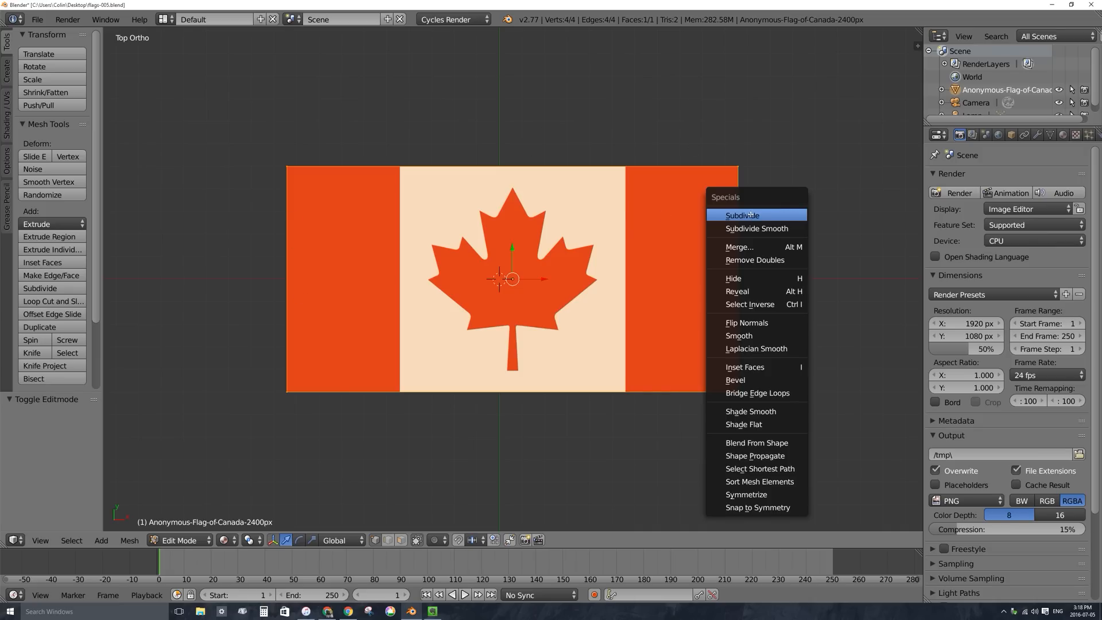
left_click(741, 215)
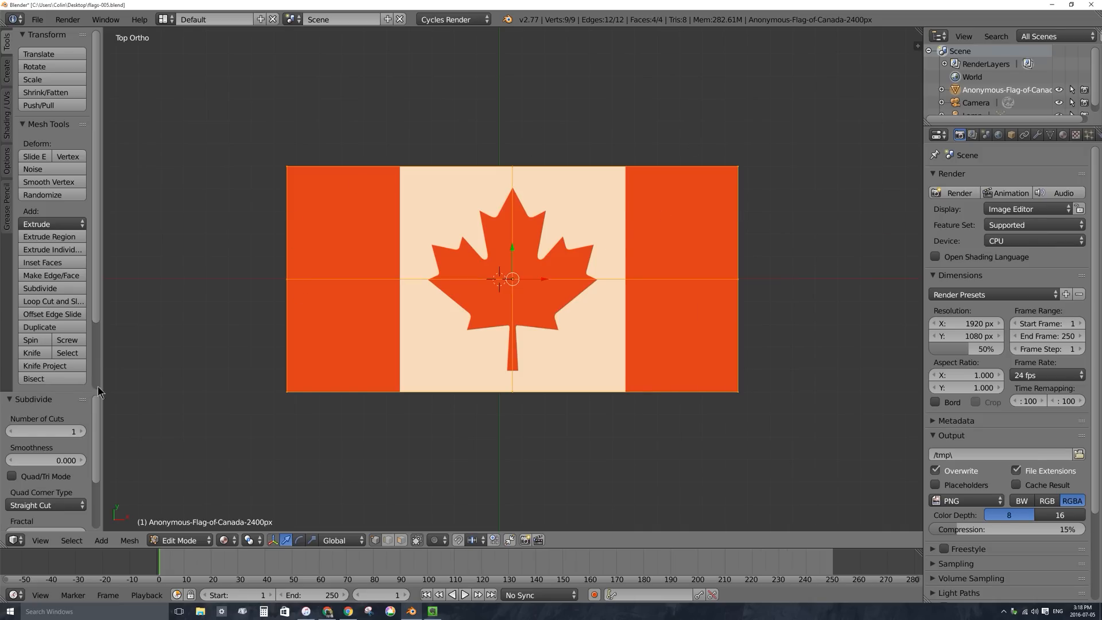
scroll("down", 3)
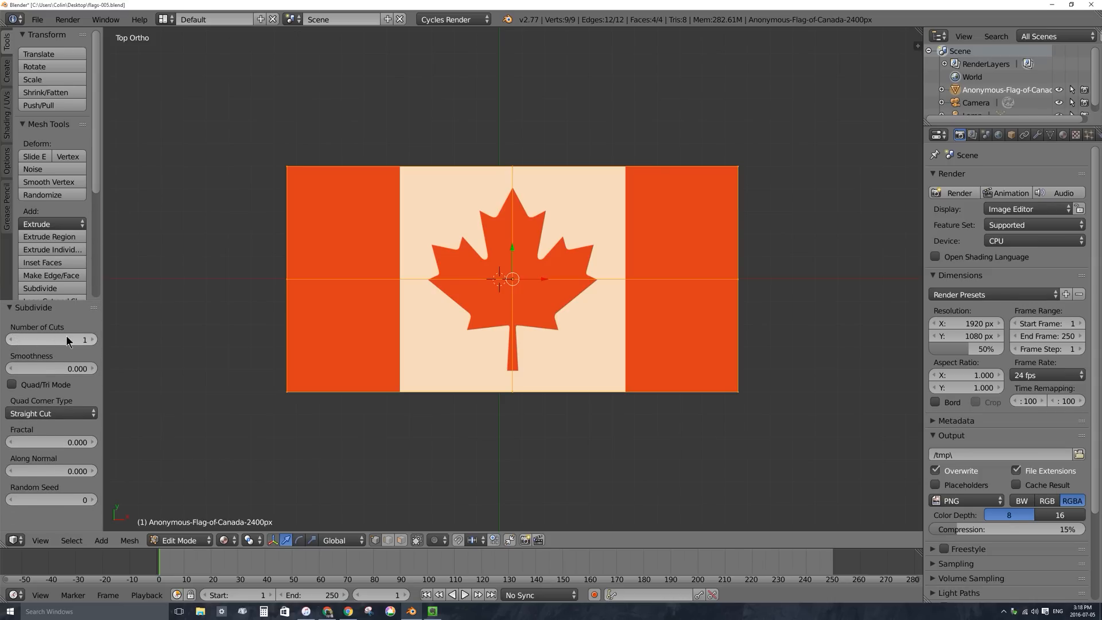
left_click(50, 339)
type("50")
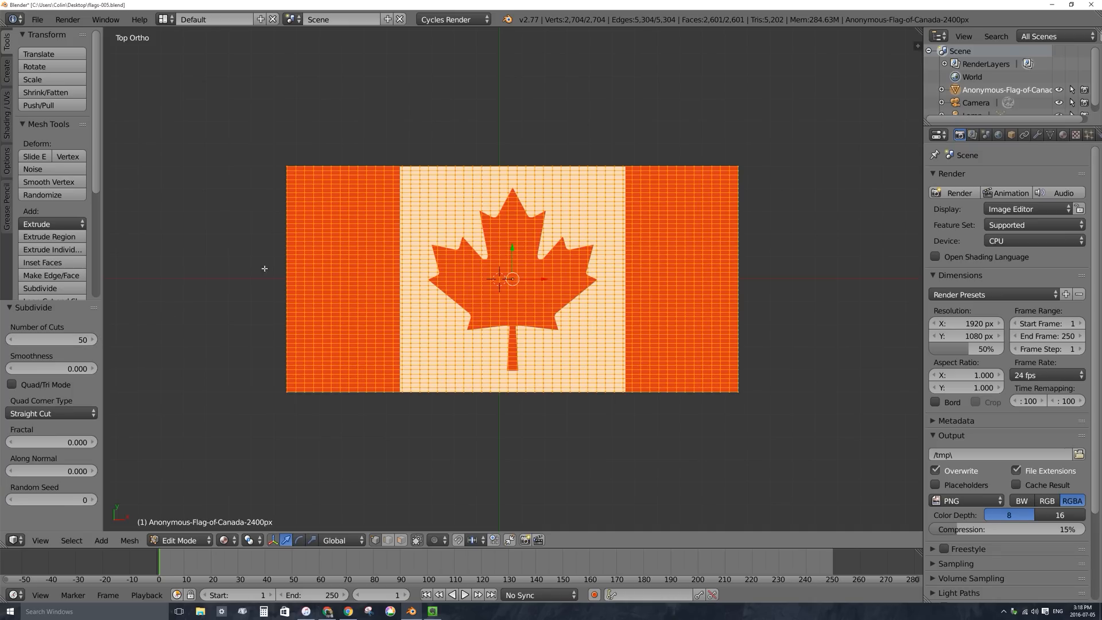
mouse_move(495, 368)
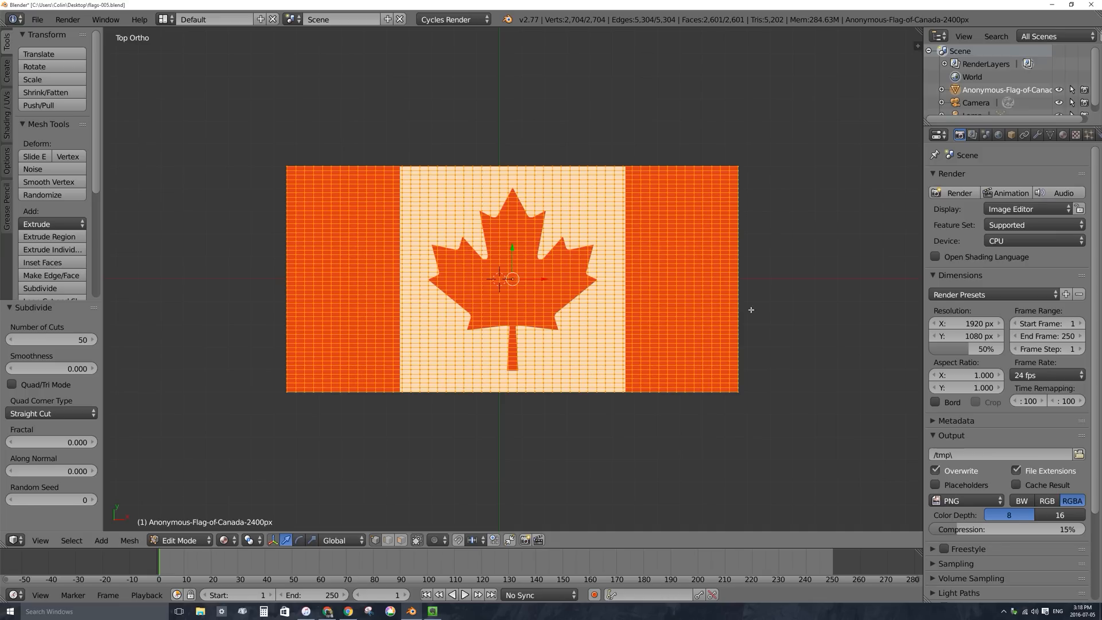
mouse_move(757, 304)
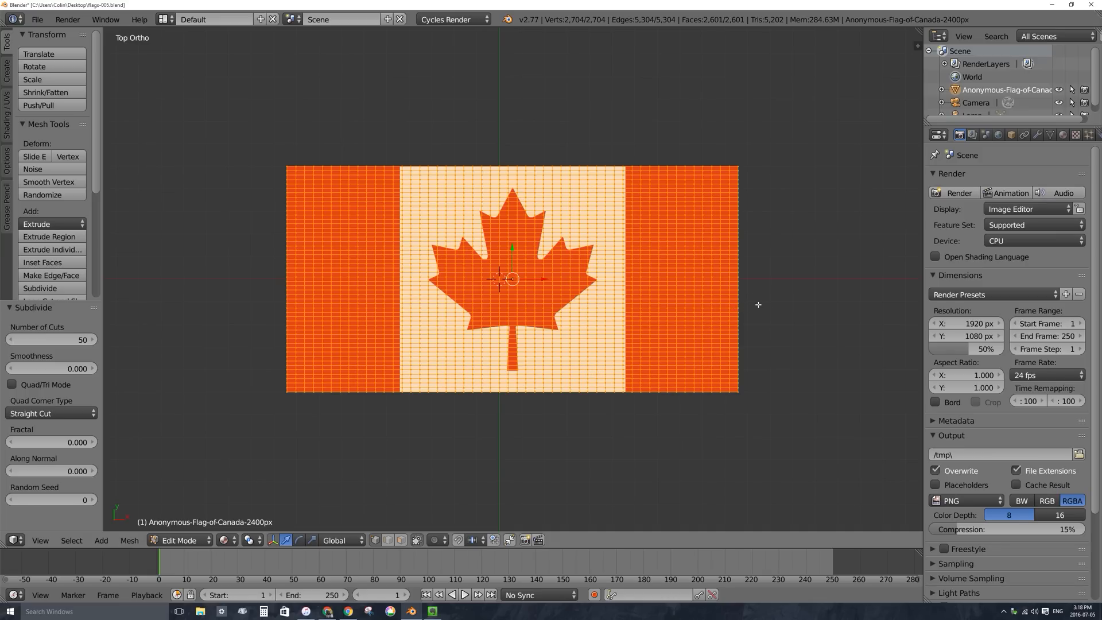
mouse_move(780, 267)
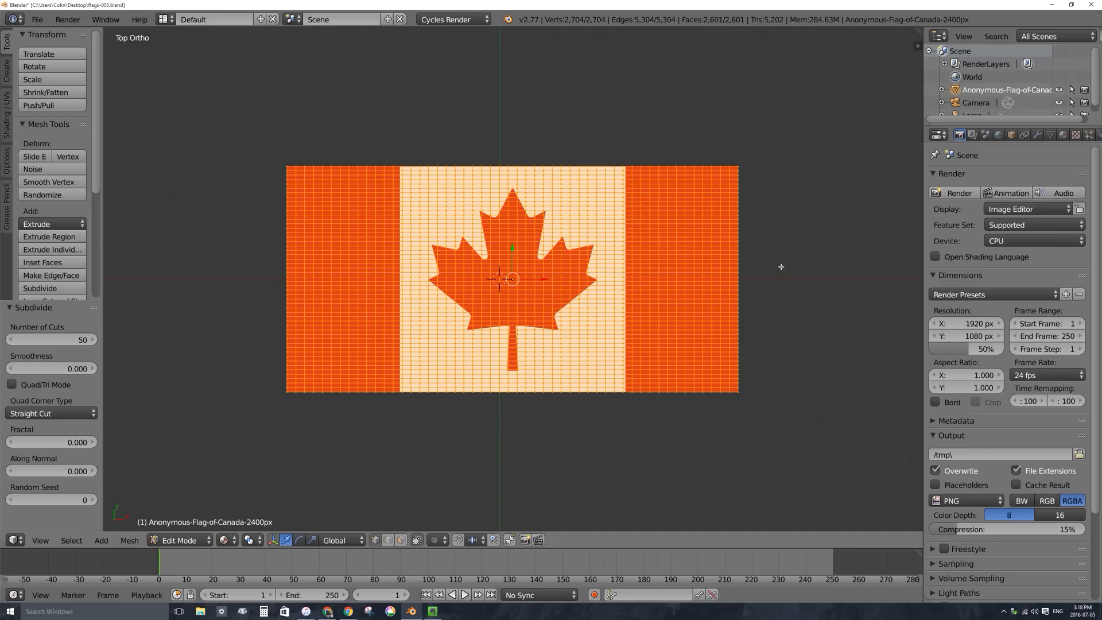
Leave Edit Mode and return to object-level work on the subdivided flag.
key("Tab")
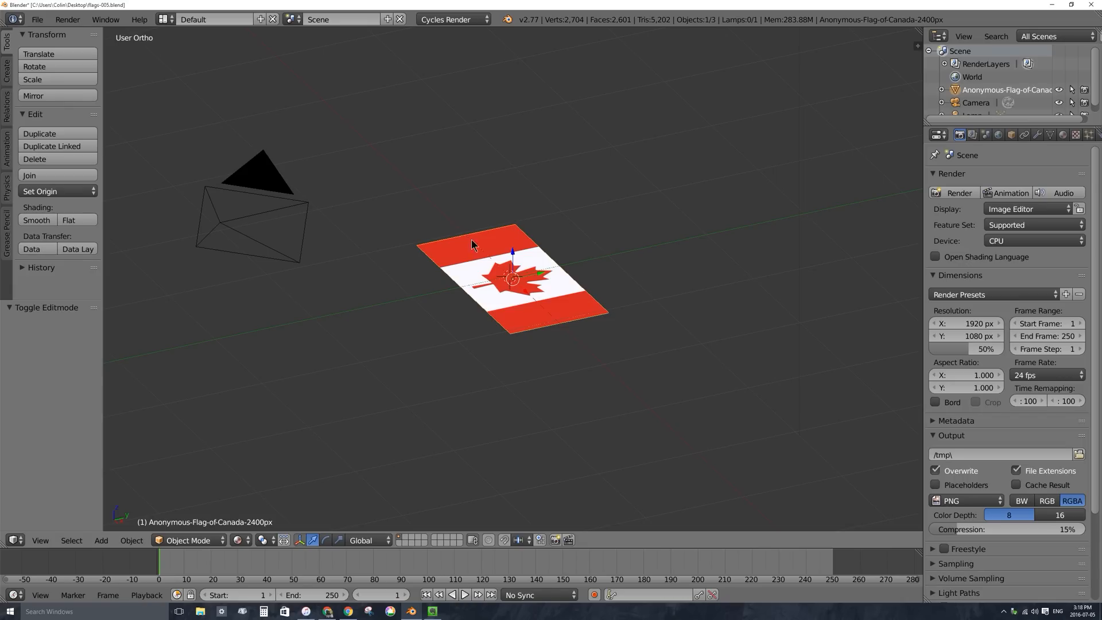
mouse_move(647, 301)
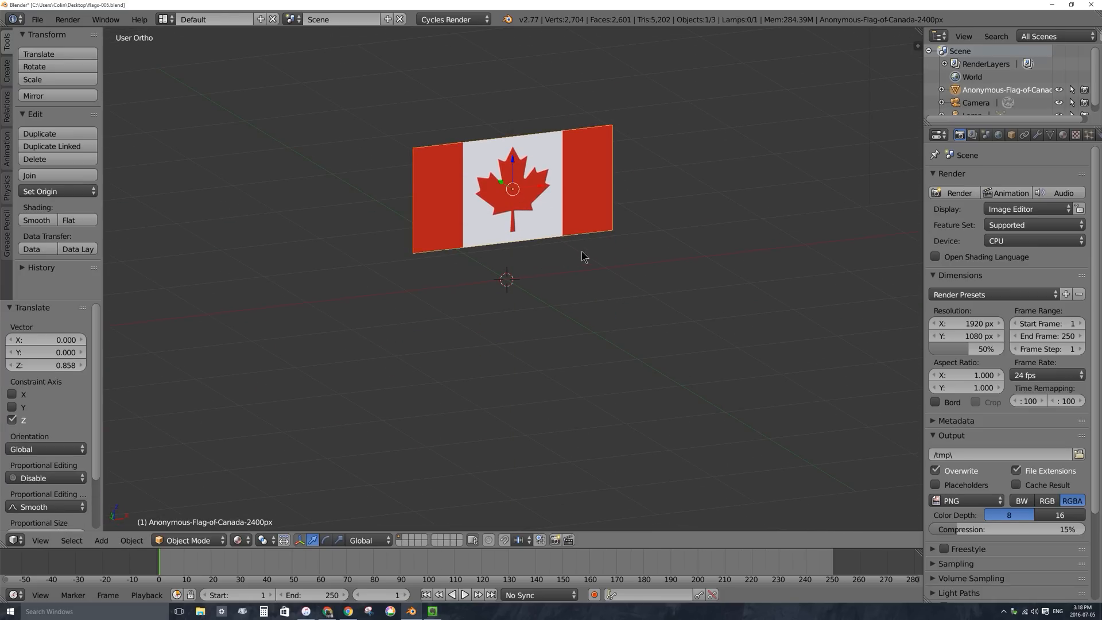
mouse_move(862, 169)
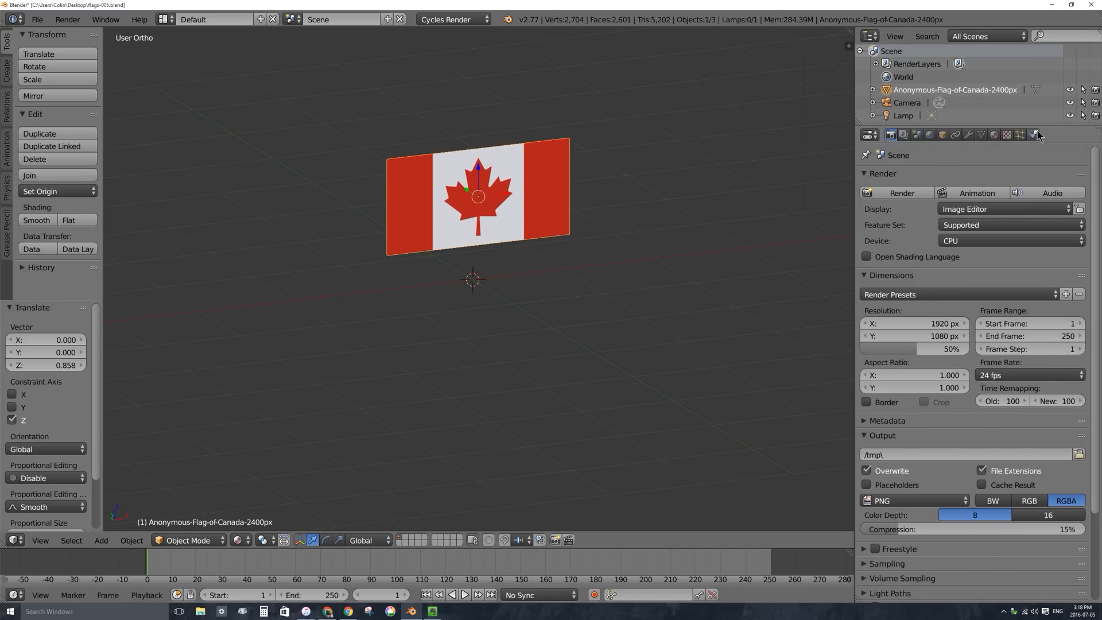
Add cloth physics to the Canadian flag and apply the Cotton preset.
left_click(1034, 134)
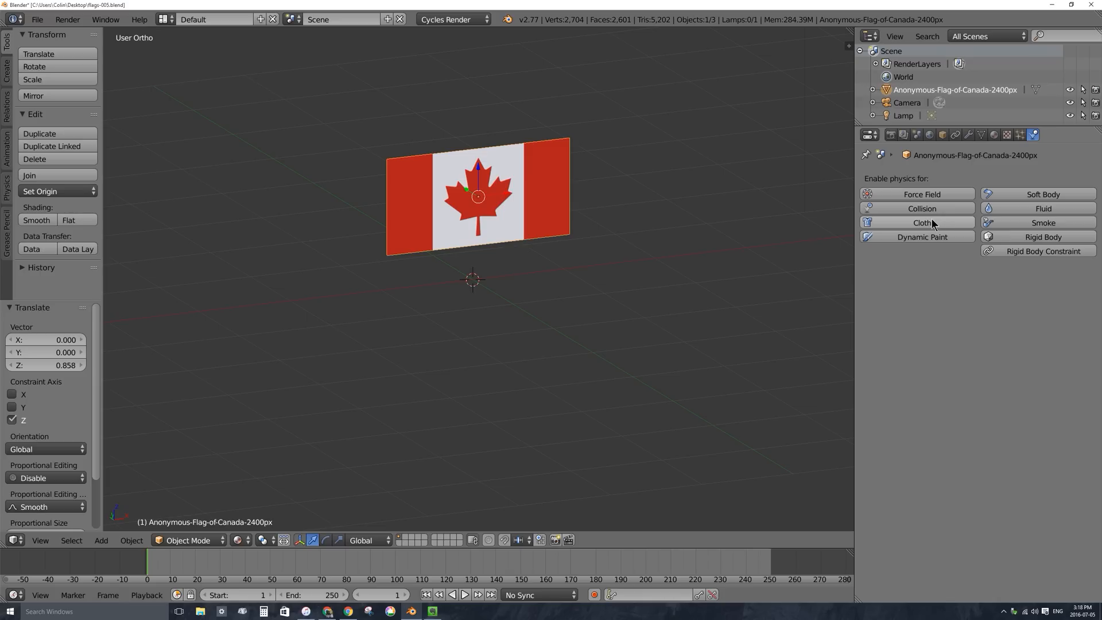
left_click(916, 223)
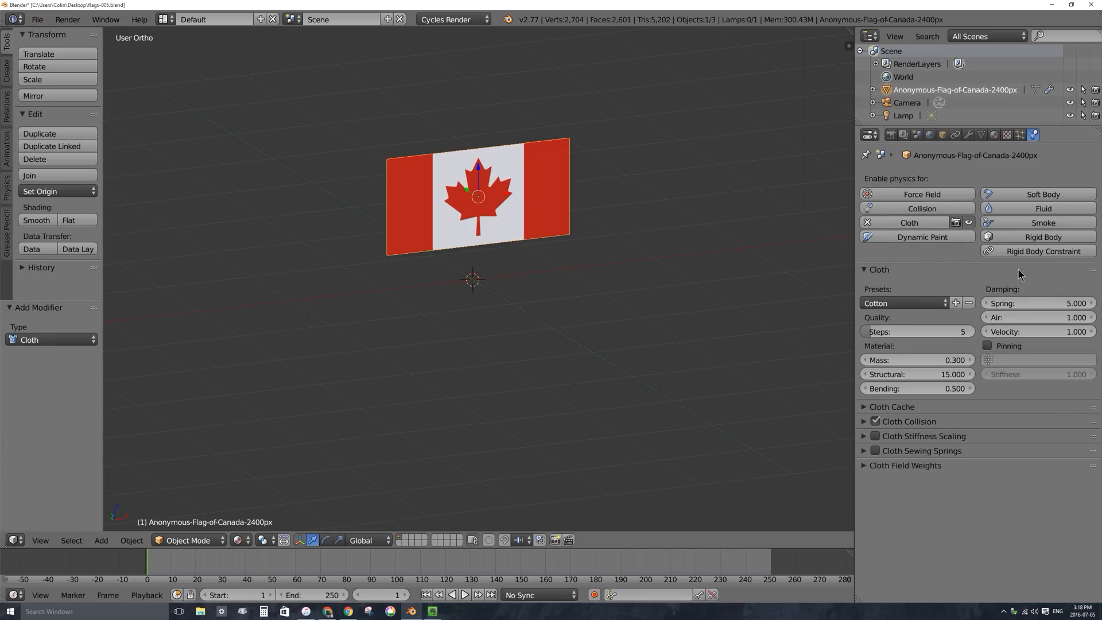
mouse_move(986, 427)
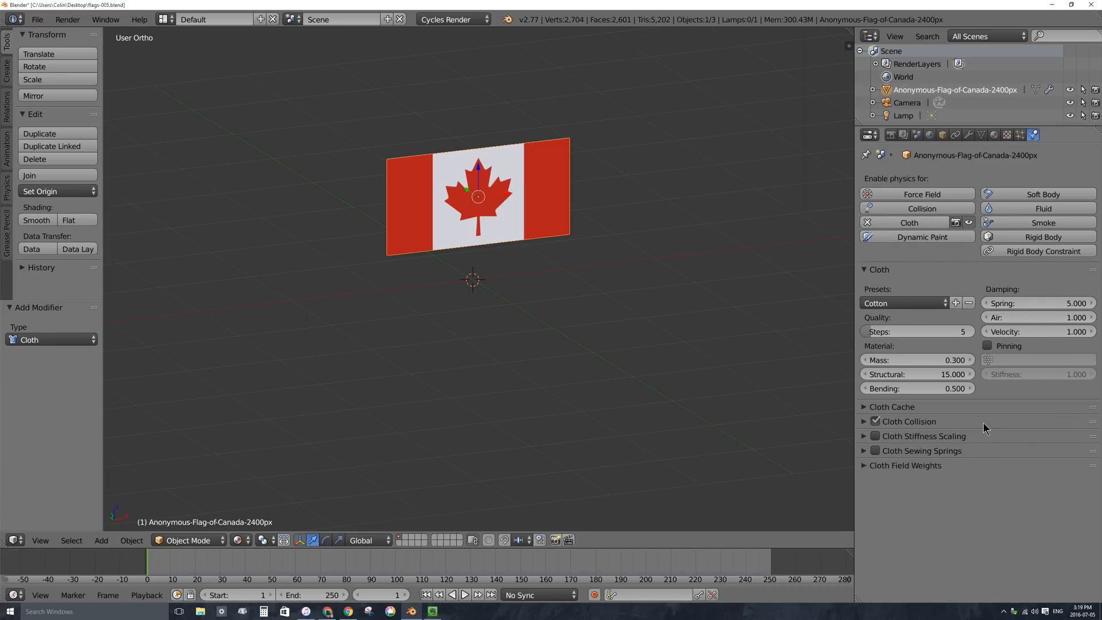
mouse_move(905, 323)
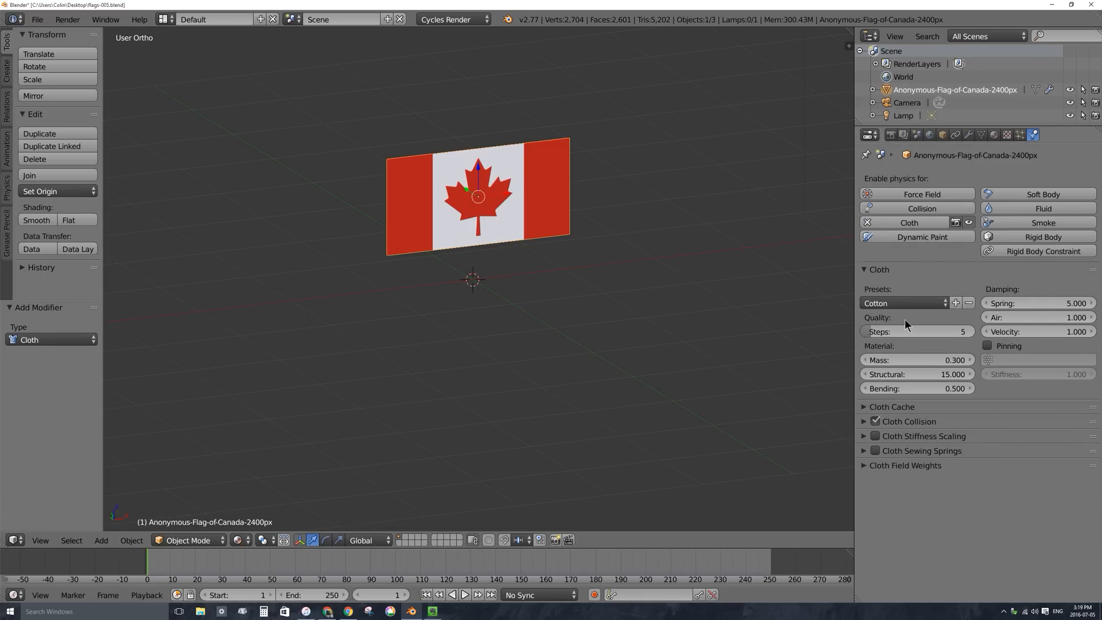
left_click(902, 303)
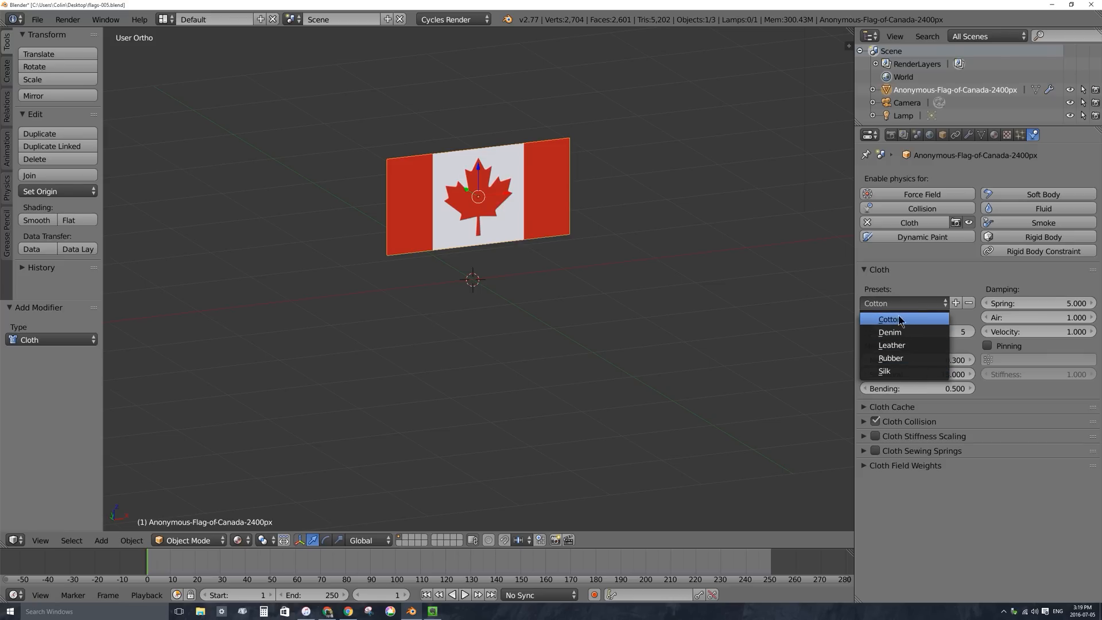
left_click(890, 318)
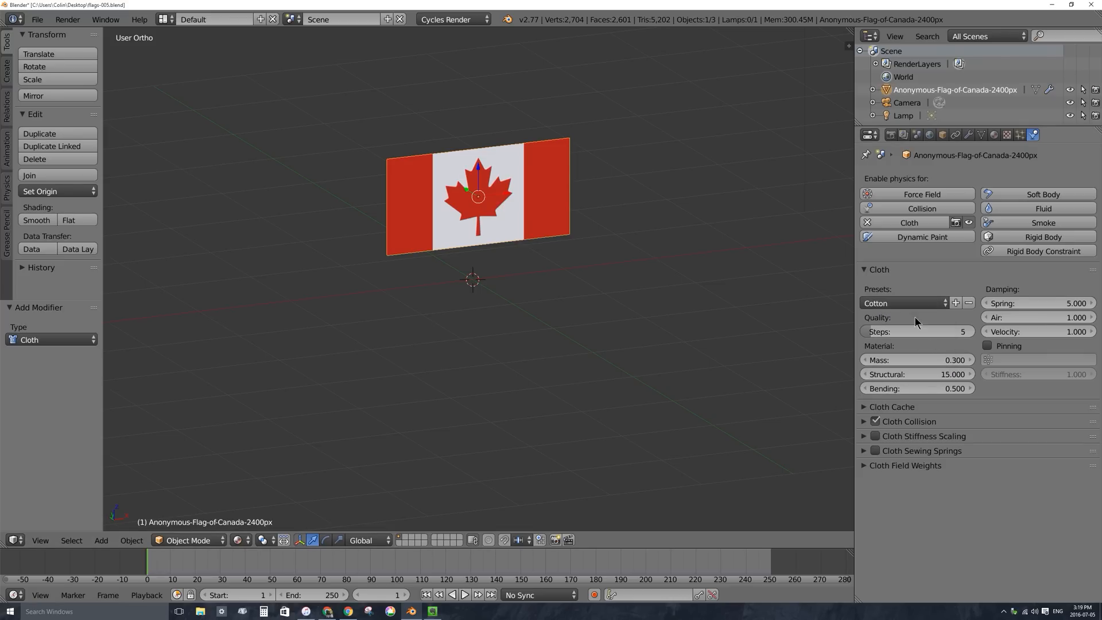
left_click(903, 303)
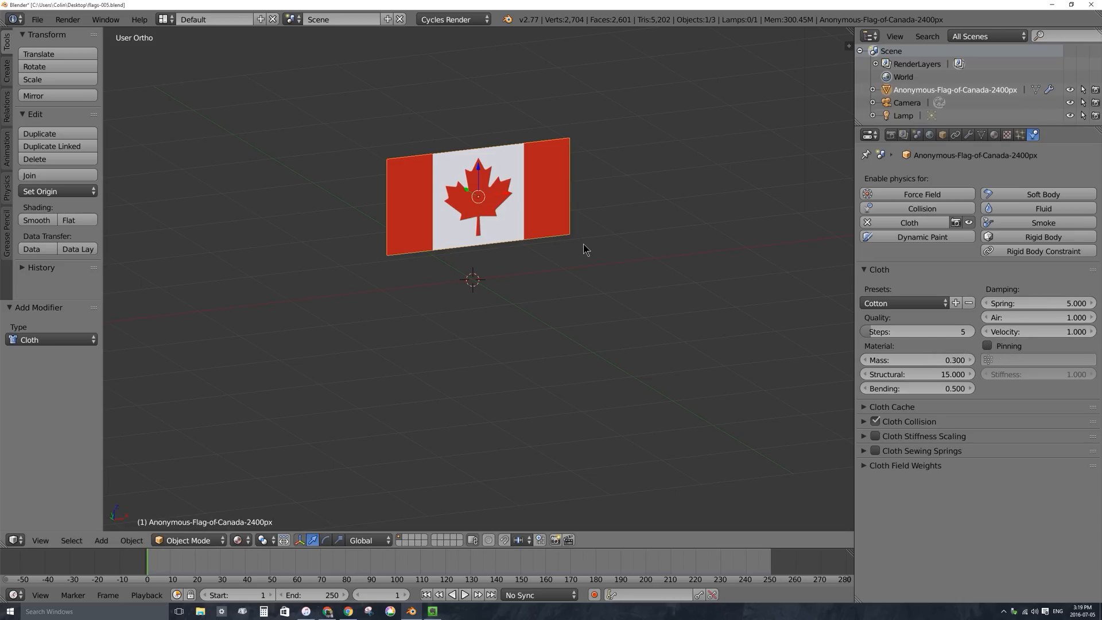
mouse_move(442, 577)
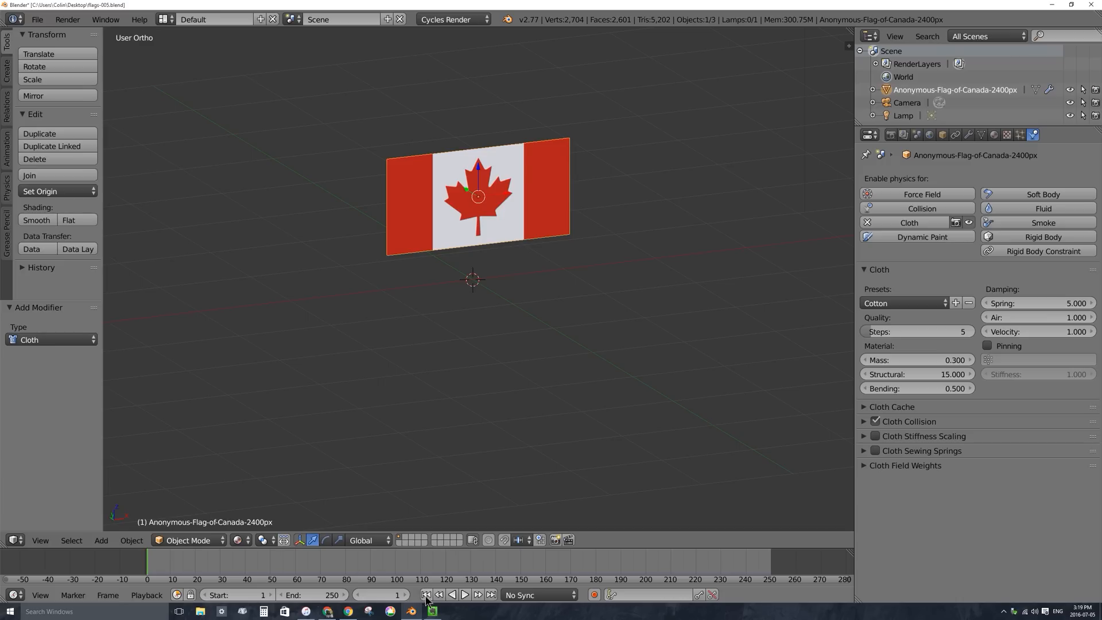
mouse_move(532, 463)
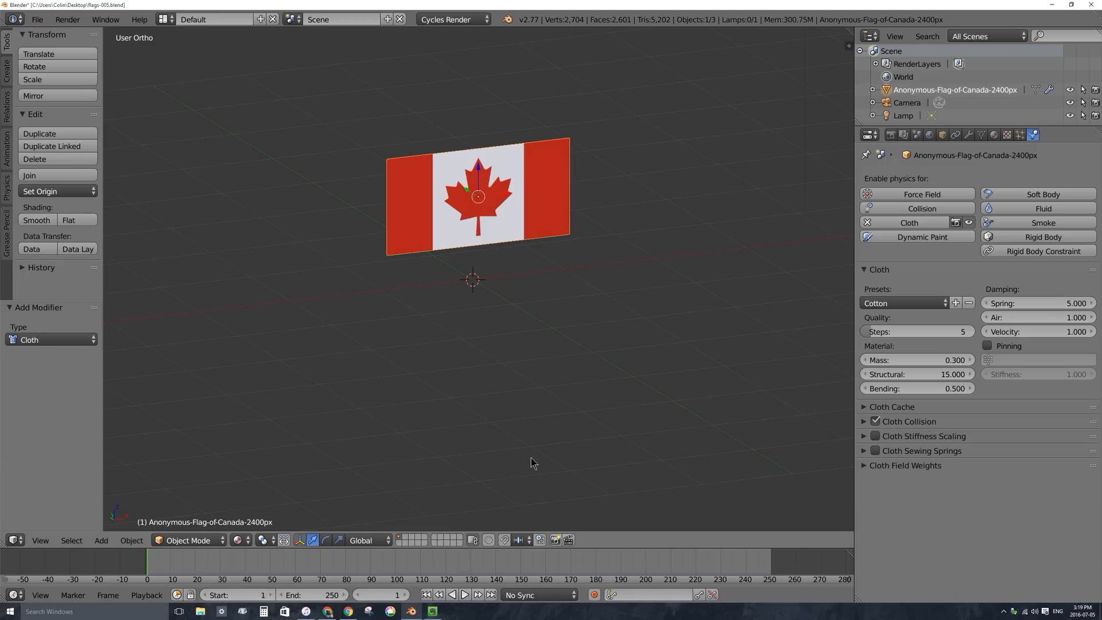
left_click(464, 595)
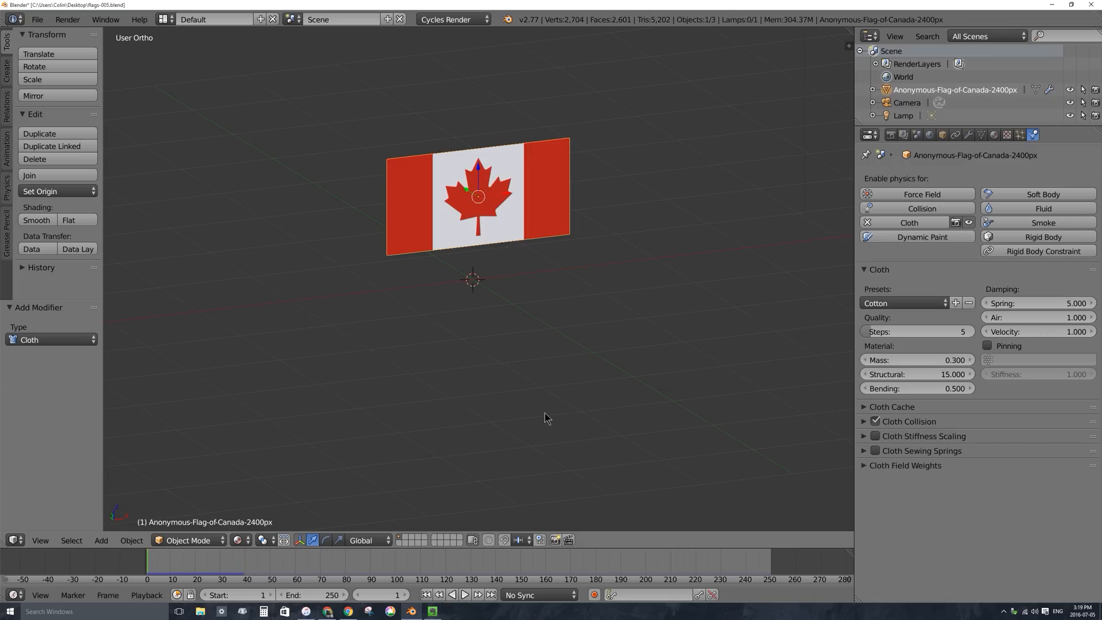
mouse_move(547, 338)
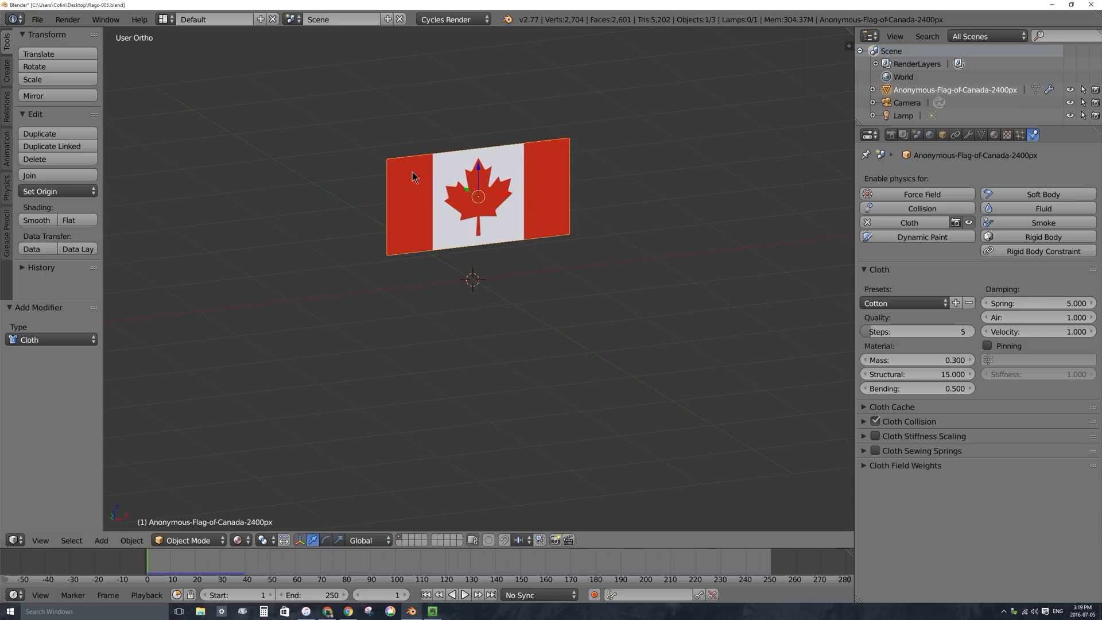
mouse_move(413, 249)
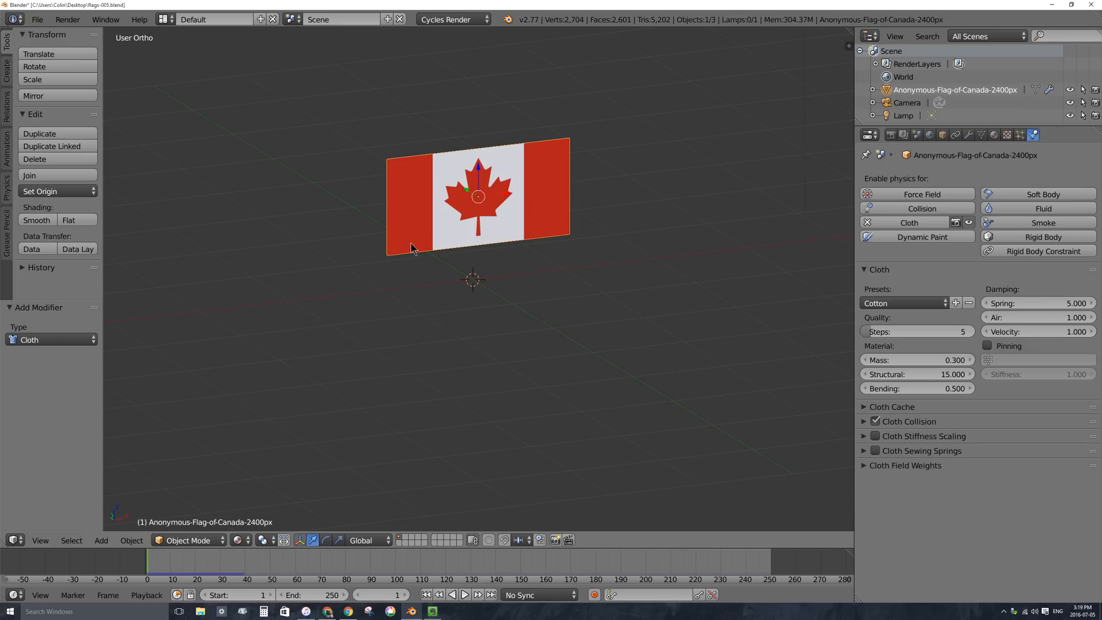
mouse_move(574, 235)
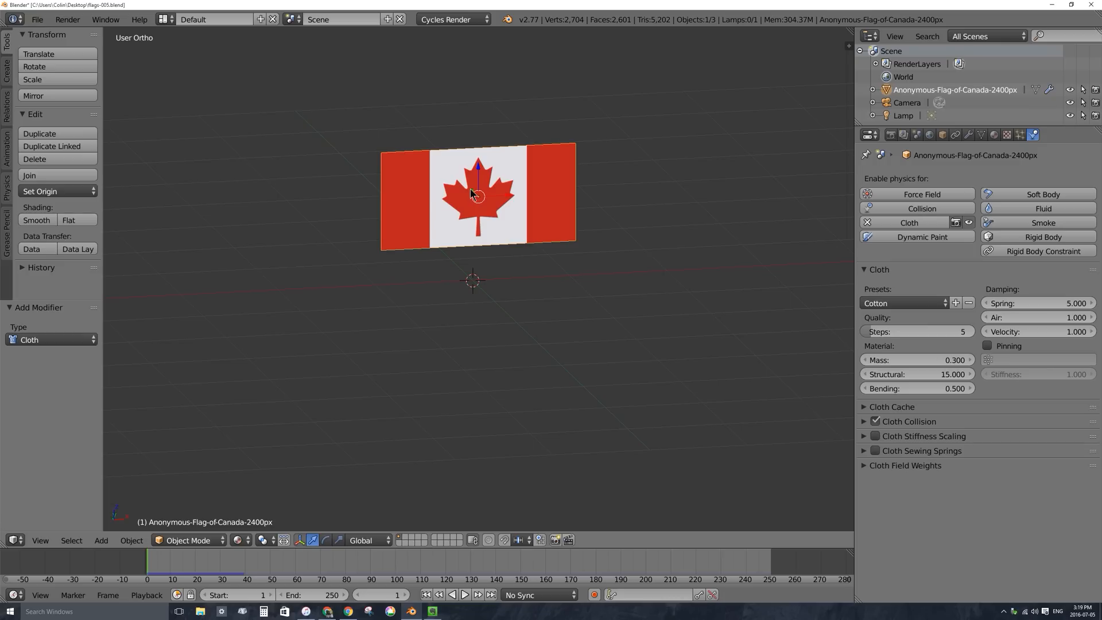
mouse_move(384, 157)
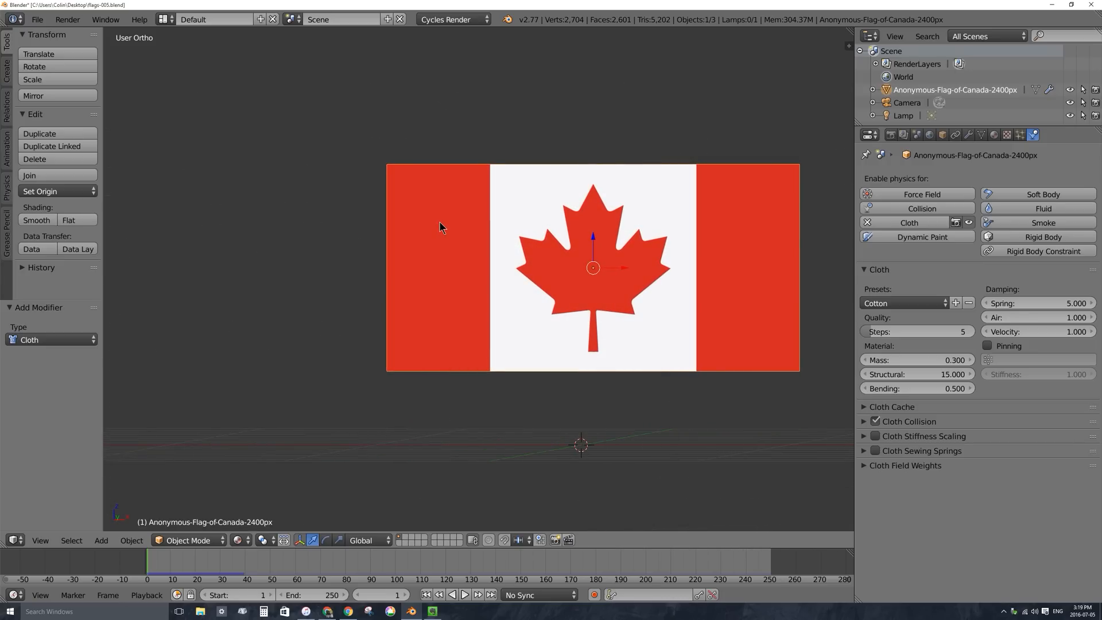
mouse_move(416, 201)
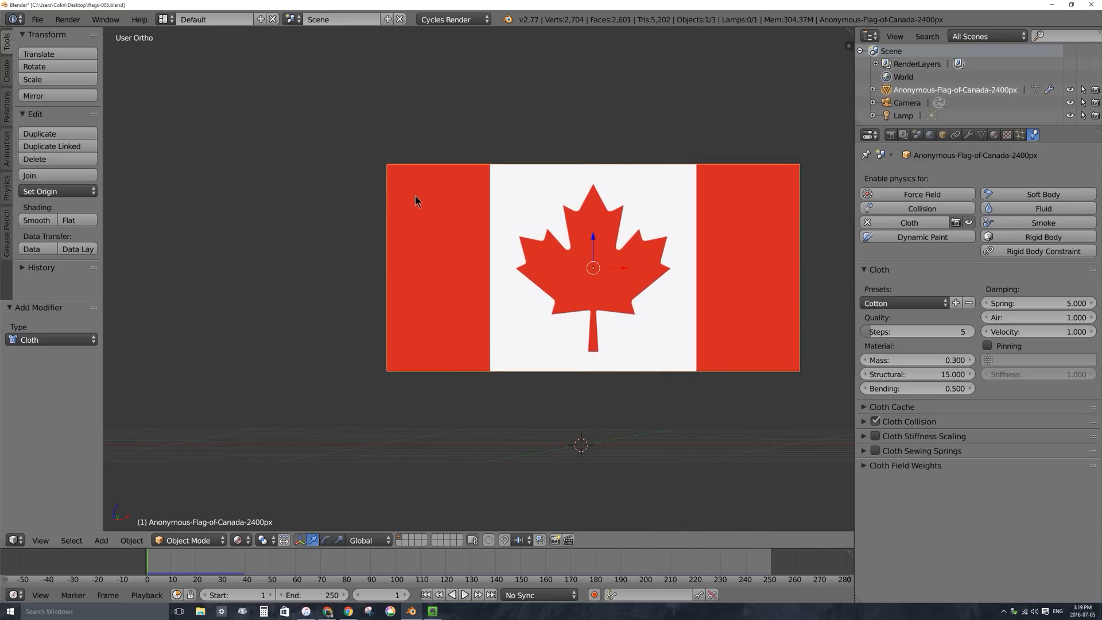
Switch the Canadian flag into Edit Mode, showing its subdivided mesh grid.
key("Tab")
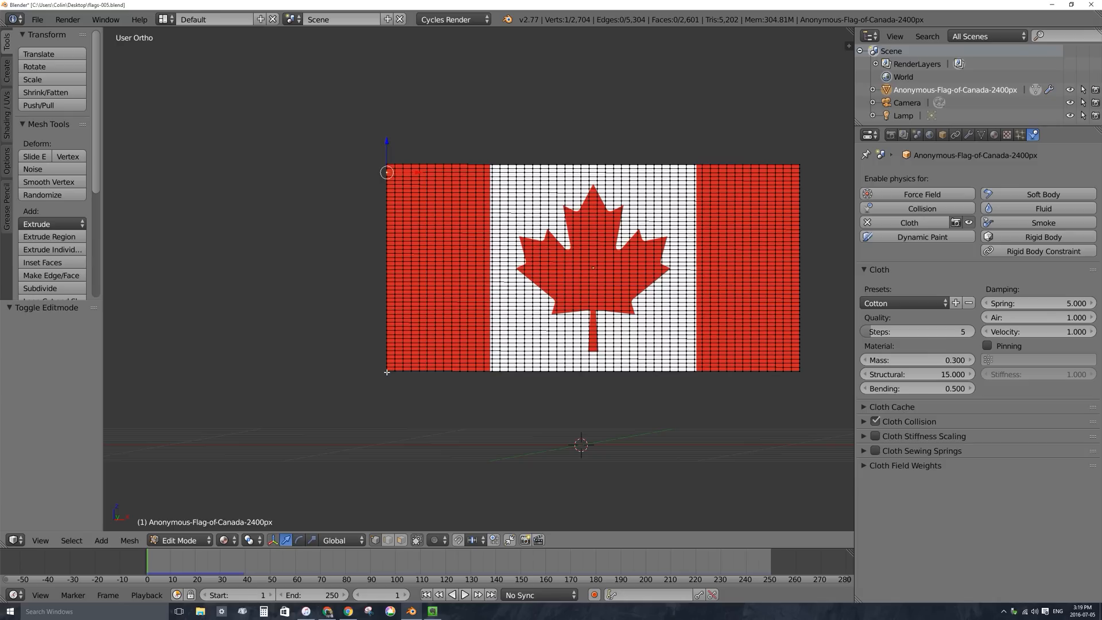
mouse_move(389, 372)
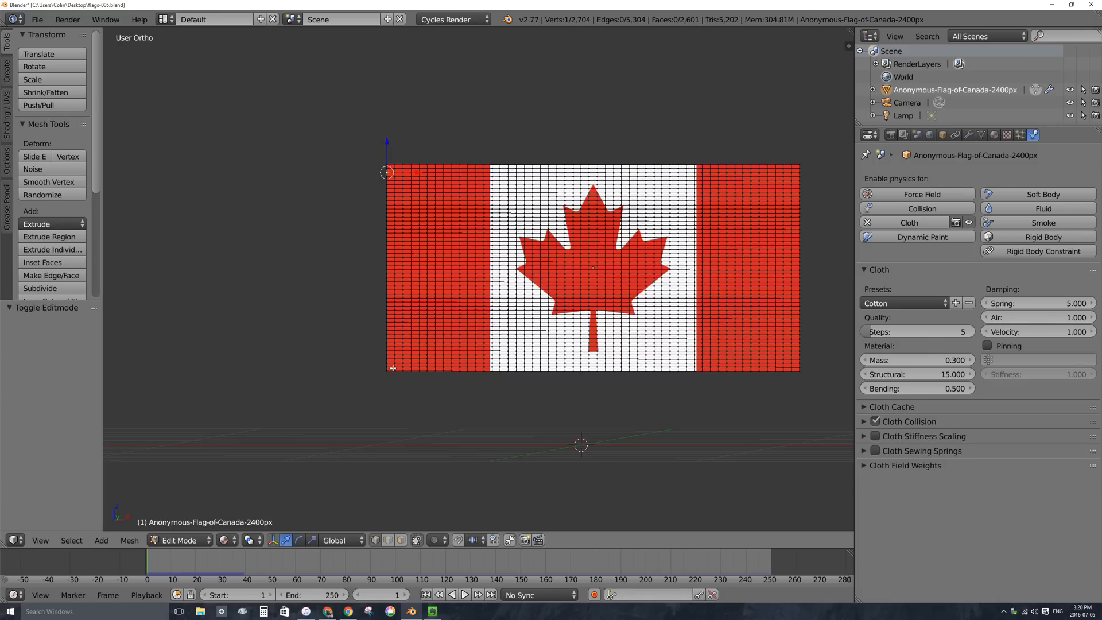
mouse_move(400, 365)
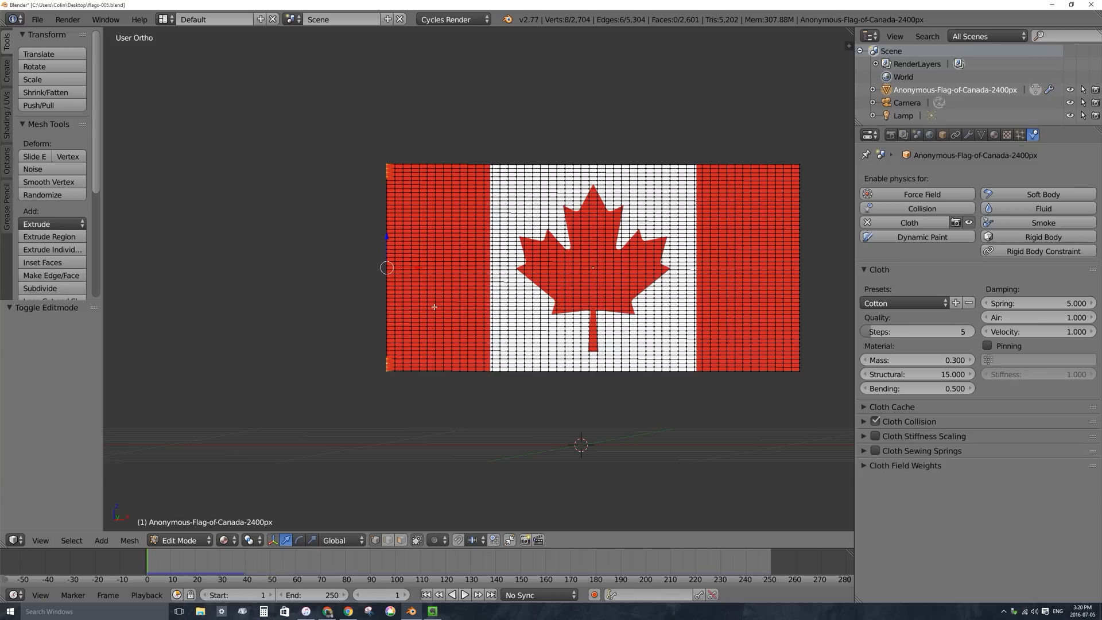
mouse_move(571, 388)
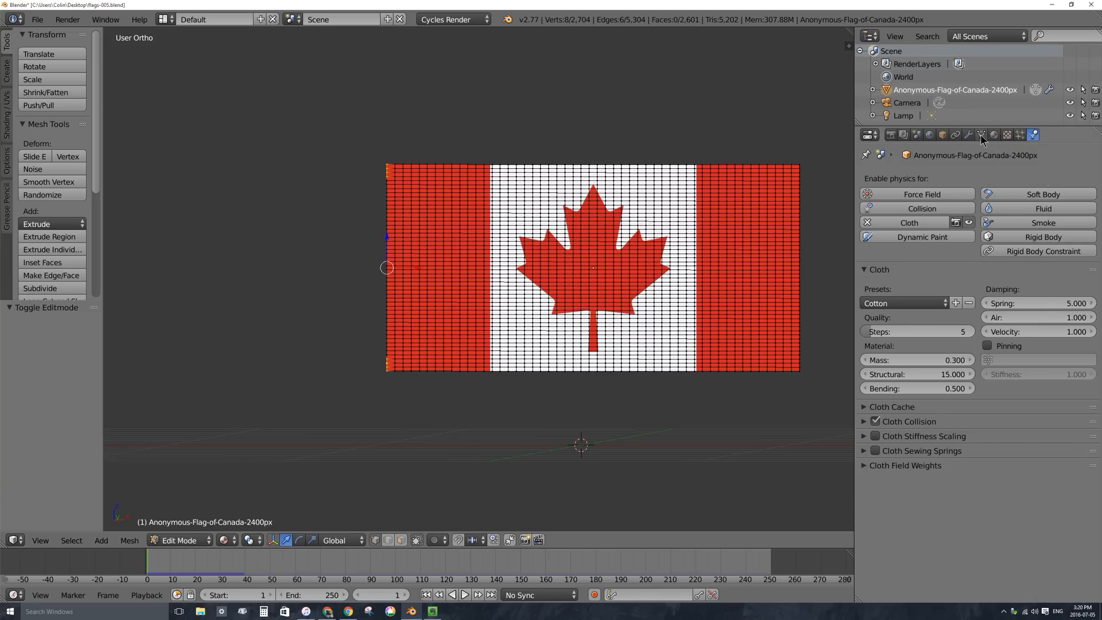
Add a vertex group to the flag mesh and rename it 'steve'.
left_click(980, 135)
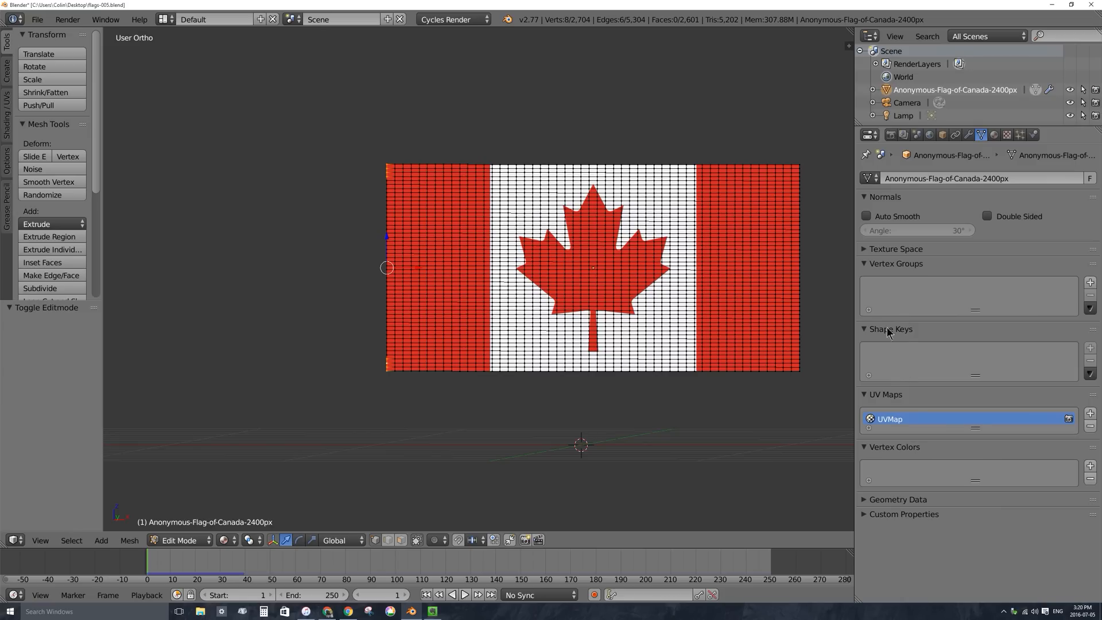
mouse_move(996, 276)
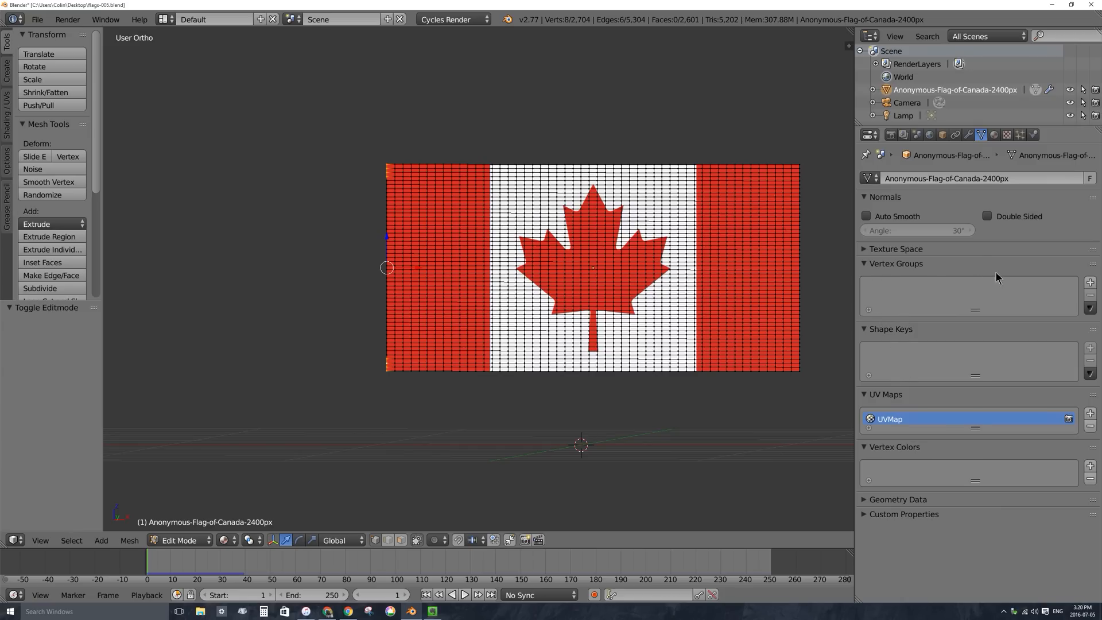
mouse_move(995, 298)
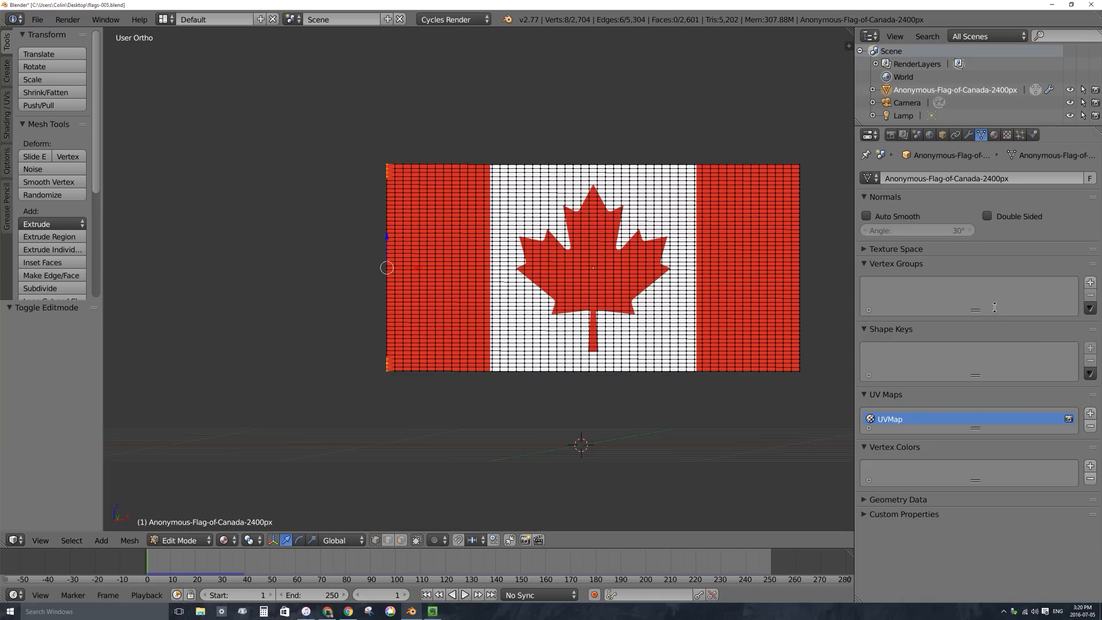
mouse_move(606, 308)
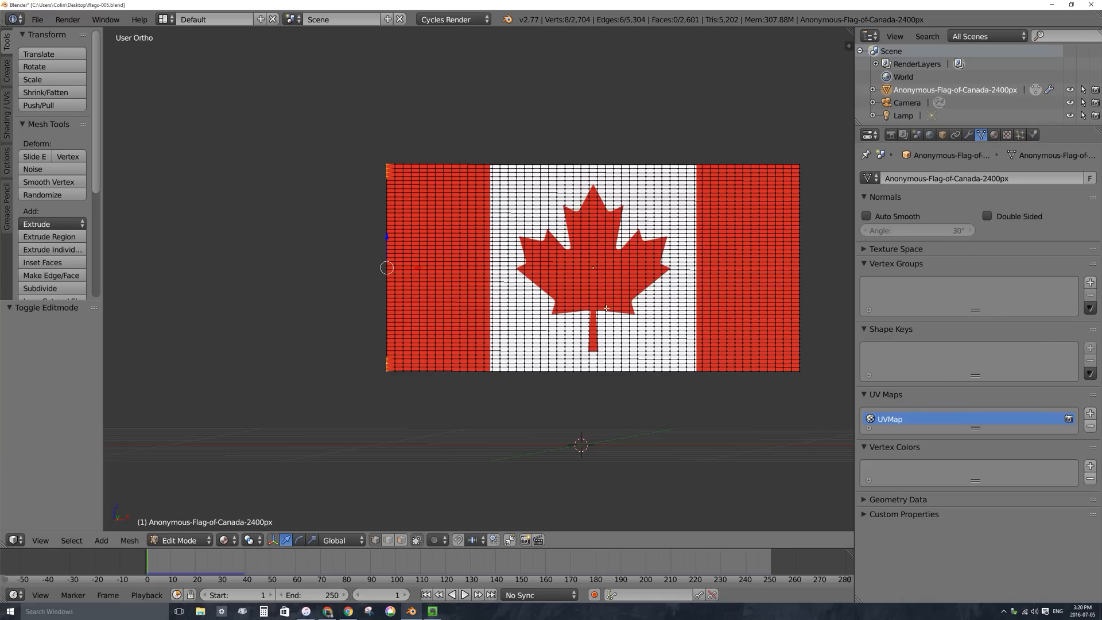
mouse_move(621, 288)
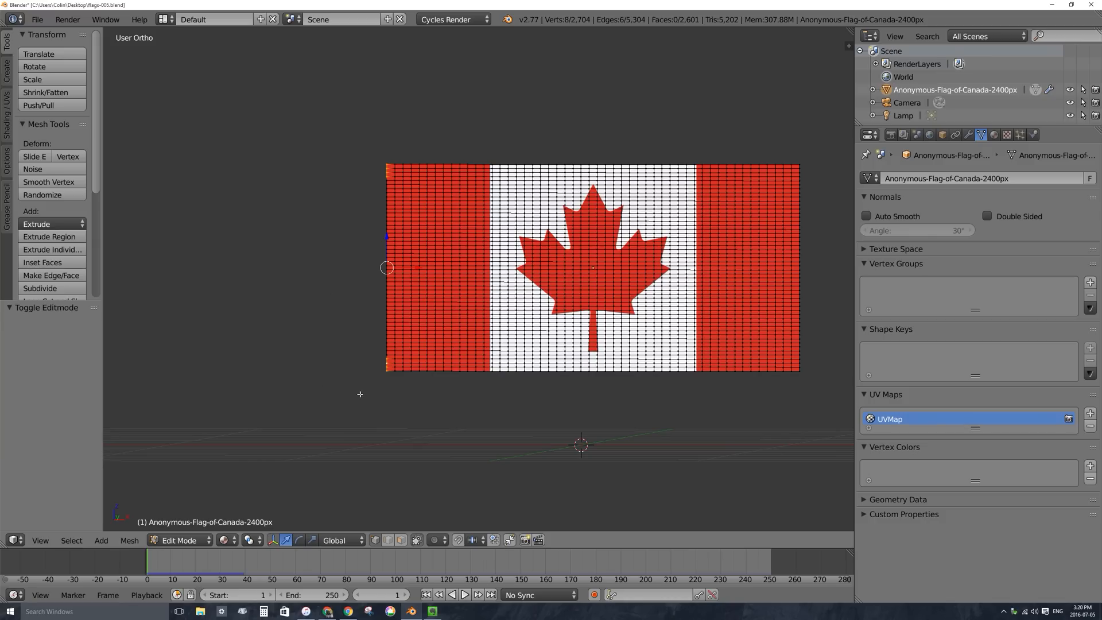
mouse_move(1066, 287)
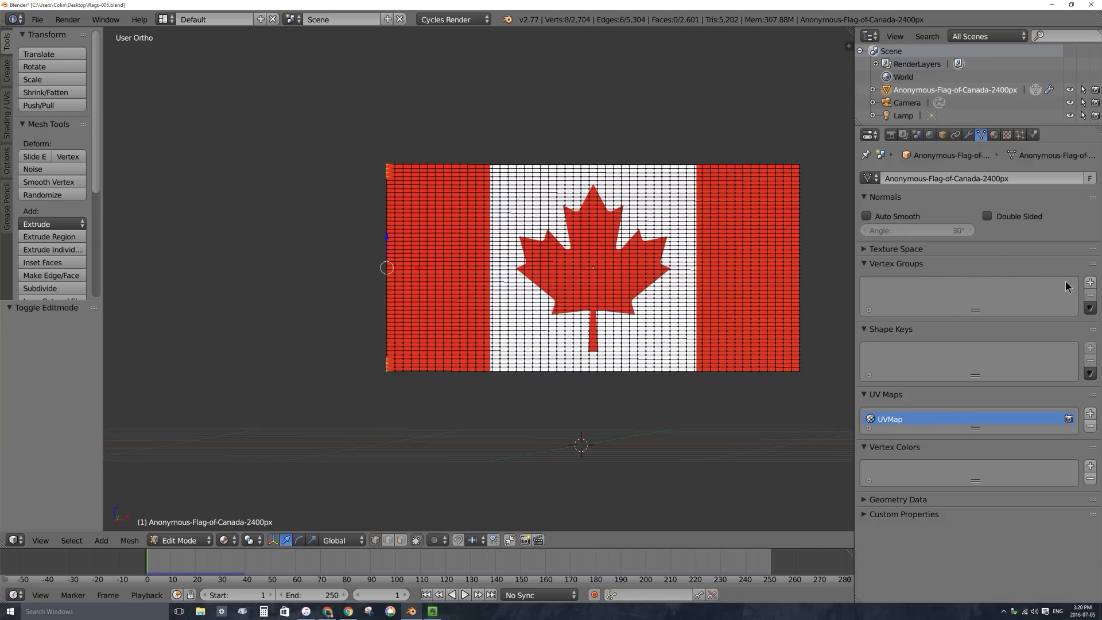
left_click(1090, 281)
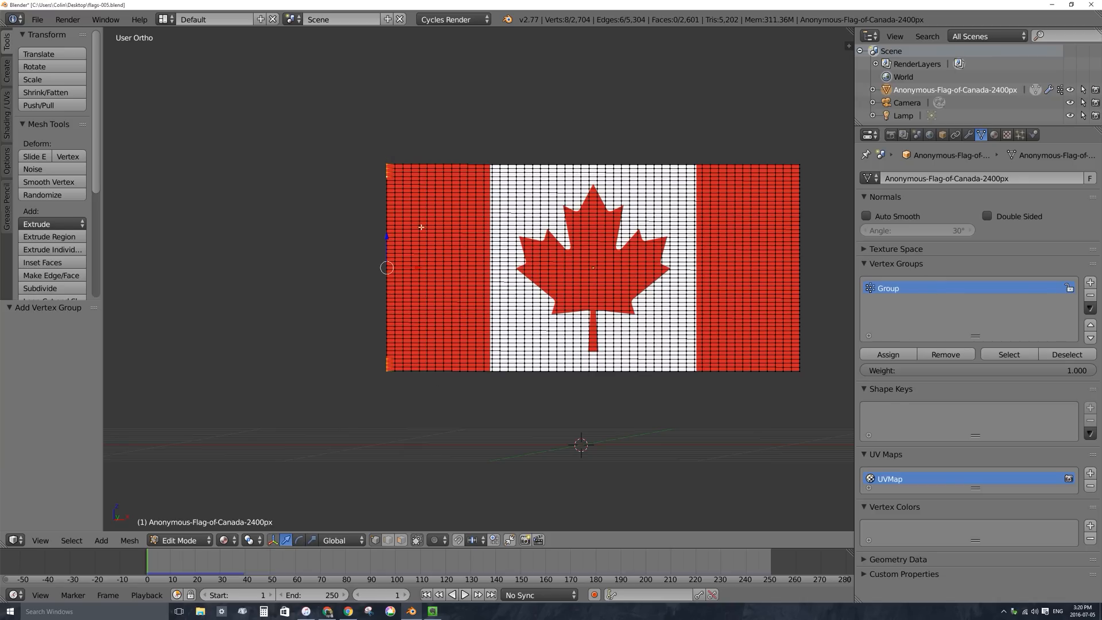
mouse_move(350, 167)
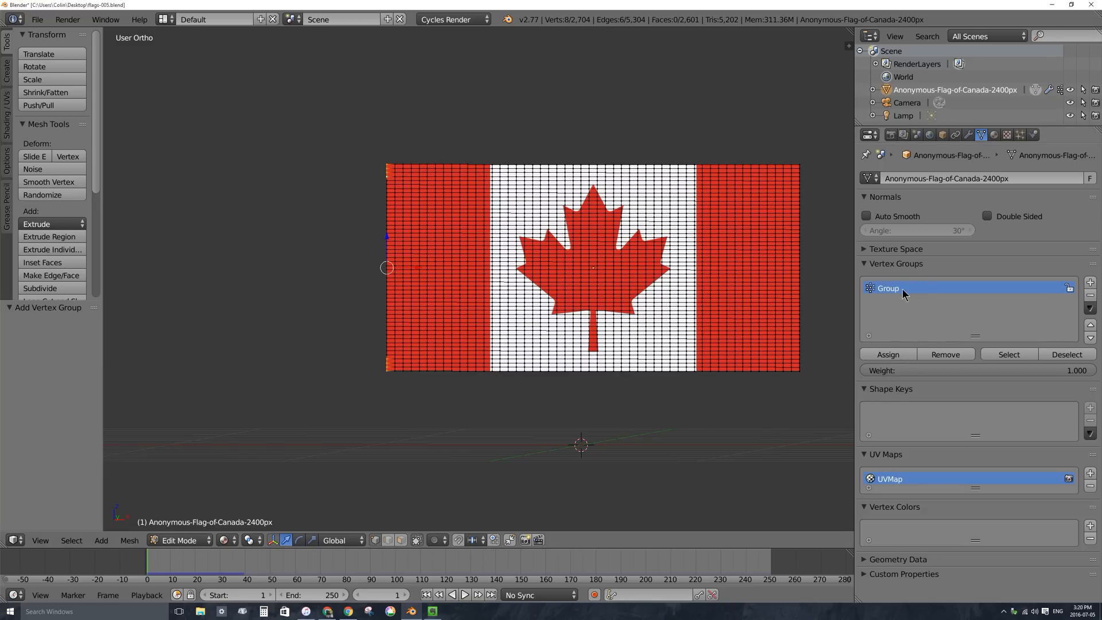
double_click(887, 288)
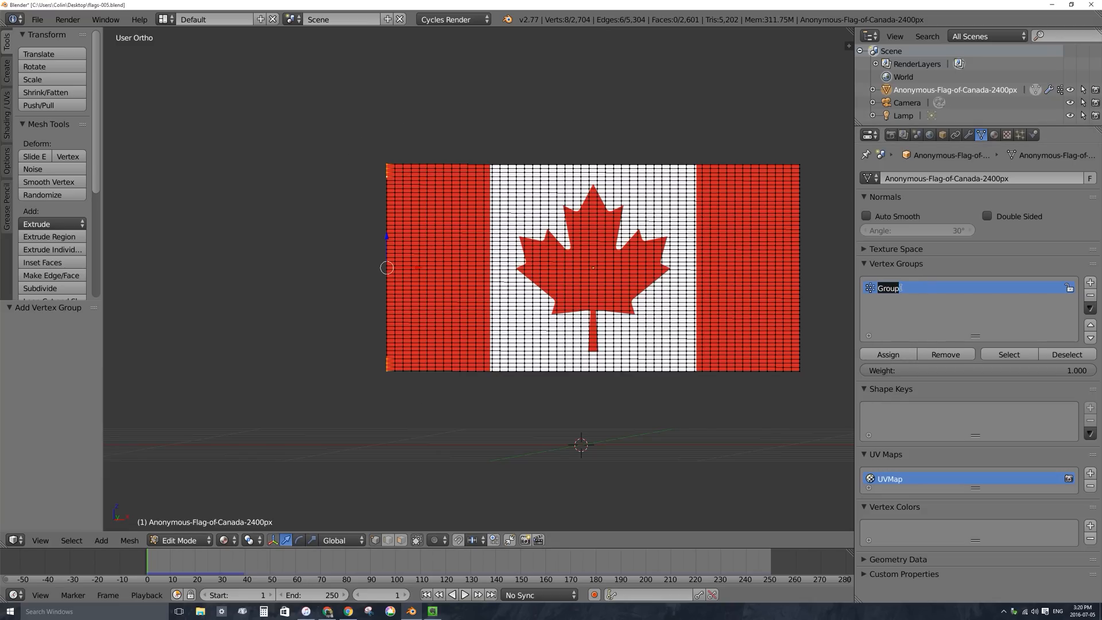
type("steve")
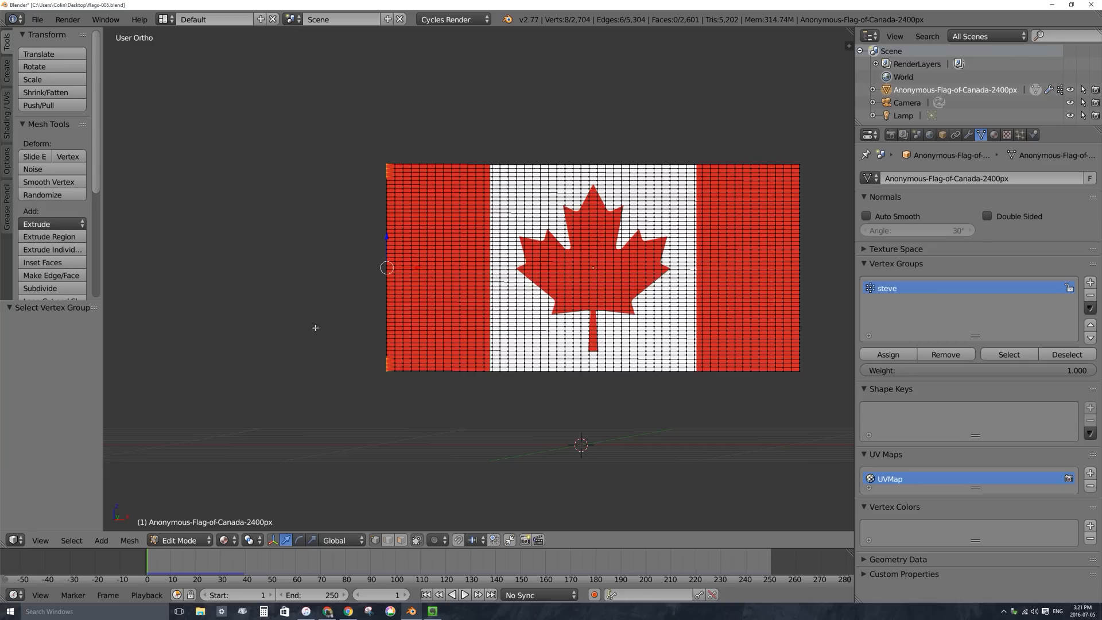
mouse_move(437, 211)
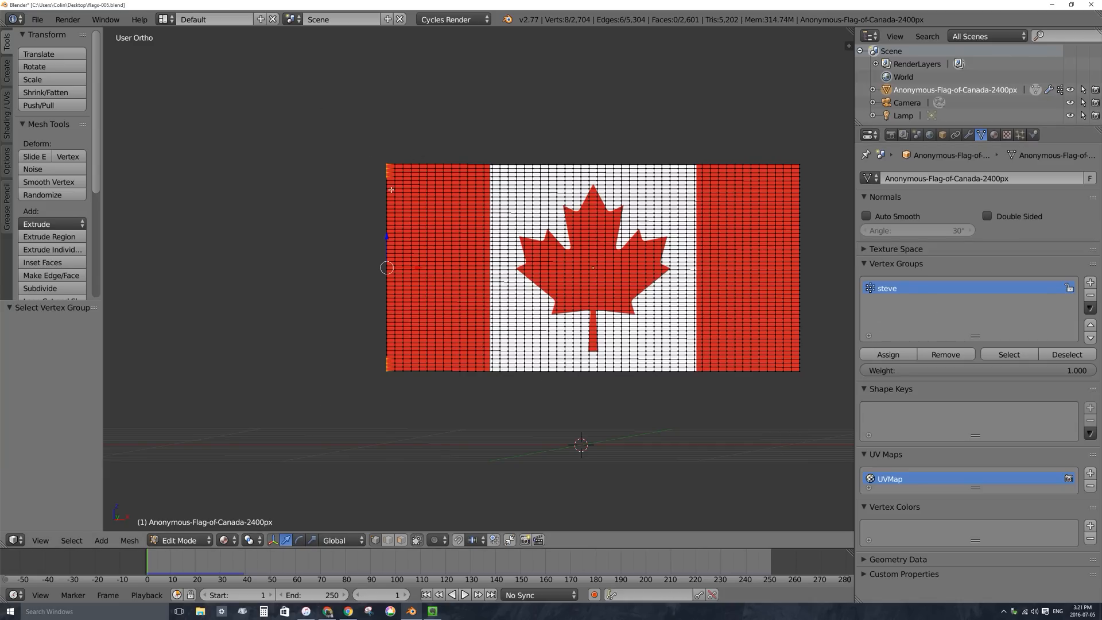
In Object Mode, enable cloth pinning using the 'steve' vertex group.
key("Tab")
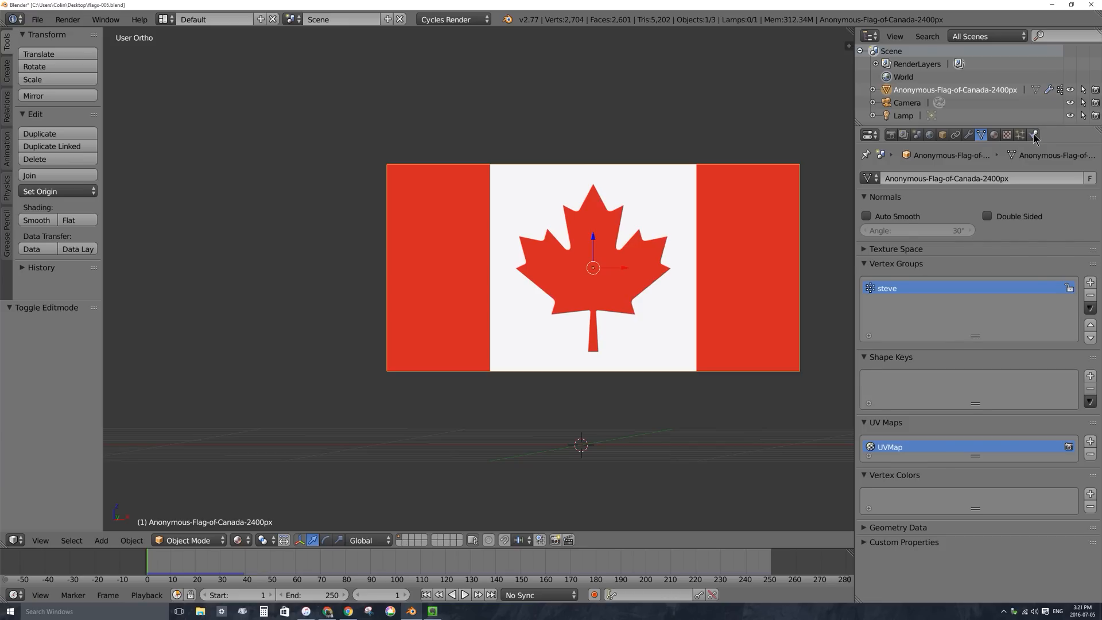
left_click(1049, 134)
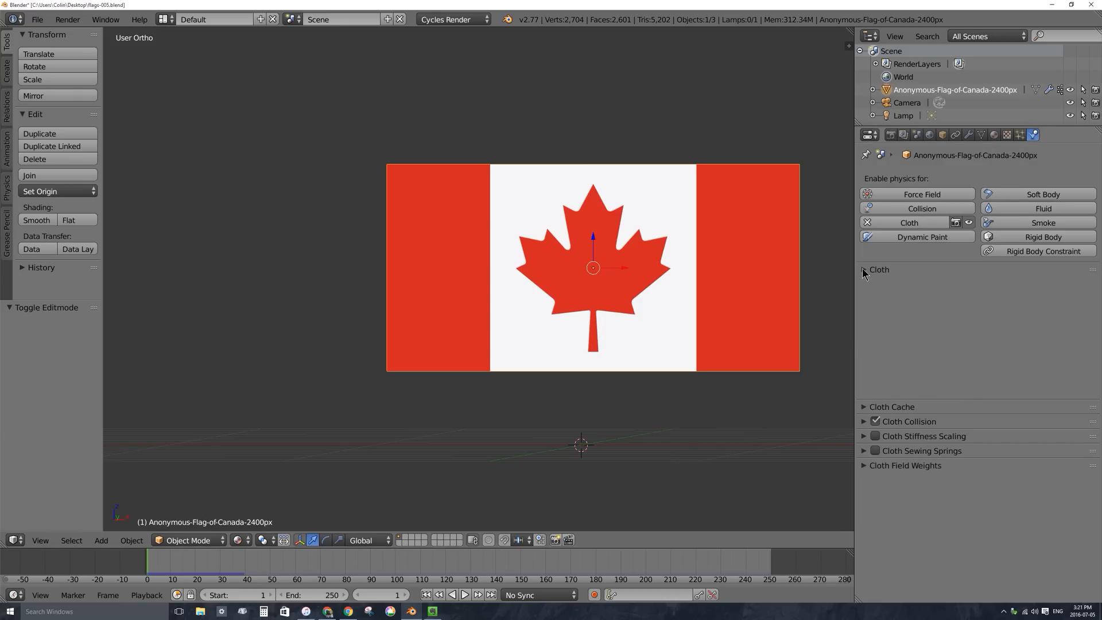
left_click(864, 269)
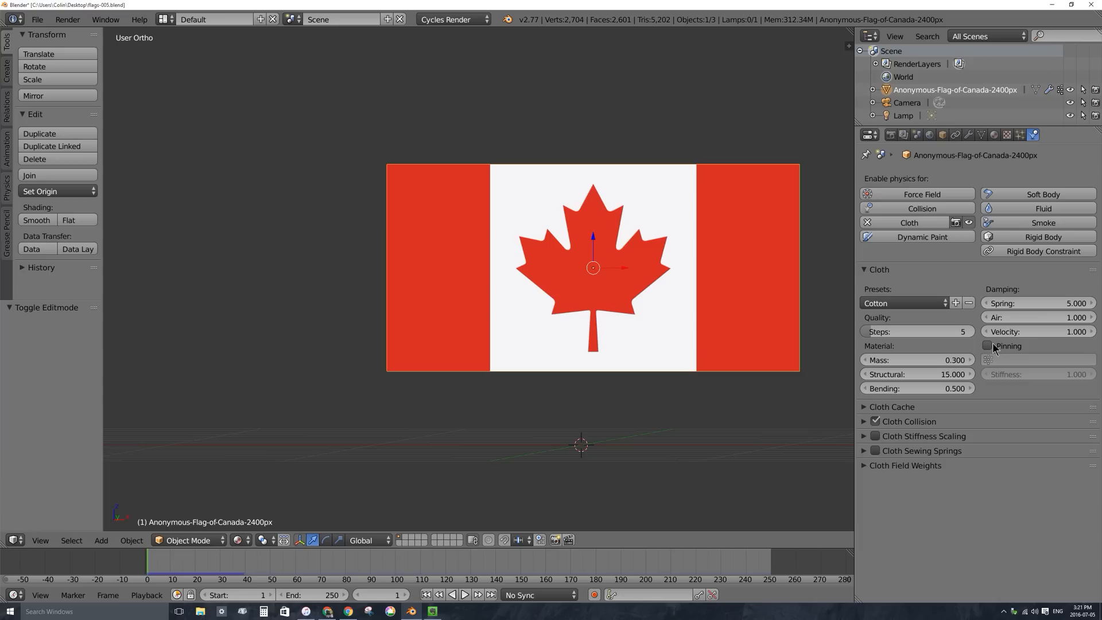
left_click(989, 345)
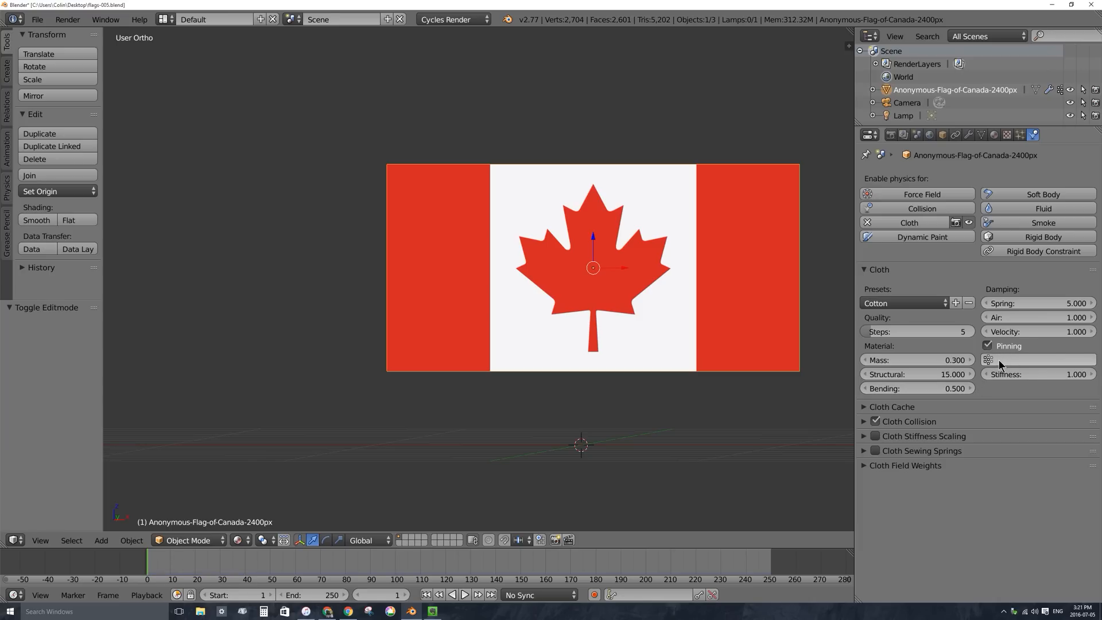
mouse_move(987, 360)
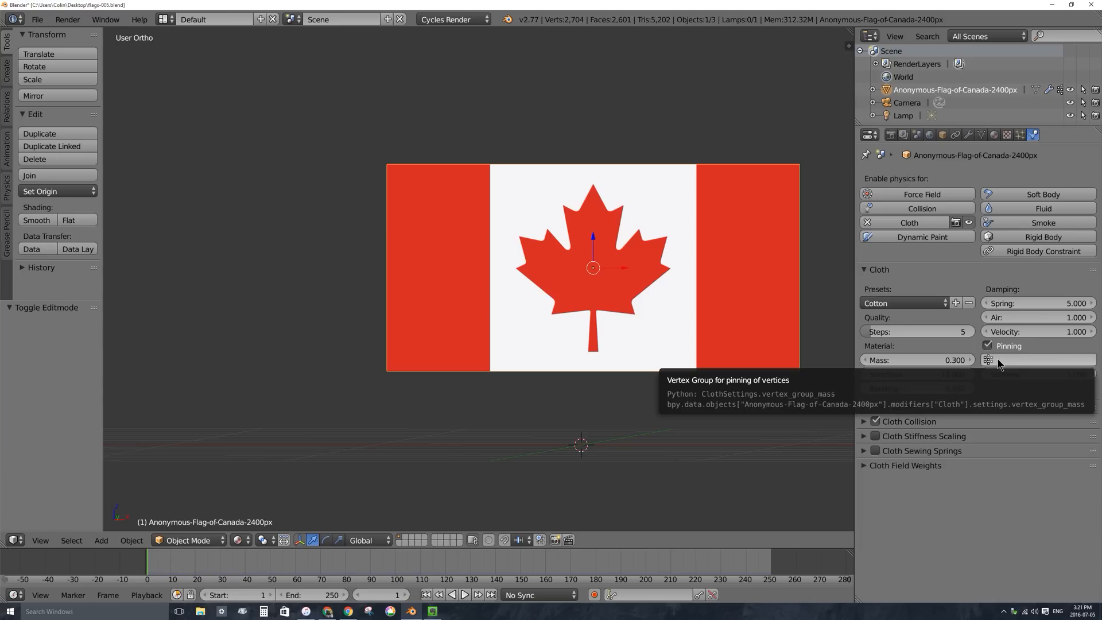
mouse_move(1015, 363)
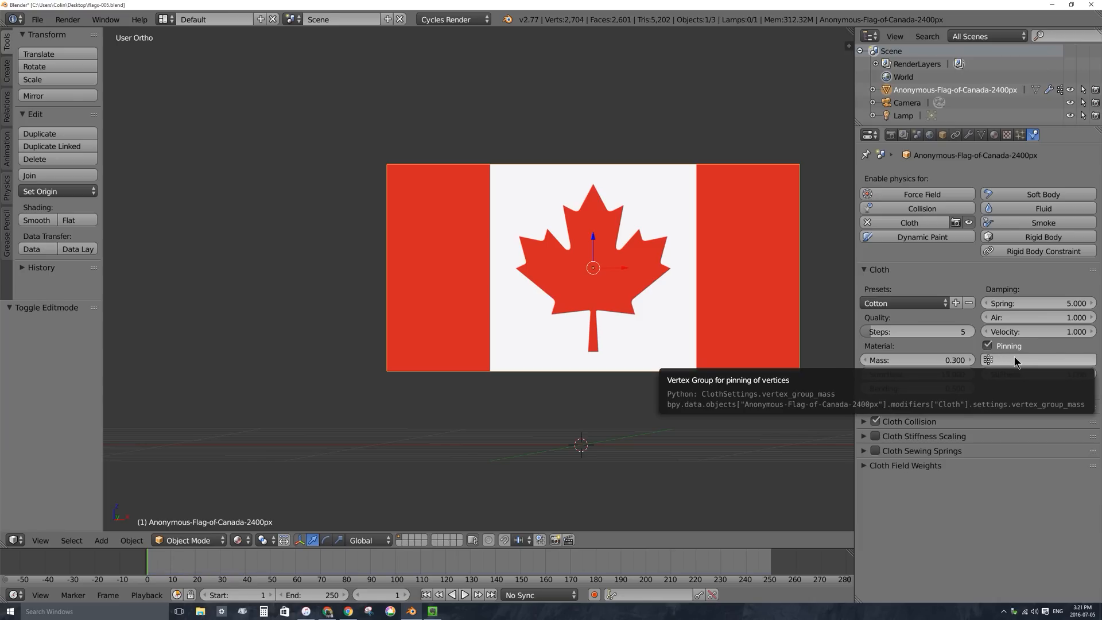
left_click(987, 359)
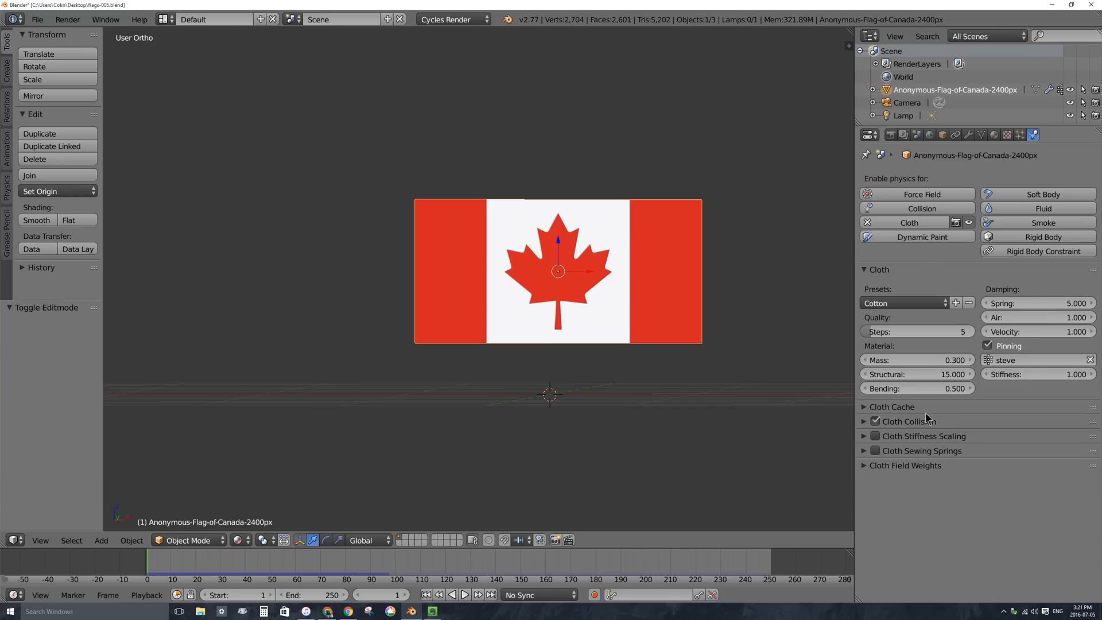
Turn on cloth self collision for the flag with quality 2.
left_click(908, 420)
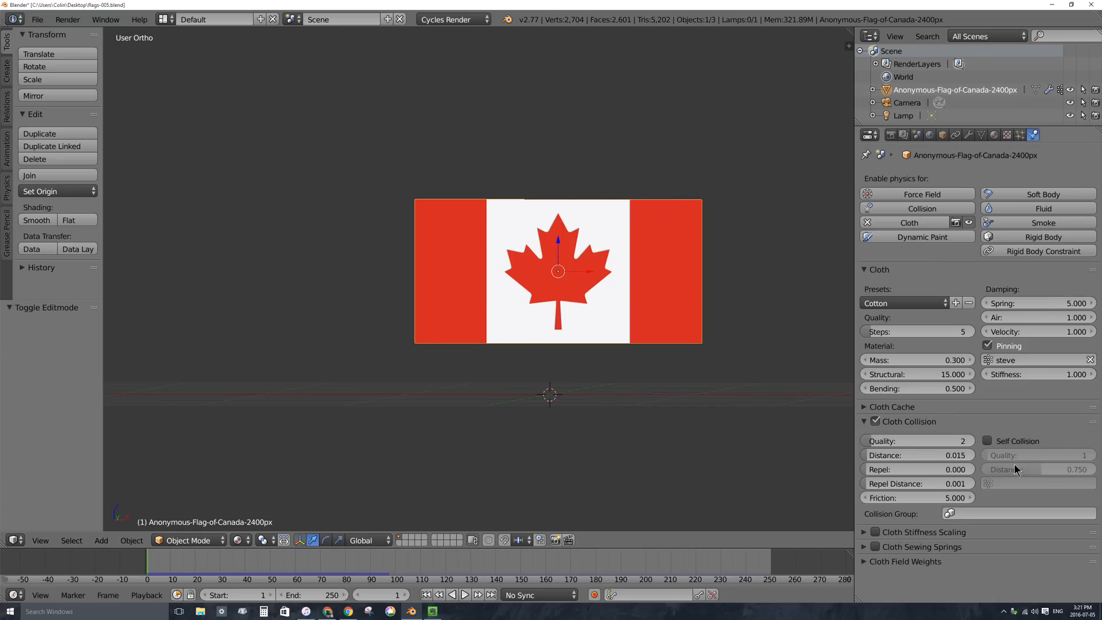
left_click(988, 441)
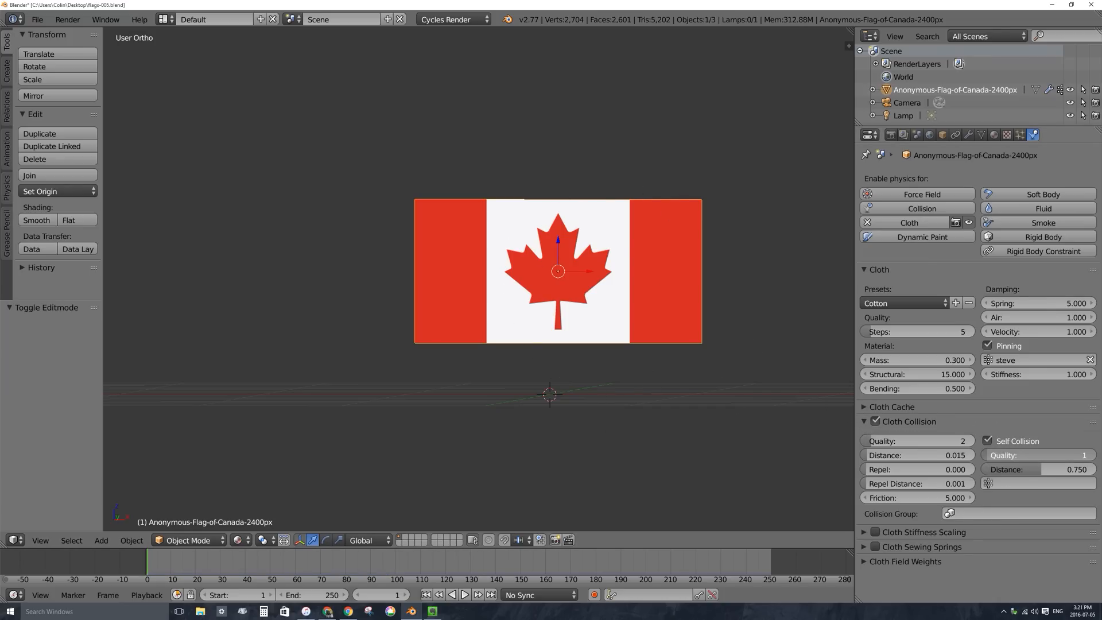
left_click(1039, 454)
type("2")
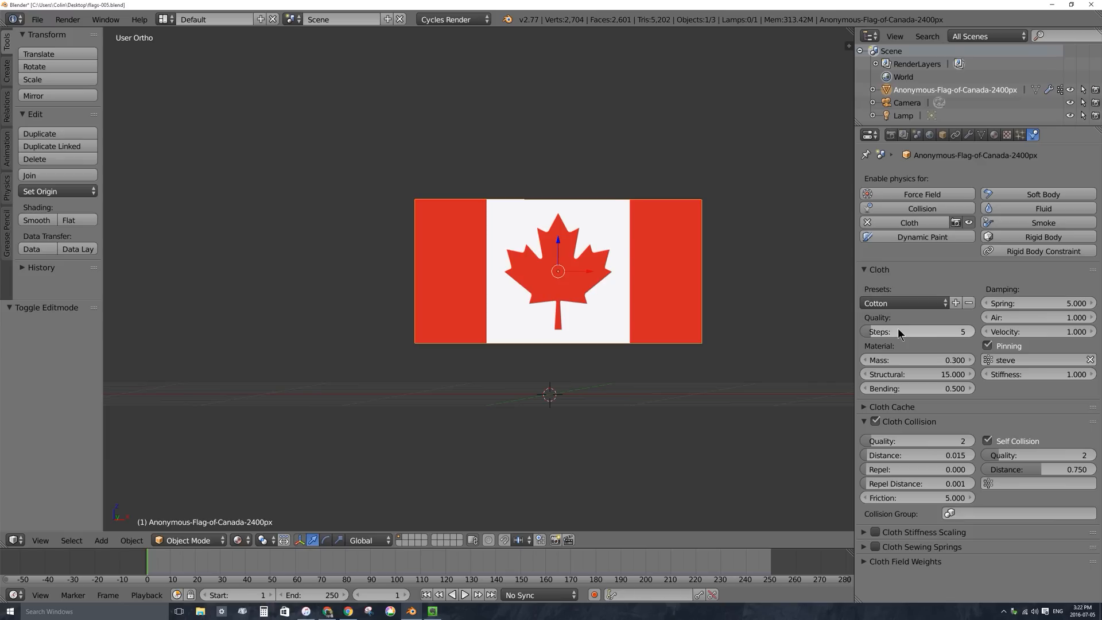
mouse_move(887, 441)
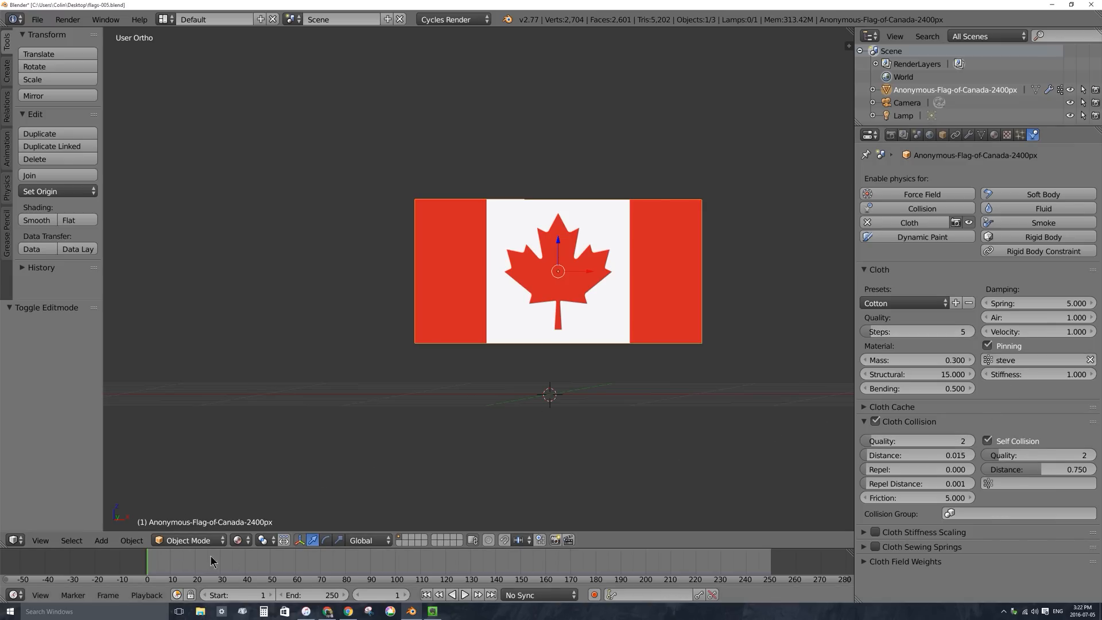
mouse_move(190, 561)
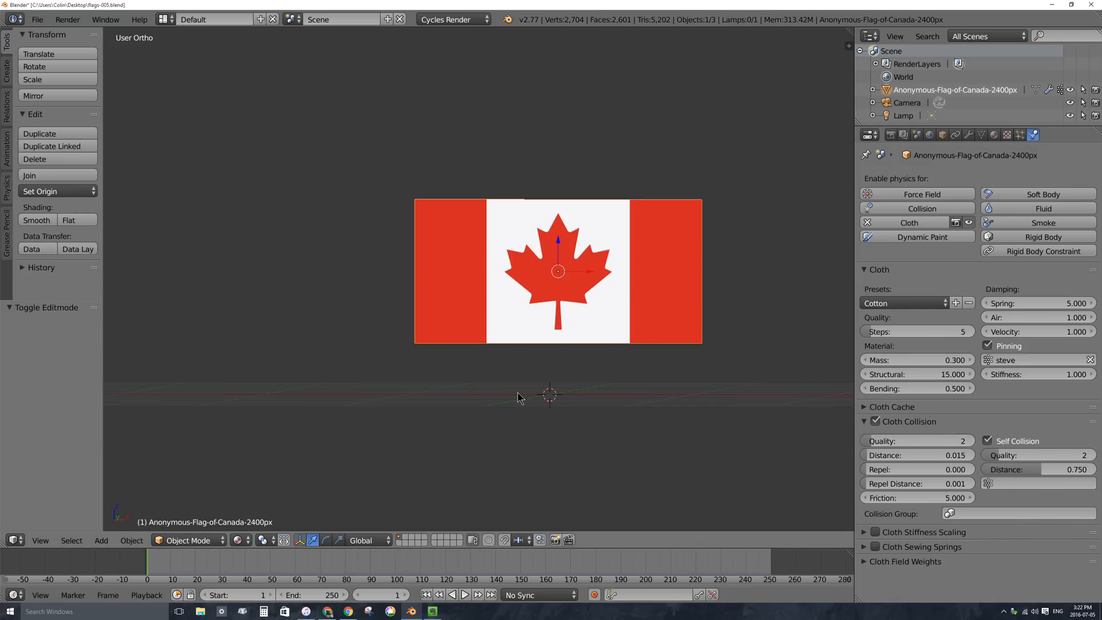
mouse_move(380, 562)
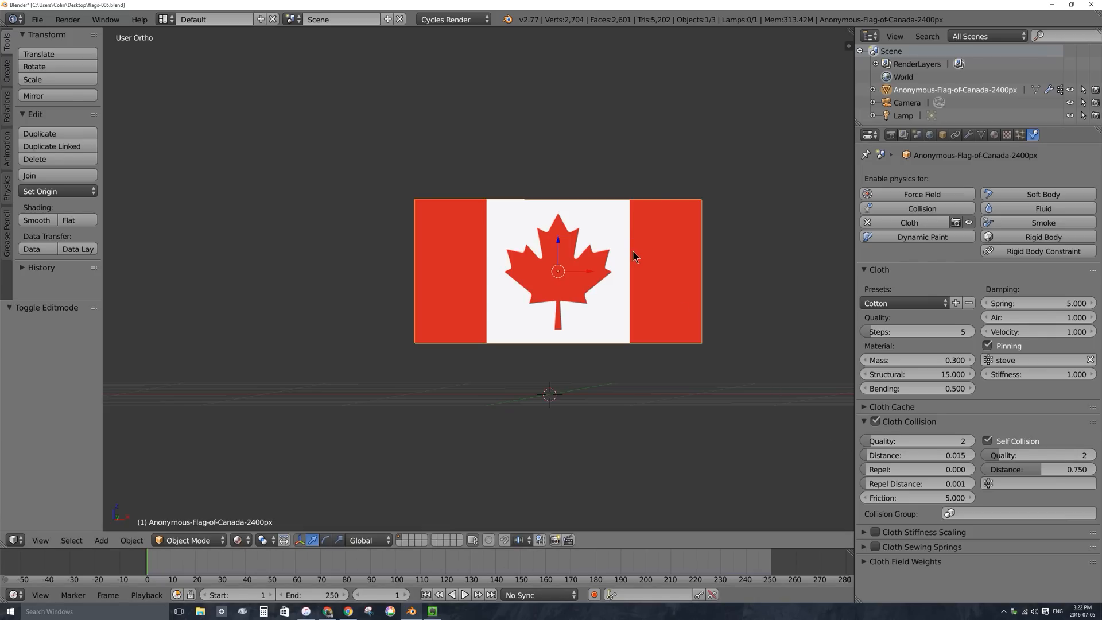
mouse_move(907, 422)
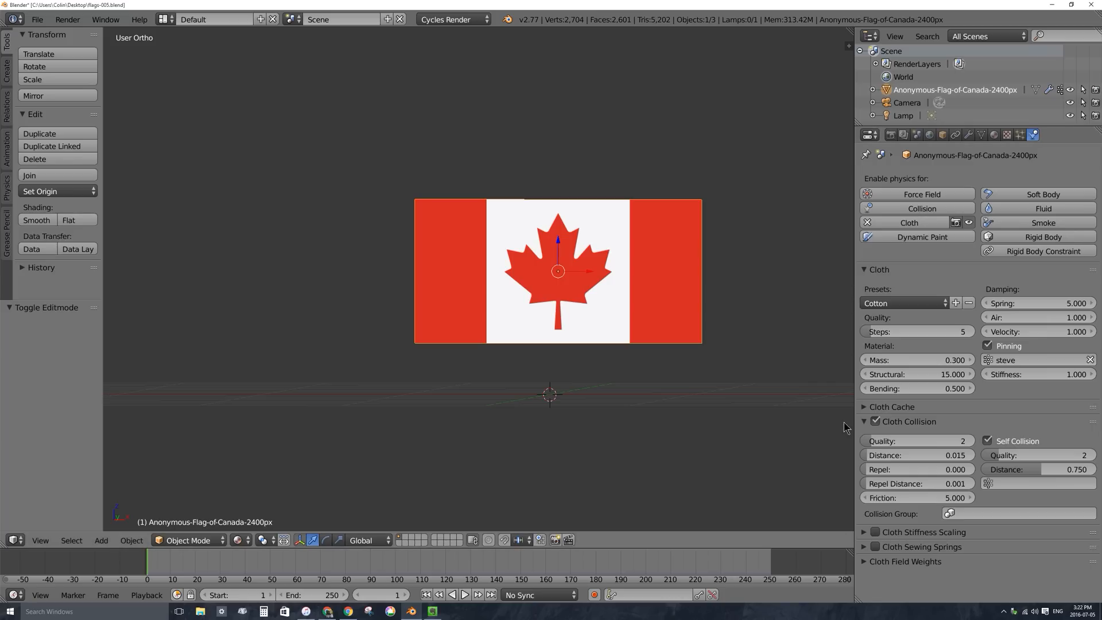
mouse_move(485, 234)
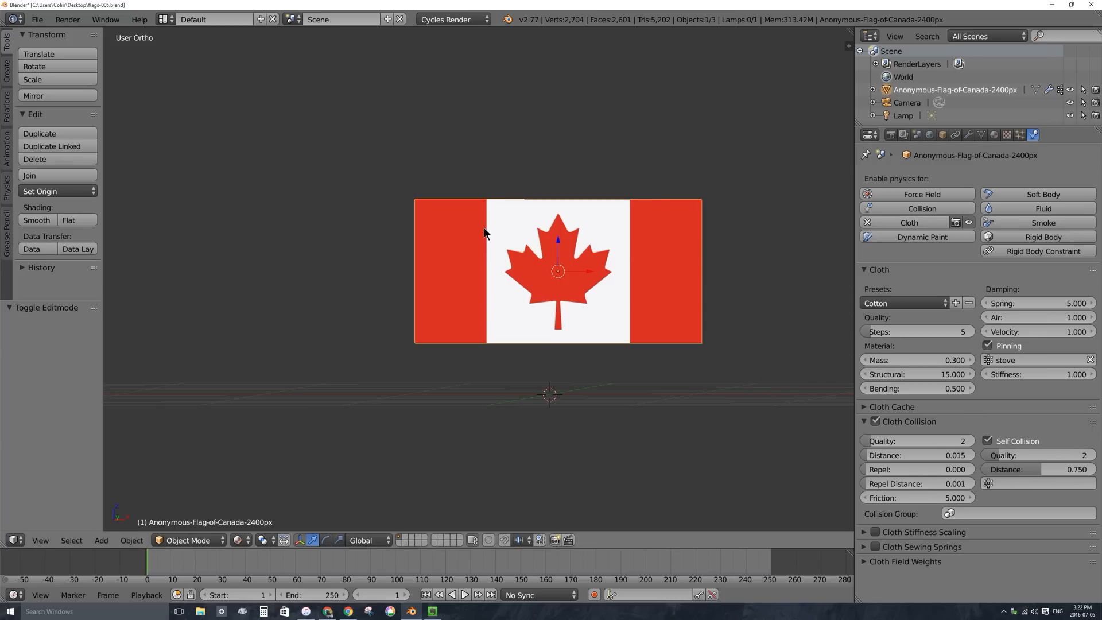
mouse_move(479, 322)
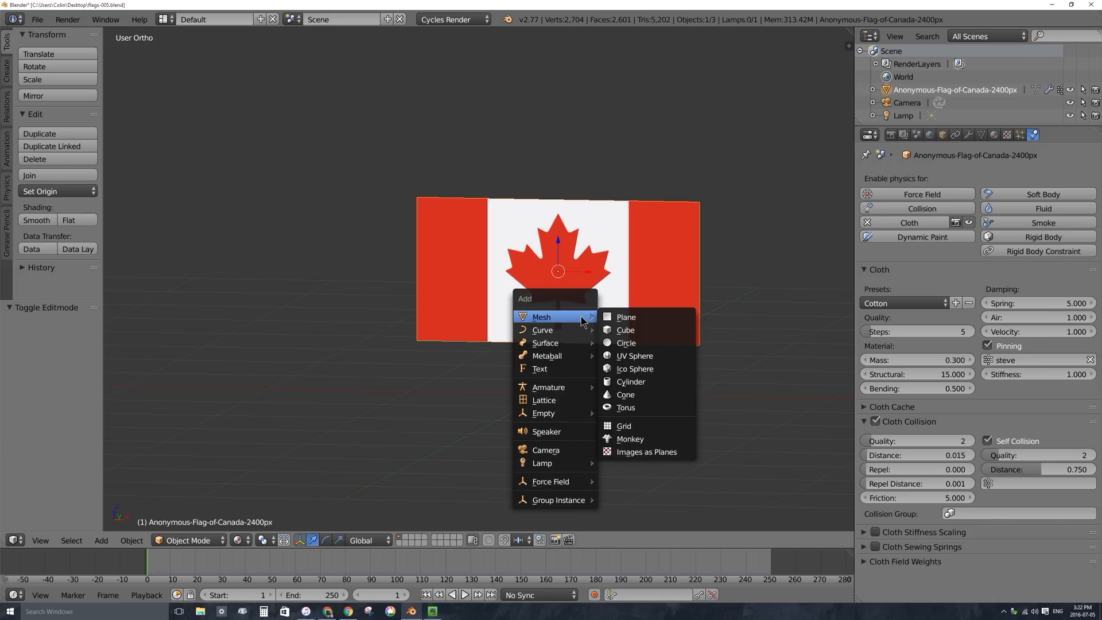
Add a cylinder and scale it down into a thin flagpole.
left_click(629, 381)
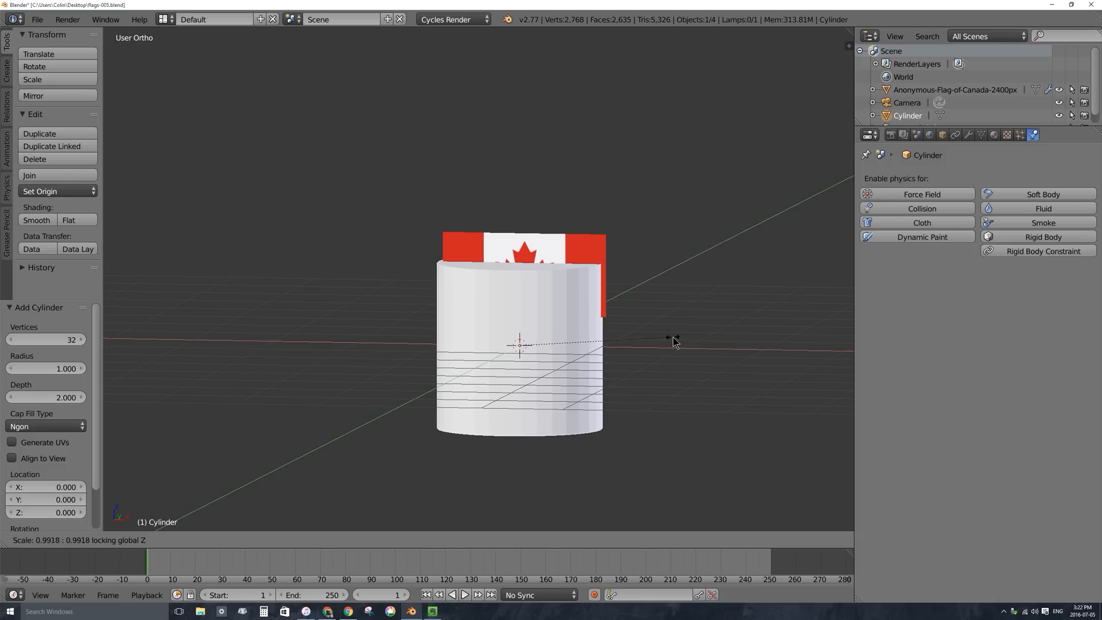
left_click_drag(671, 339, 571, 358)
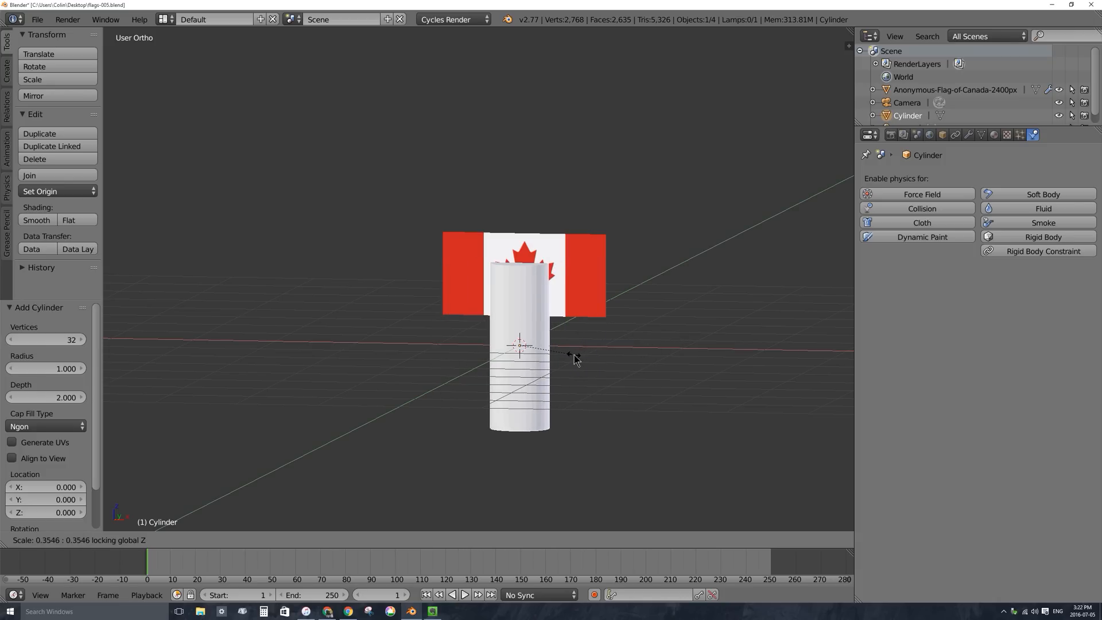
left_click_drag(575, 358, 538, 362)
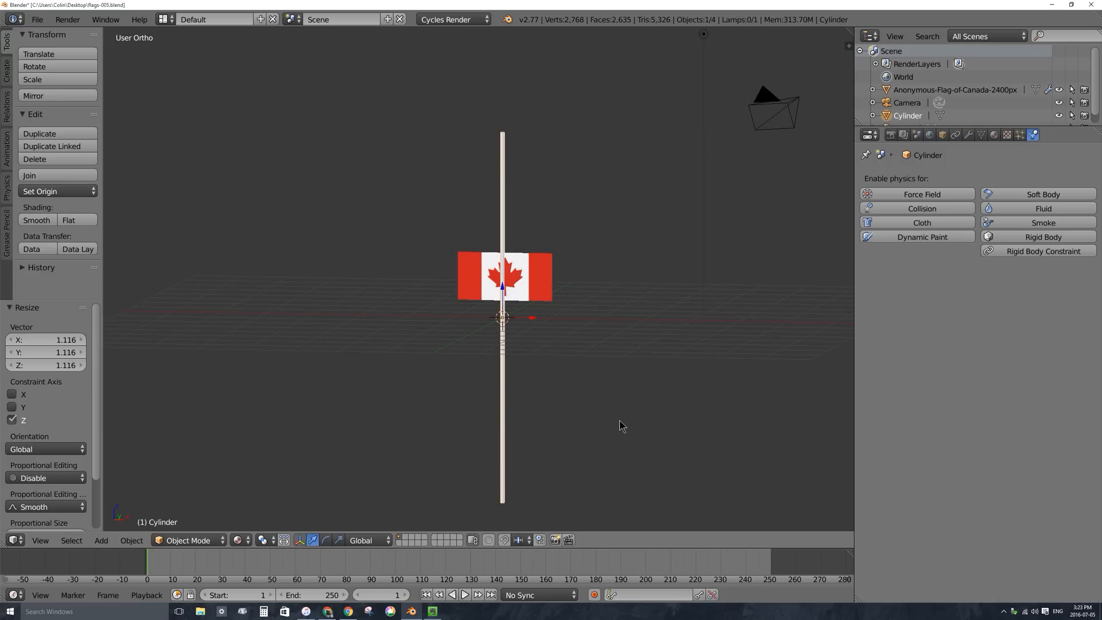
key("KP_1")
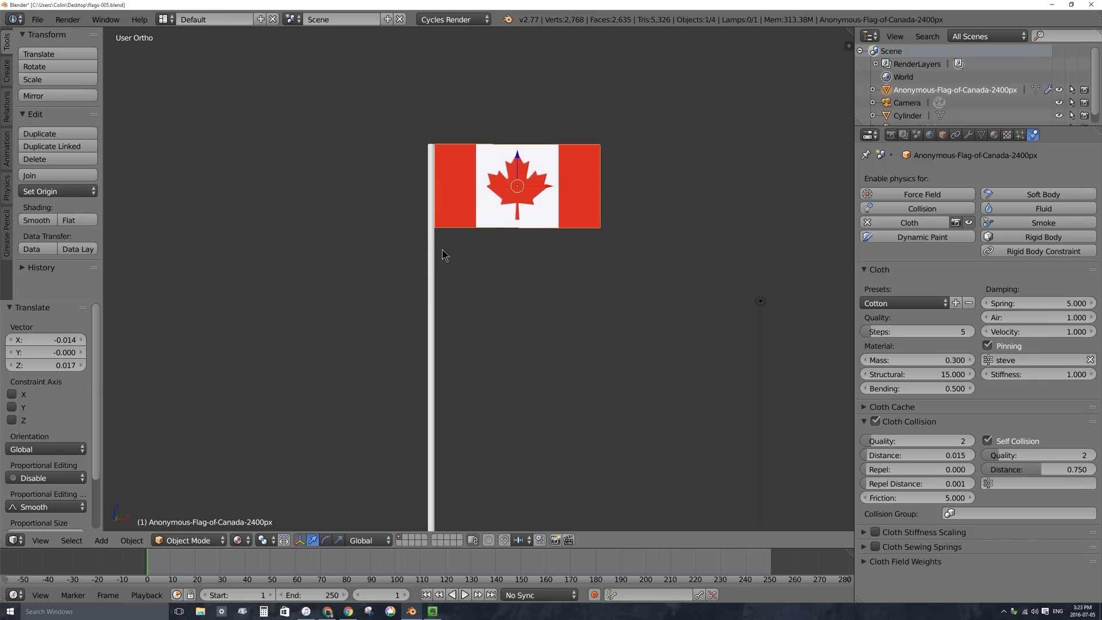
mouse_move(434, 237)
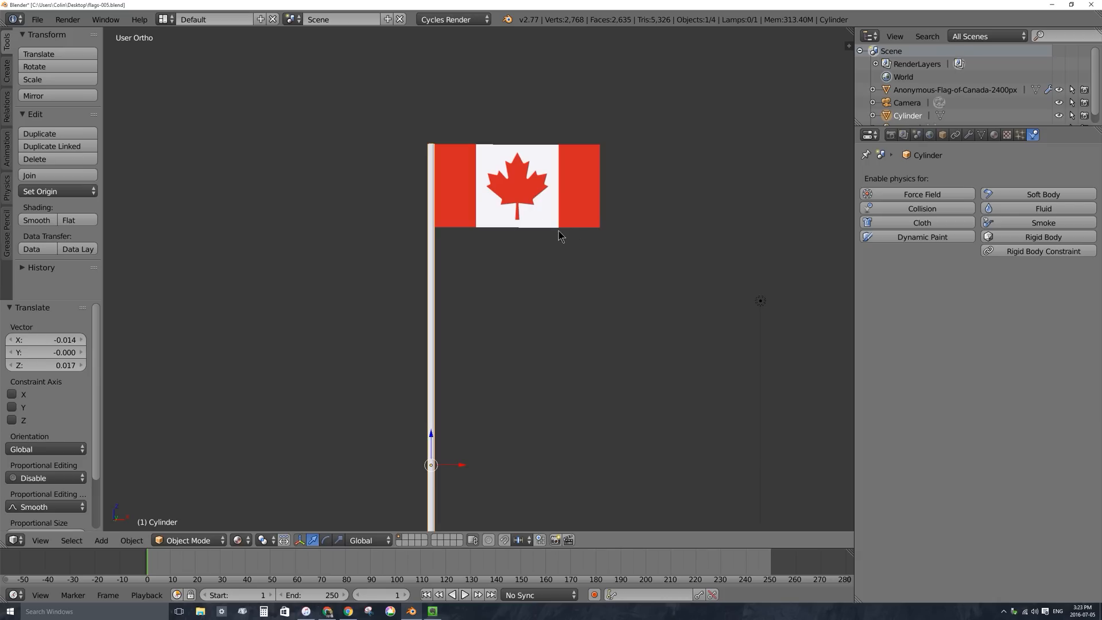
mouse_move(692, 385)
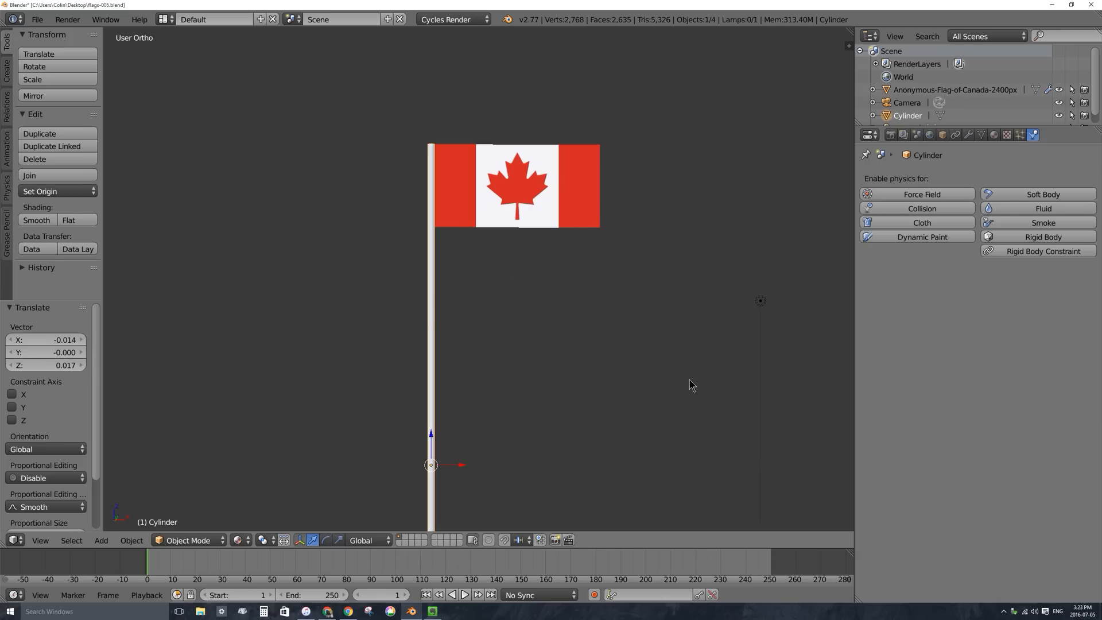
mouse_move(513, 174)
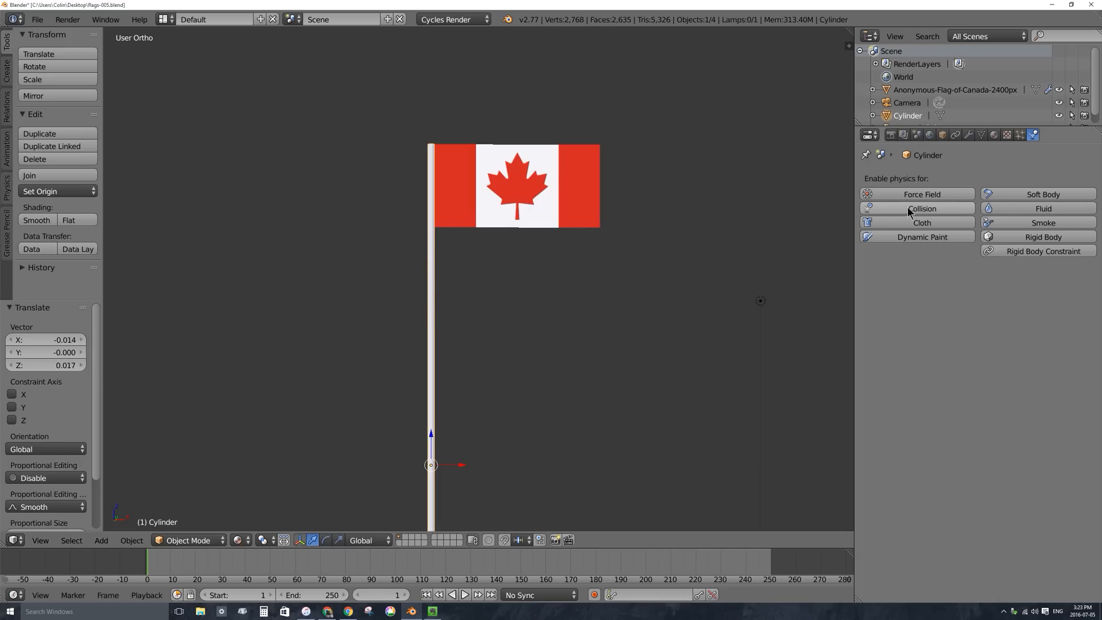
Enable Collision physics on the cylinder flagpole.
left_click(921, 208)
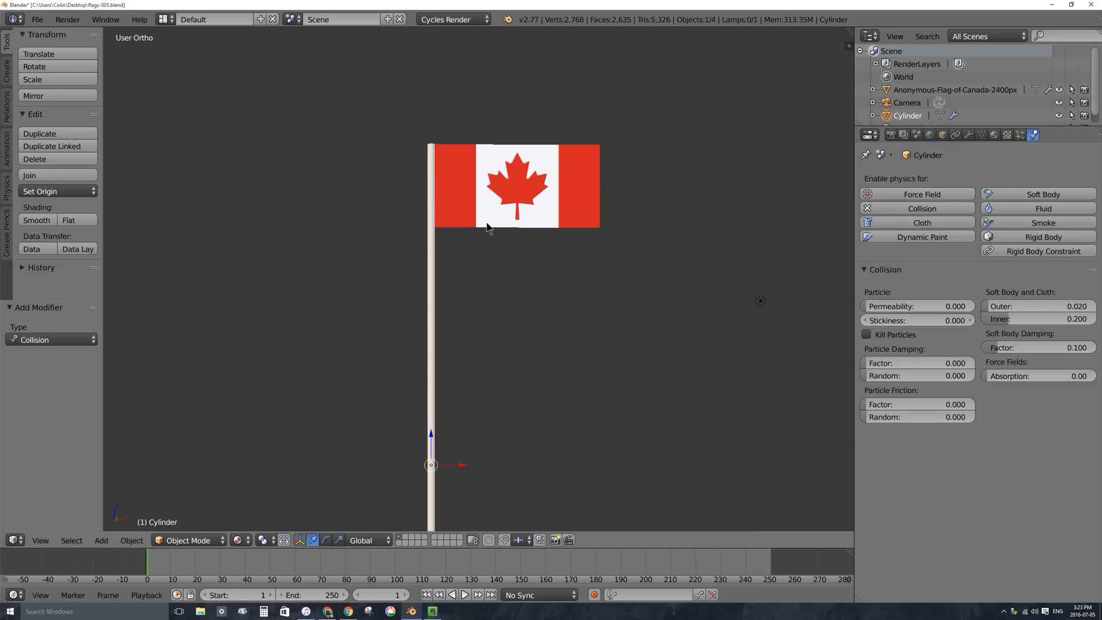
mouse_move(657, 382)
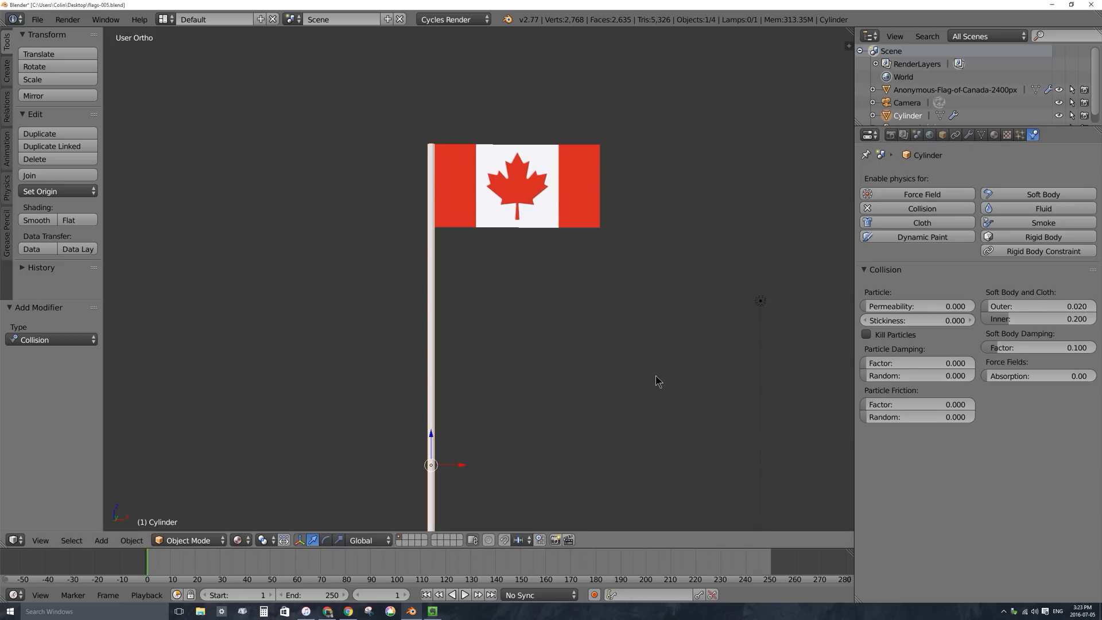
mouse_move(567, 315)
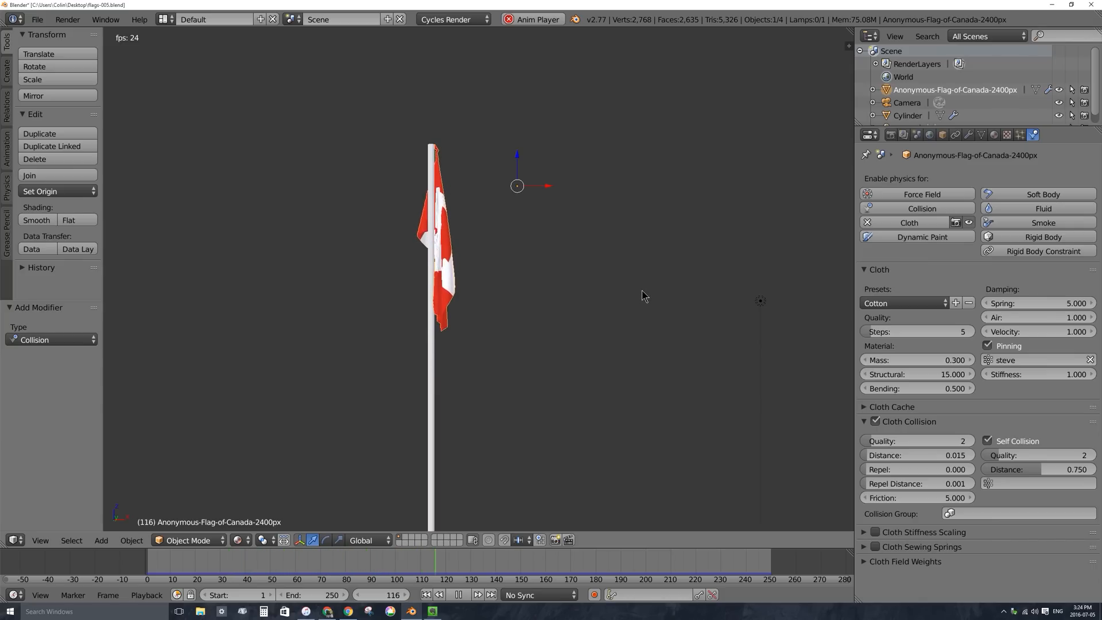
Stop the limp, drooping flag cloth preview and return to frame 1.
left_click(458, 594)
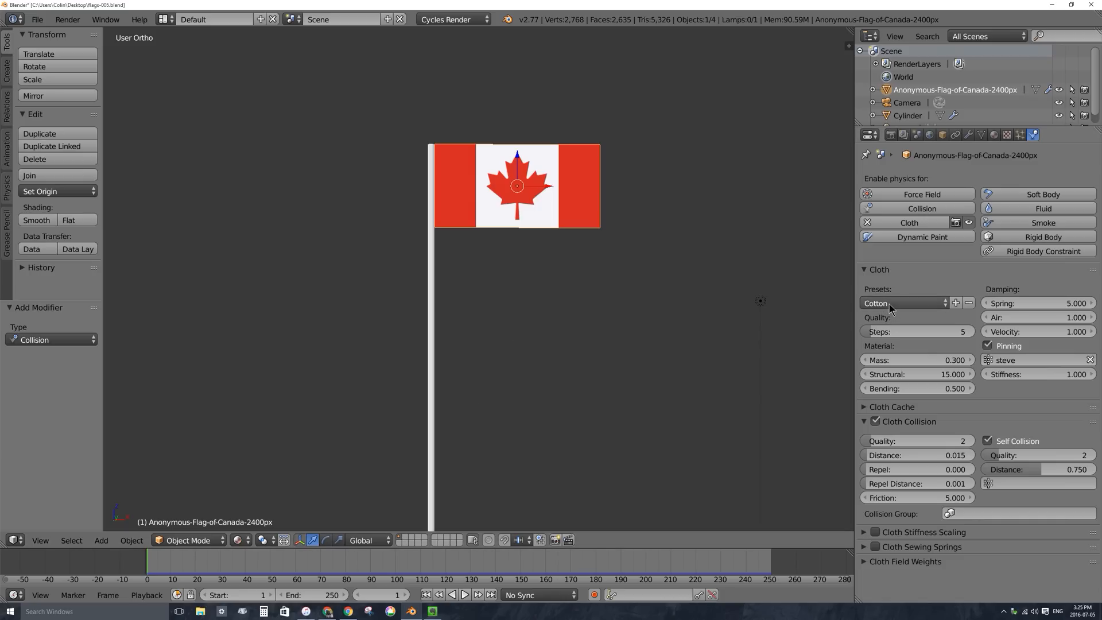
Try the Leather cloth preset, revert to Cotton, and expand the Cloth Cache panel.
left_click(903, 303)
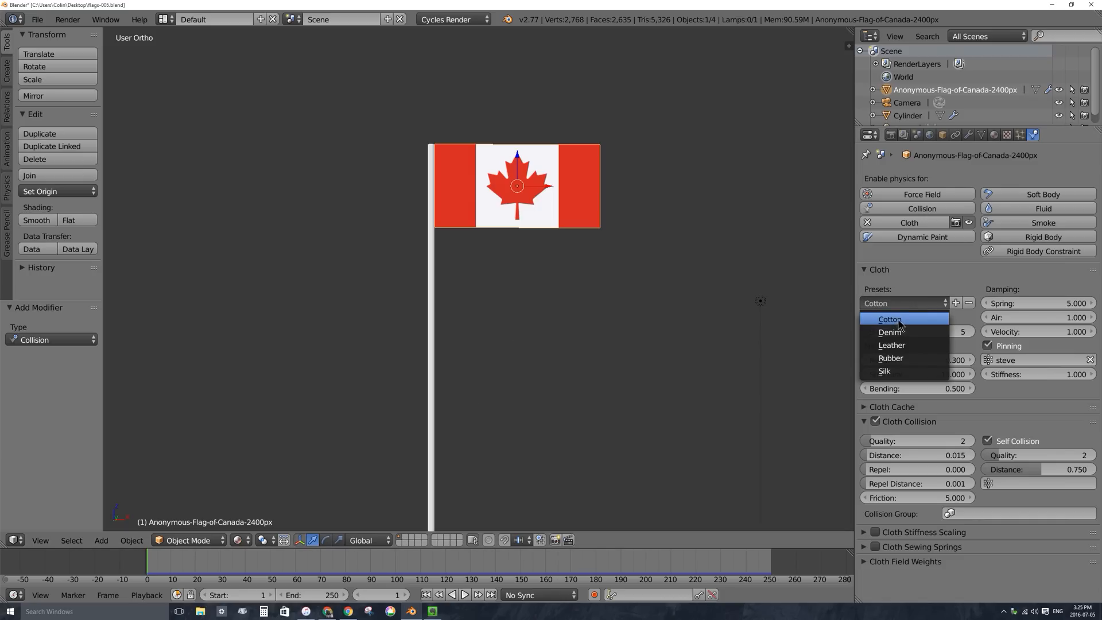
left_click(891, 344)
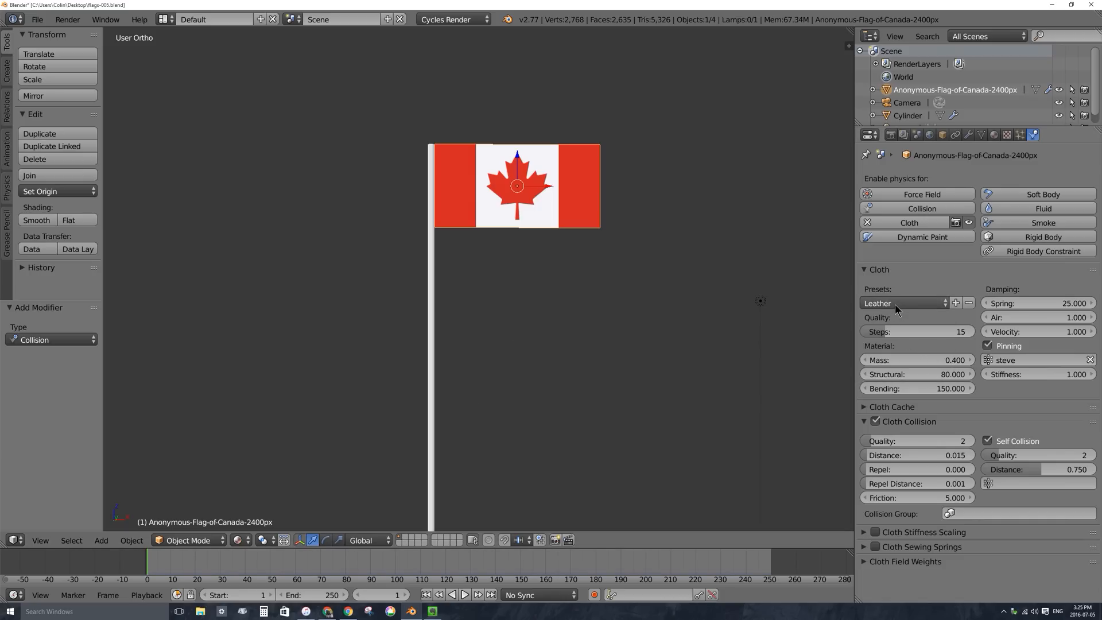
left_click(902, 303)
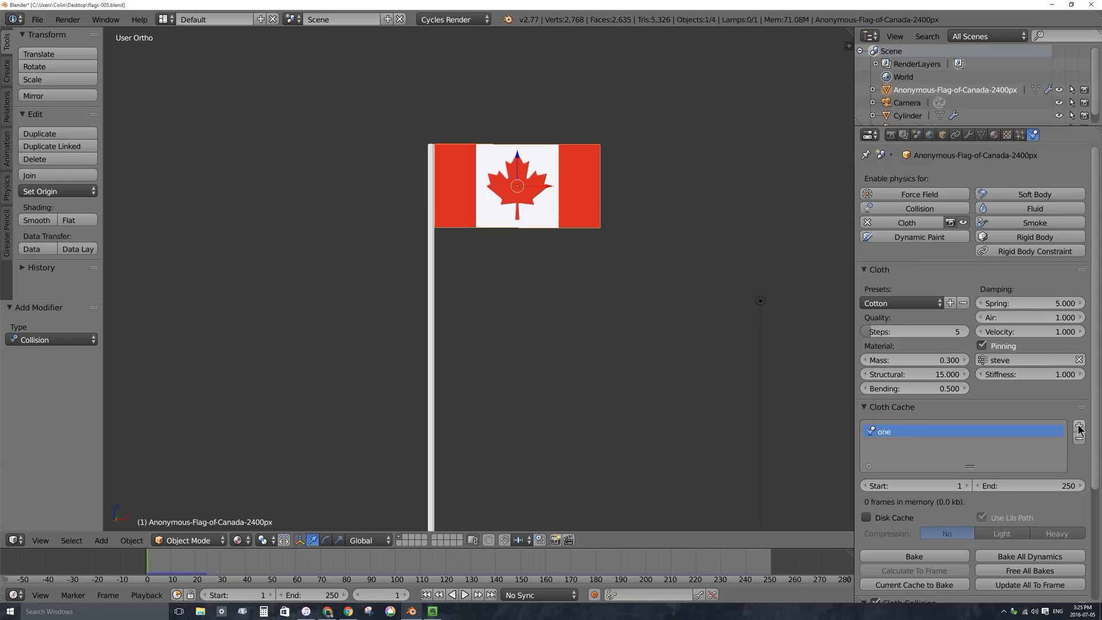
Add a second cloth cache named 'two', switch to Silk, and set self-collision quality 3.
left_click(1079, 425)
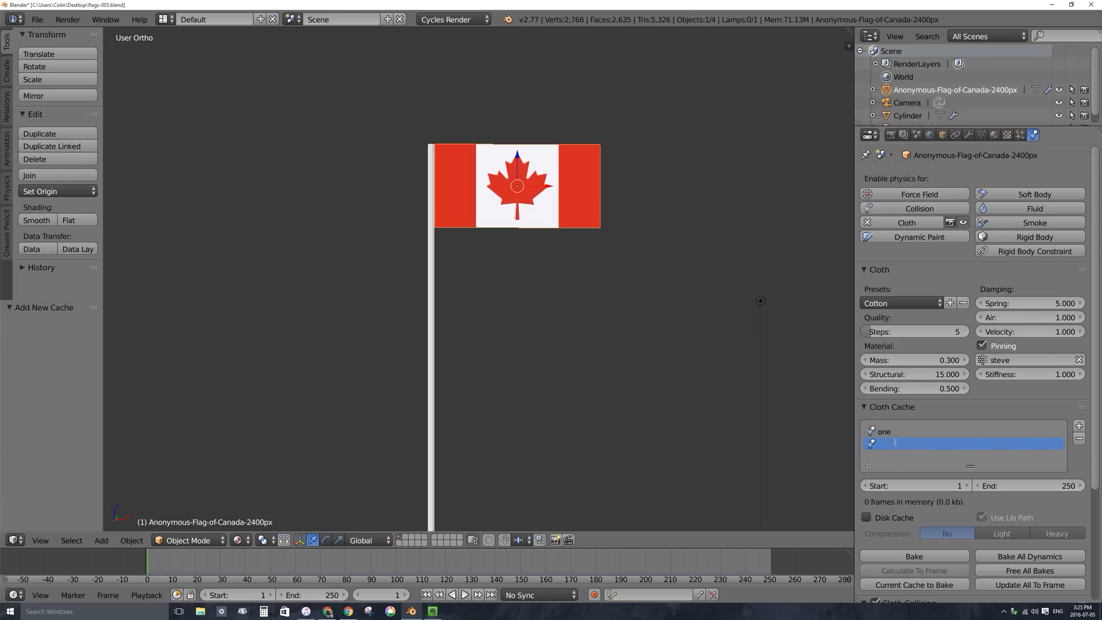
type("two")
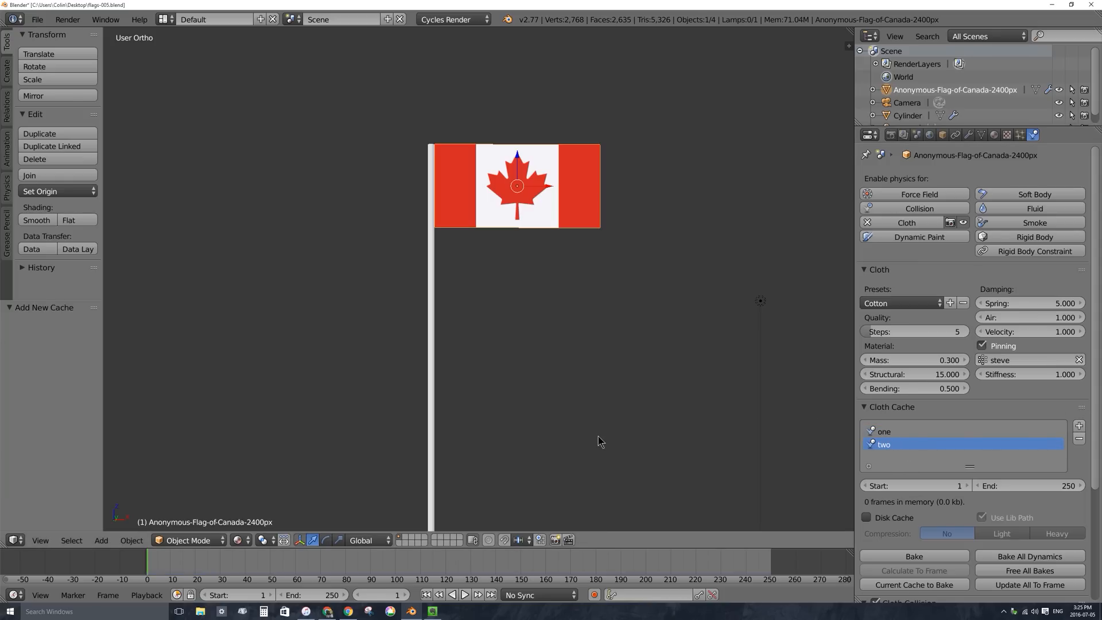
mouse_move(883, 460)
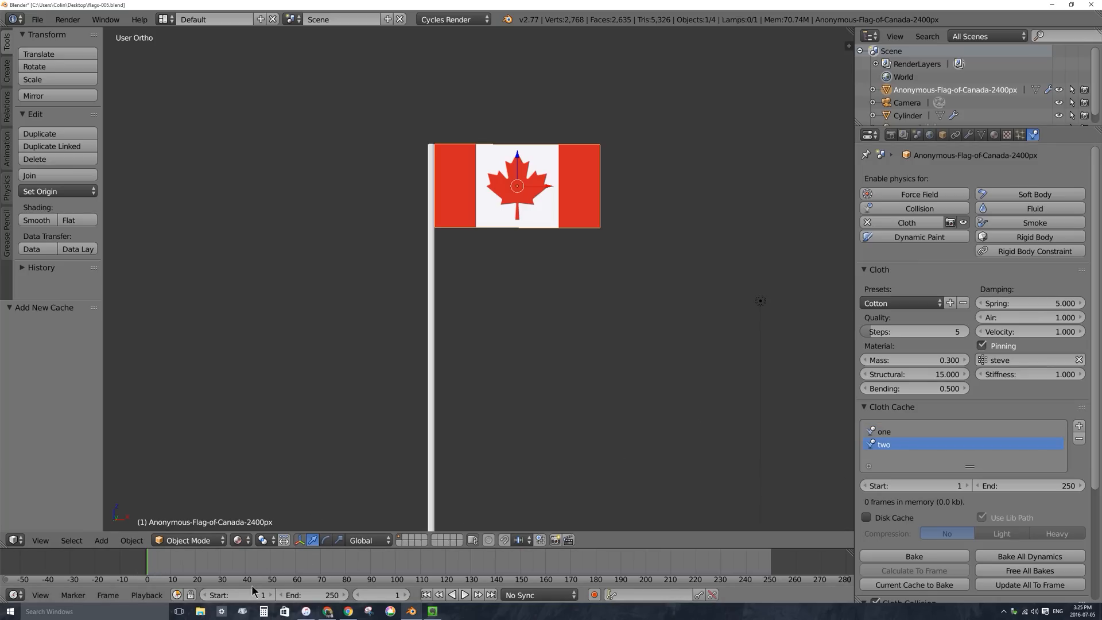
left_click(901, 303)
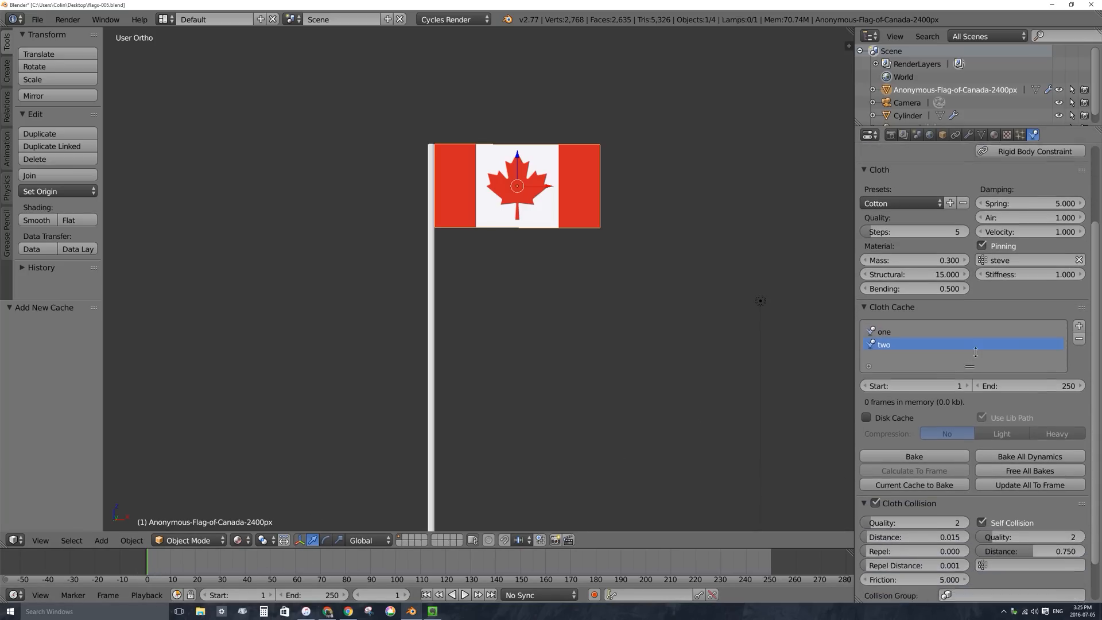
scroll("down", 3)
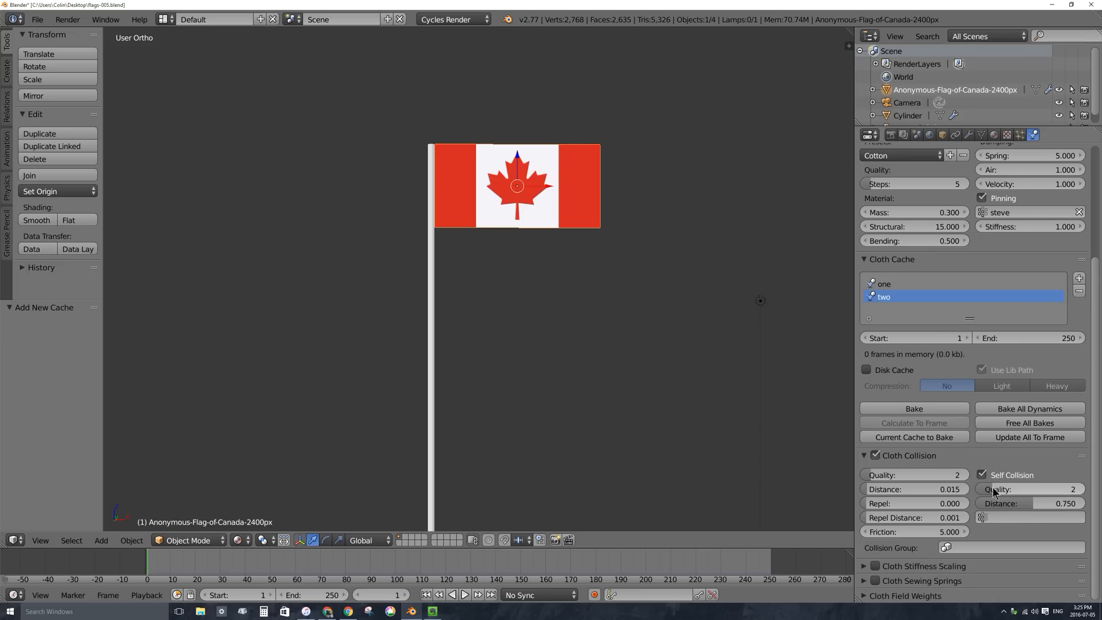
left_click(1029, 488)
type("3")
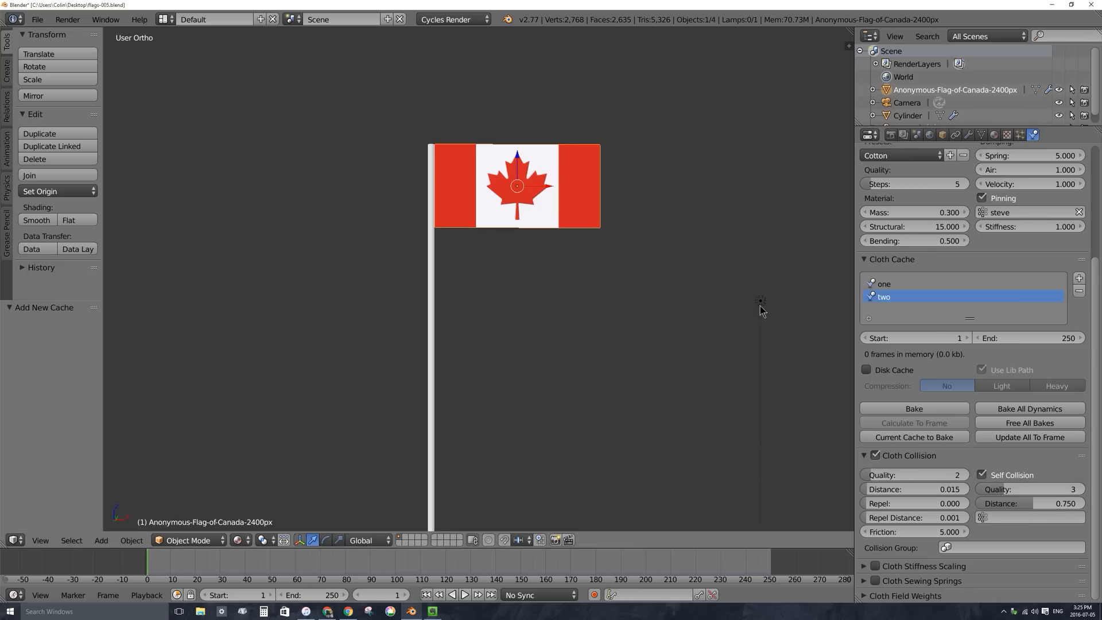
mouse_move(638, 298)
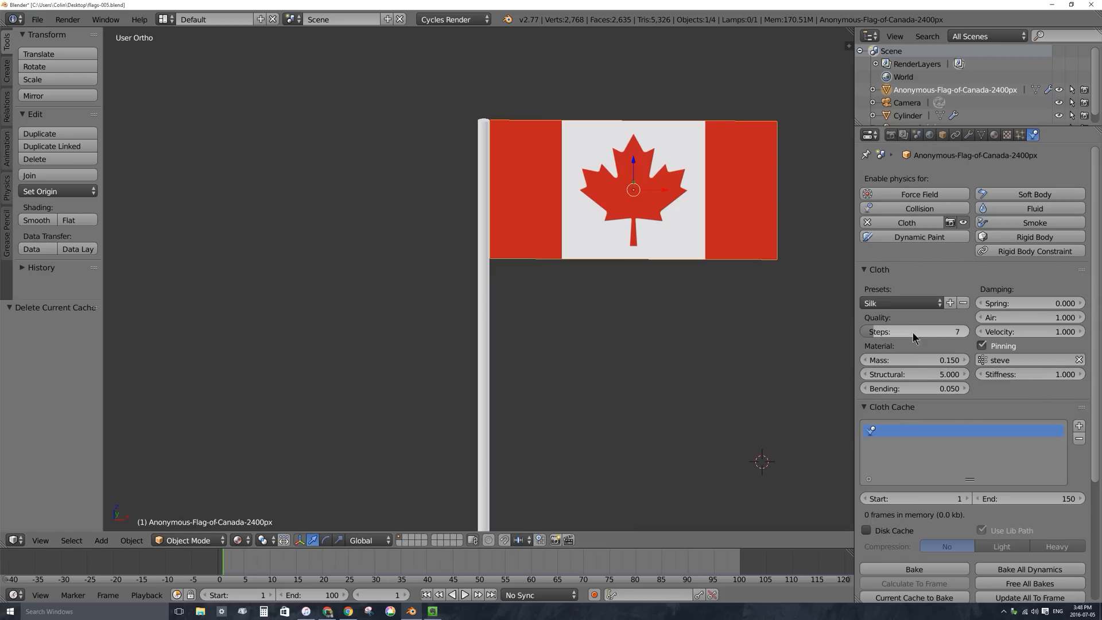
Set the silk flag's cloth quality steps to 15.
left_click(902, 302)
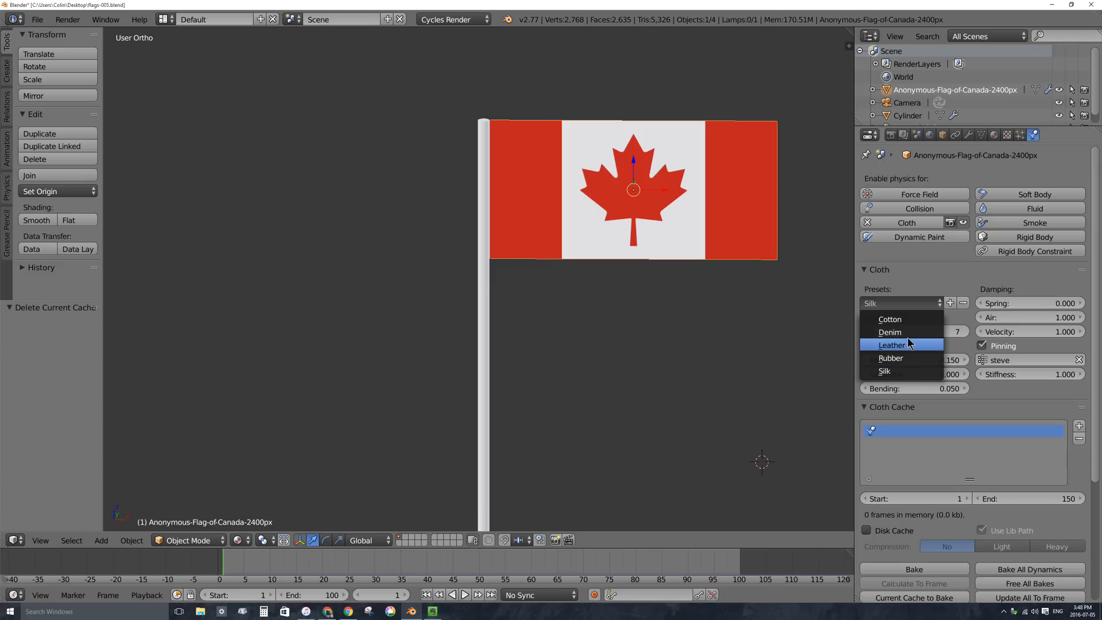
mouse_move(909, 361)
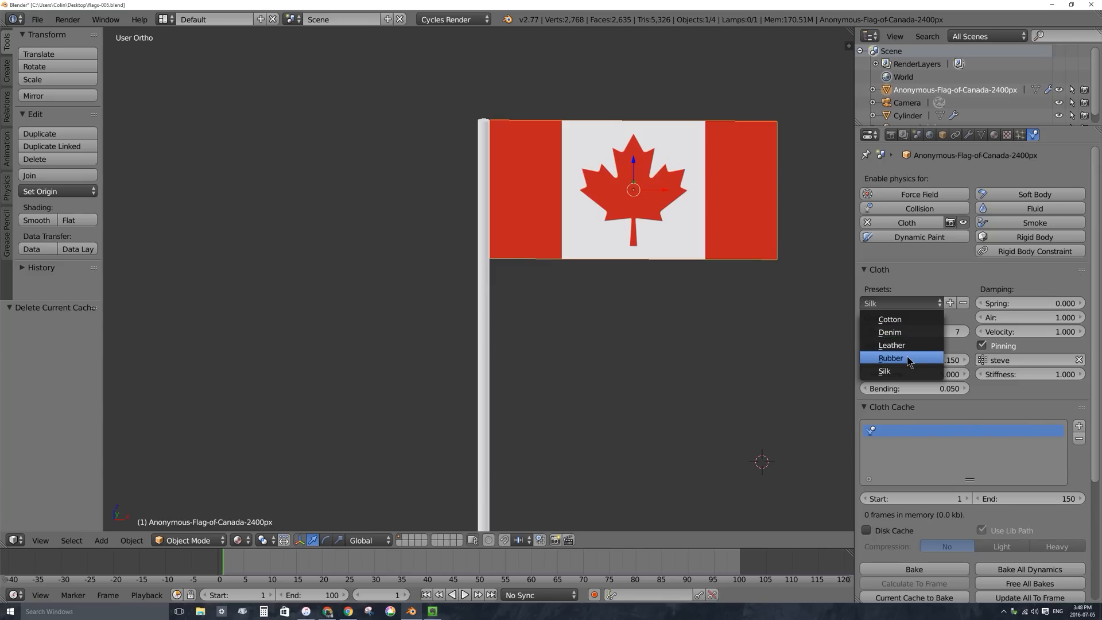
left_click(883, 370)
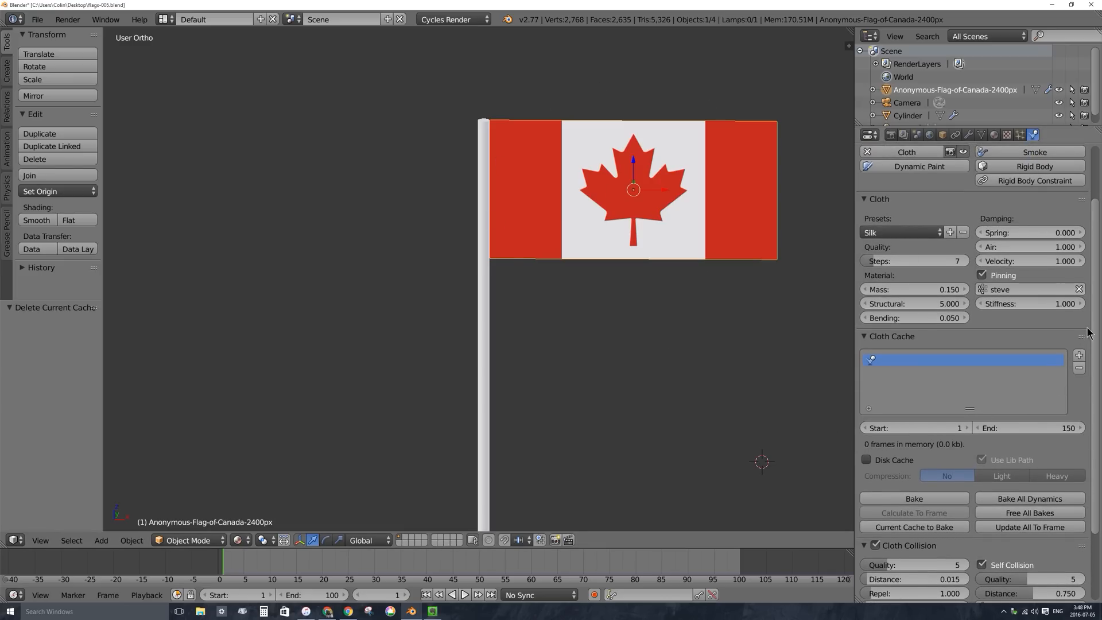
scroll("down", 3)
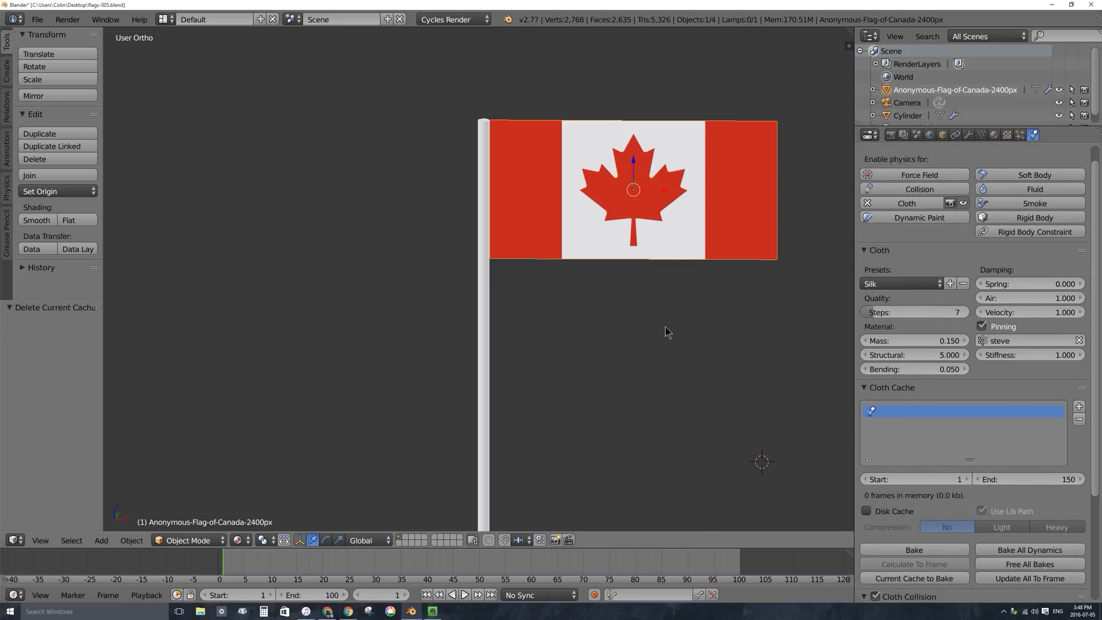
Play and replay the rippling flag simulation with 15 quality steps, then stop playback.
left_click(464, 594)
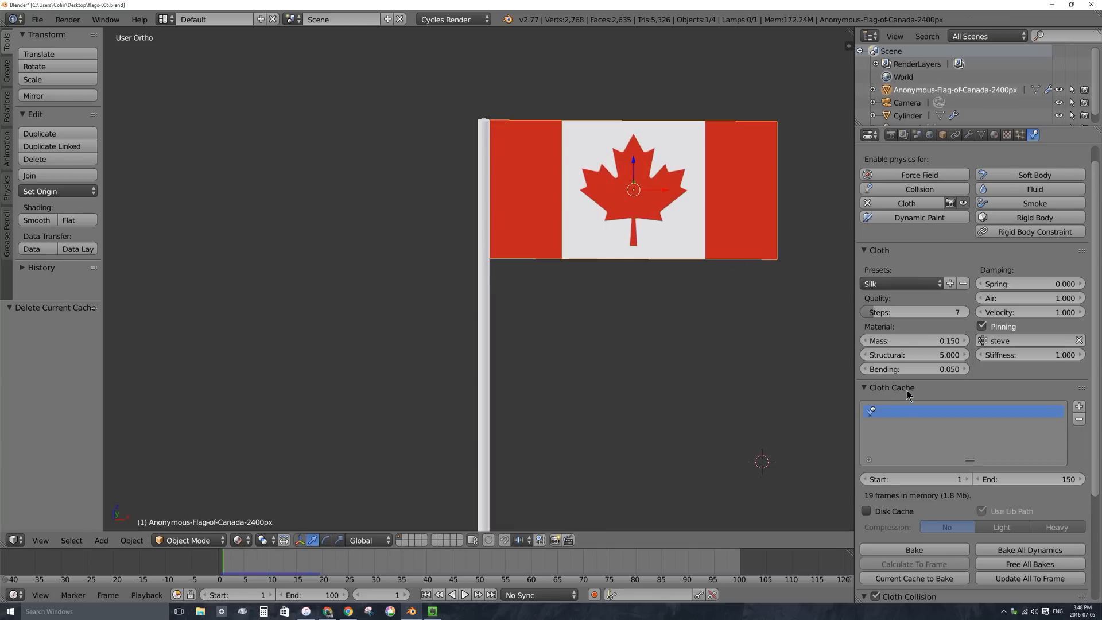
mouse_move(923, 297)
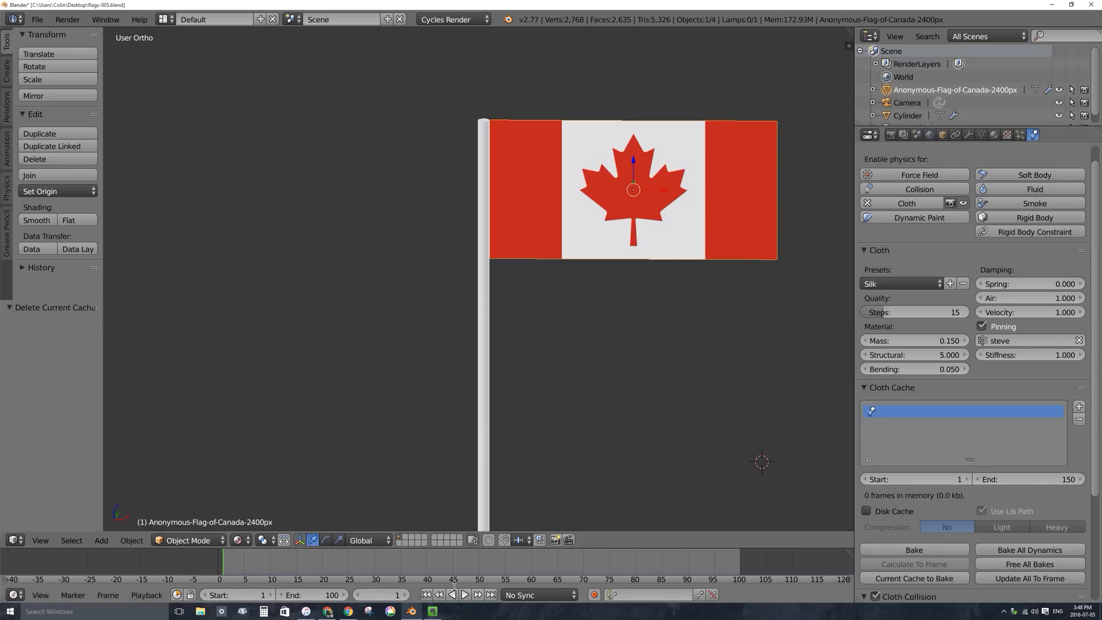
left_click(467, 595)
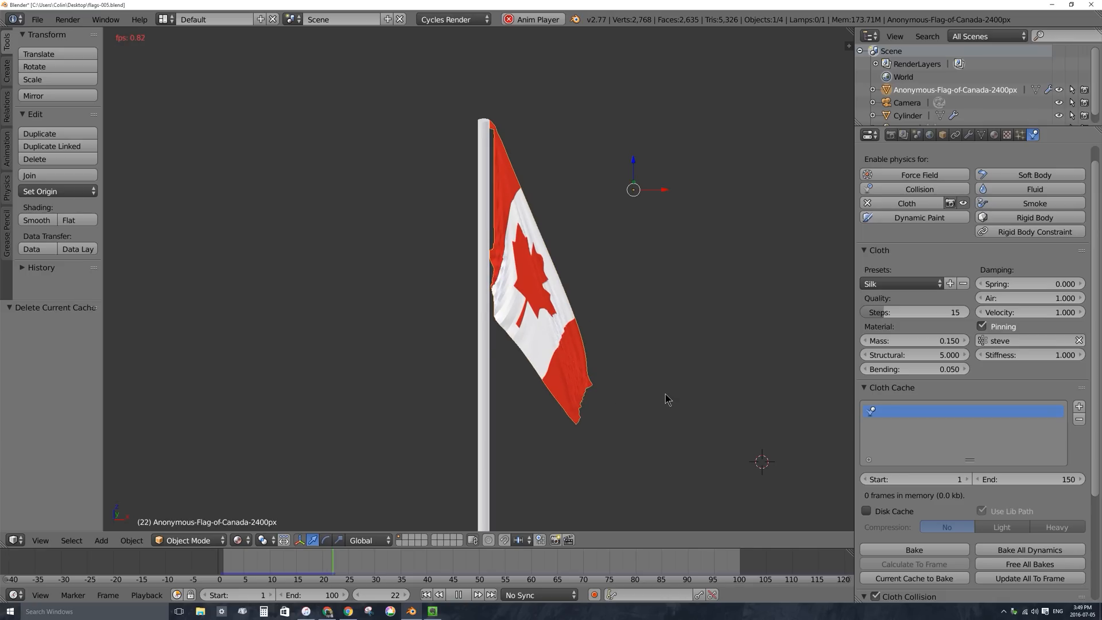
left_click(459, 595)
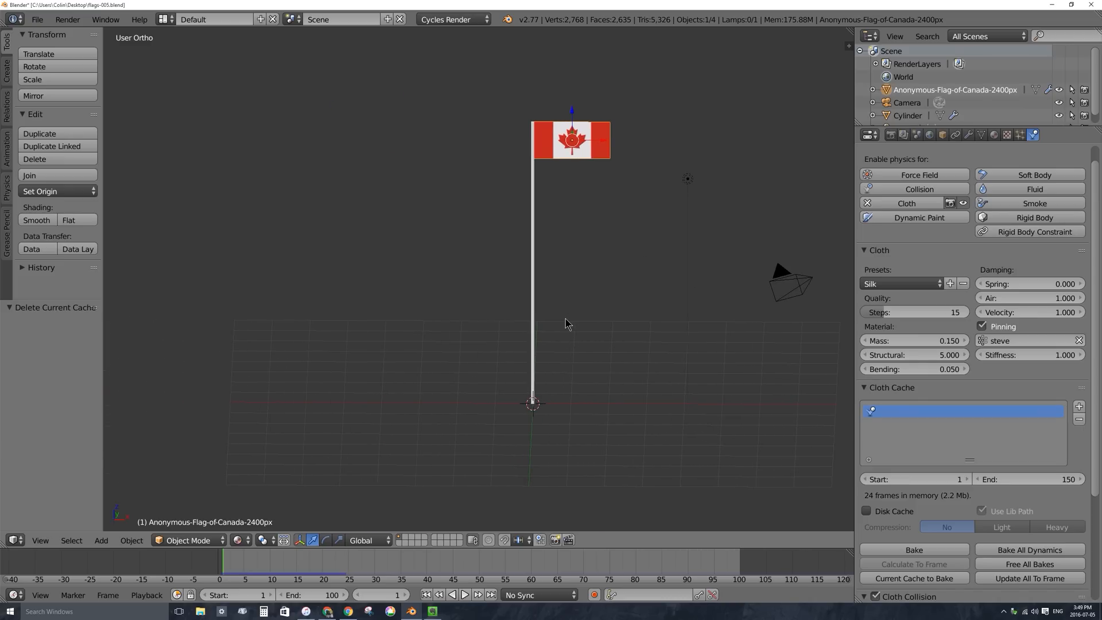
left_click(101, 540)
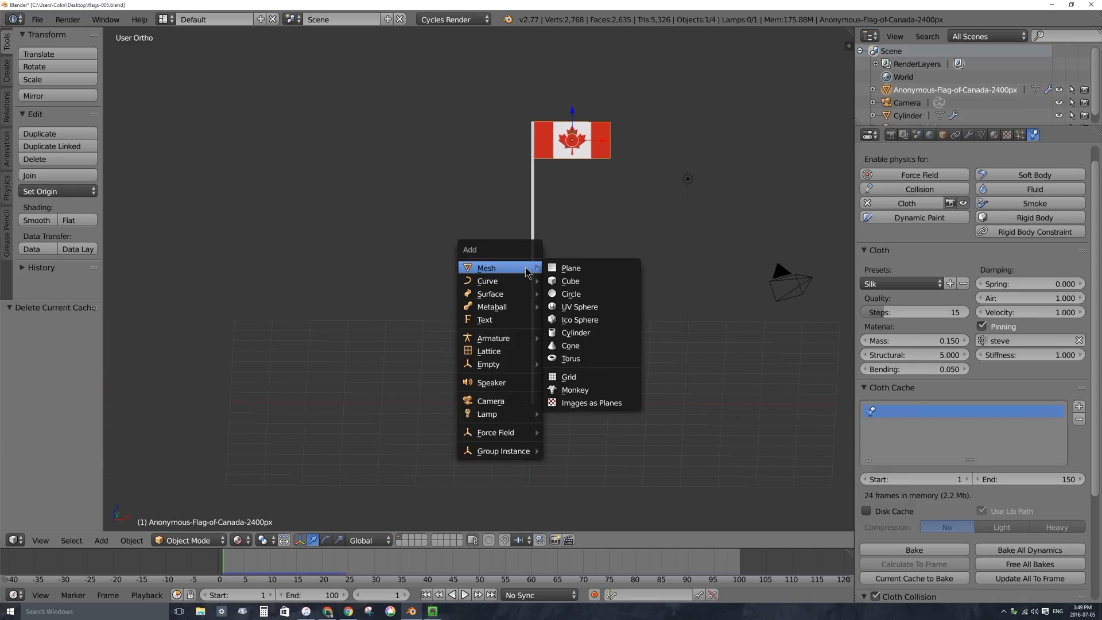
mouse_move(495, 432)
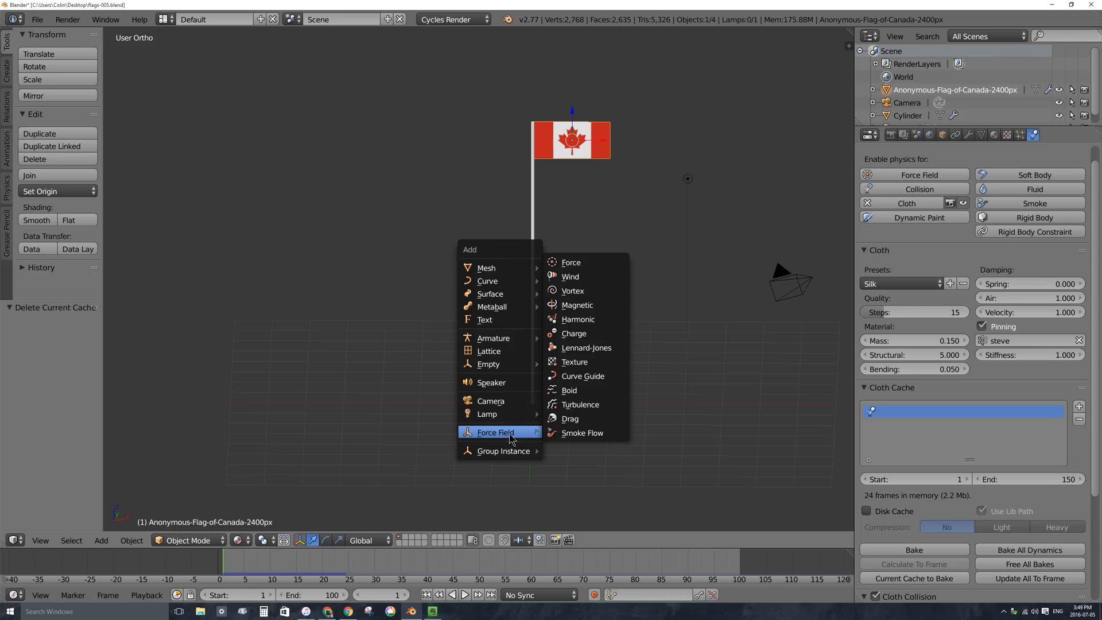
mouse_move(572, 290)
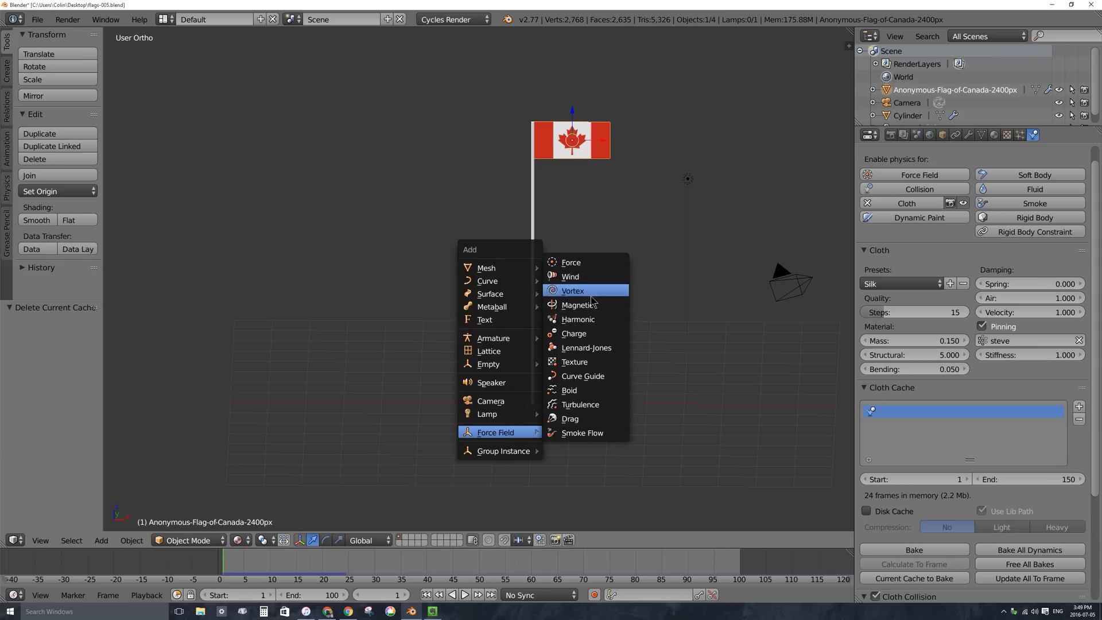
mouse_move(570, 276)
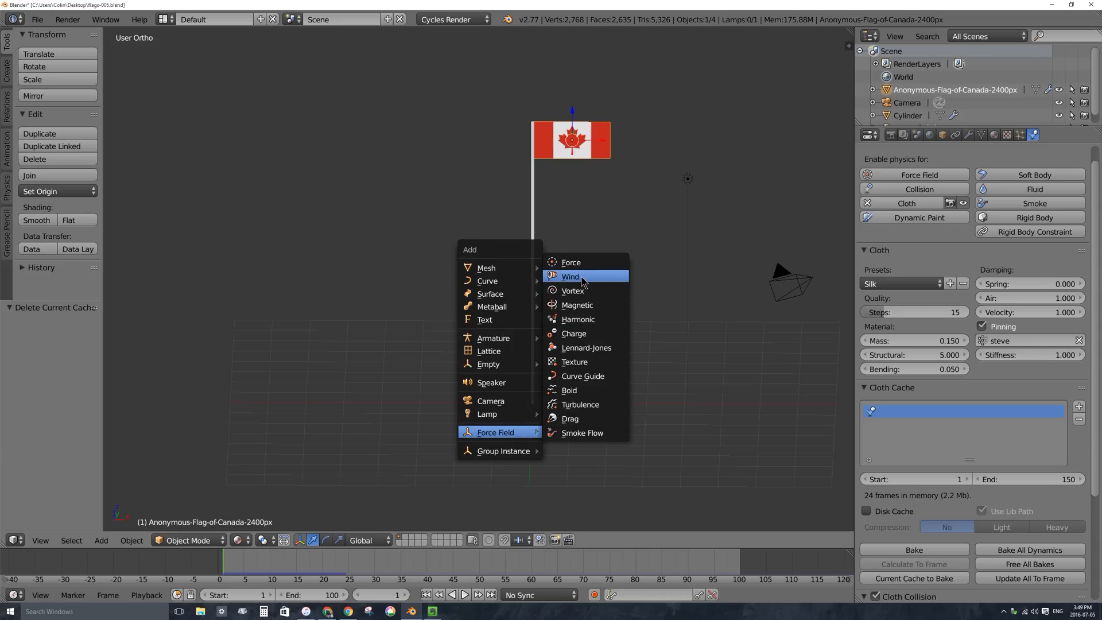
left_click(570, 276)
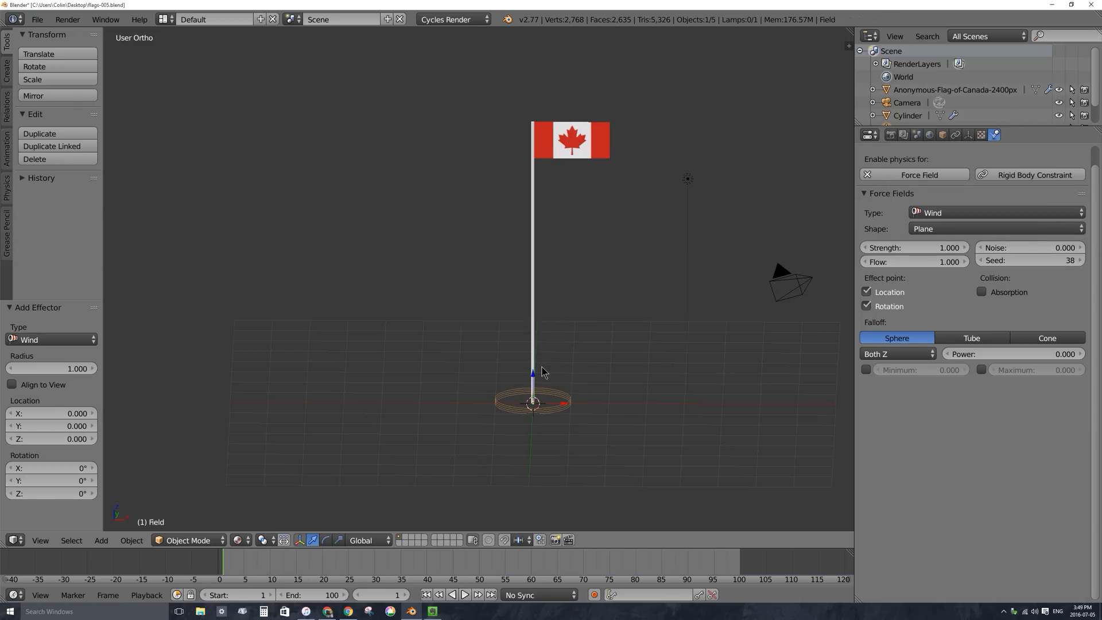
mouse_move(543, 401)
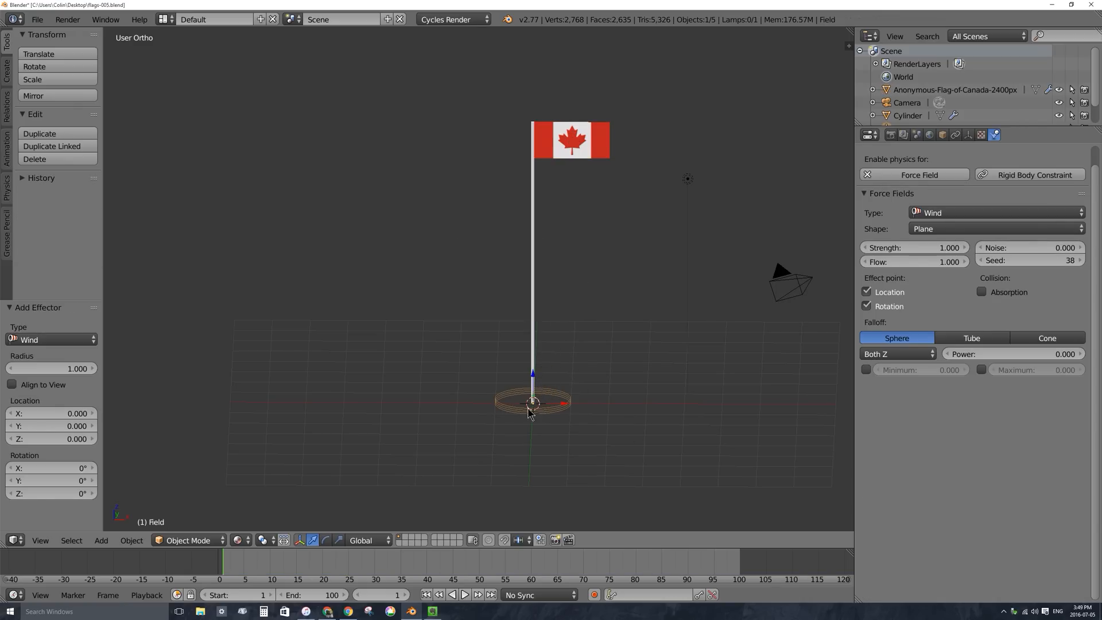
mouse_move(771, 298)
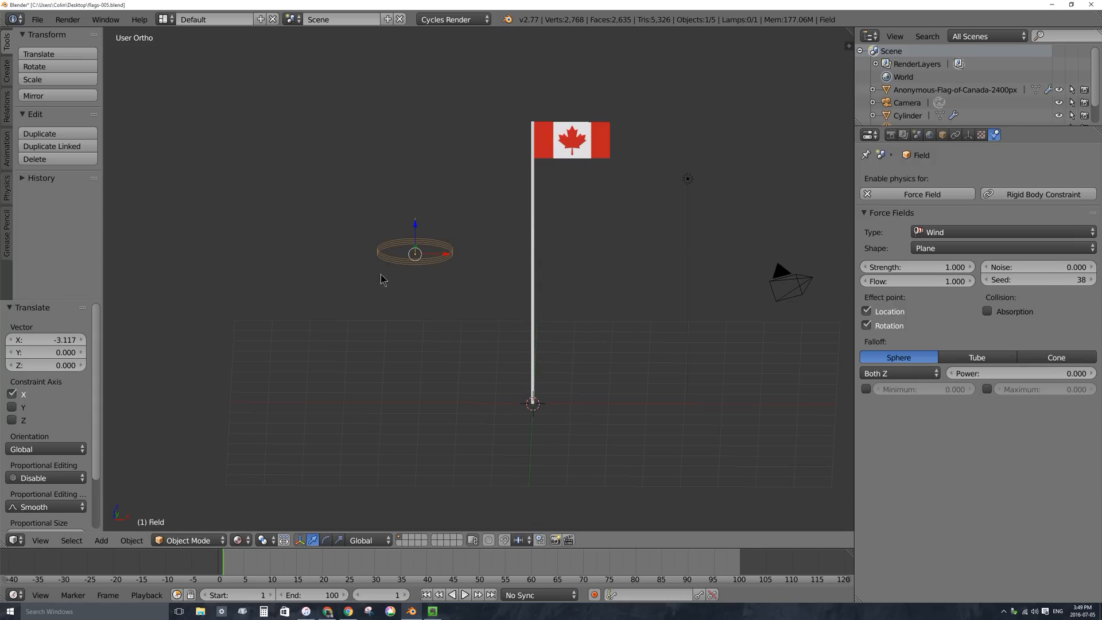
mouse_move(422, 245)
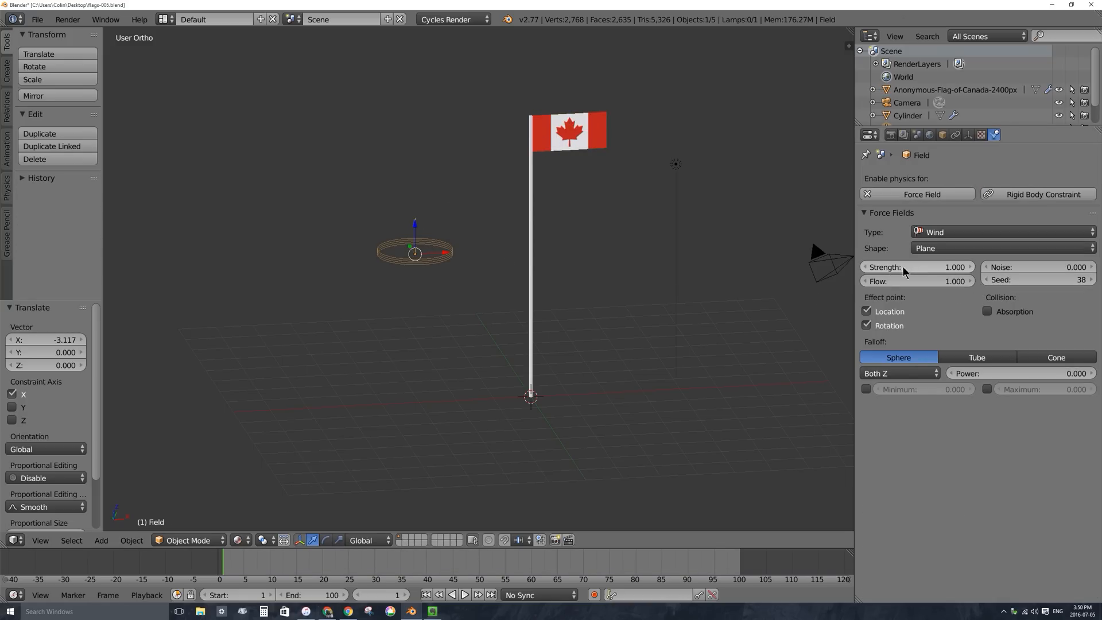
mouse_move(454, 199)
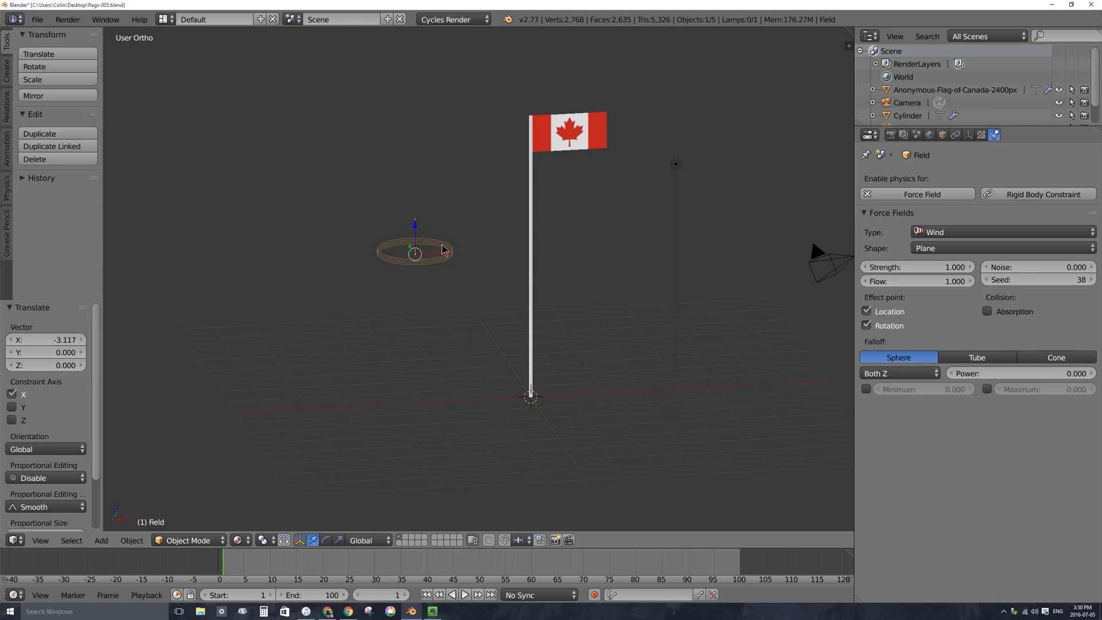
mouse_move(374, 262)
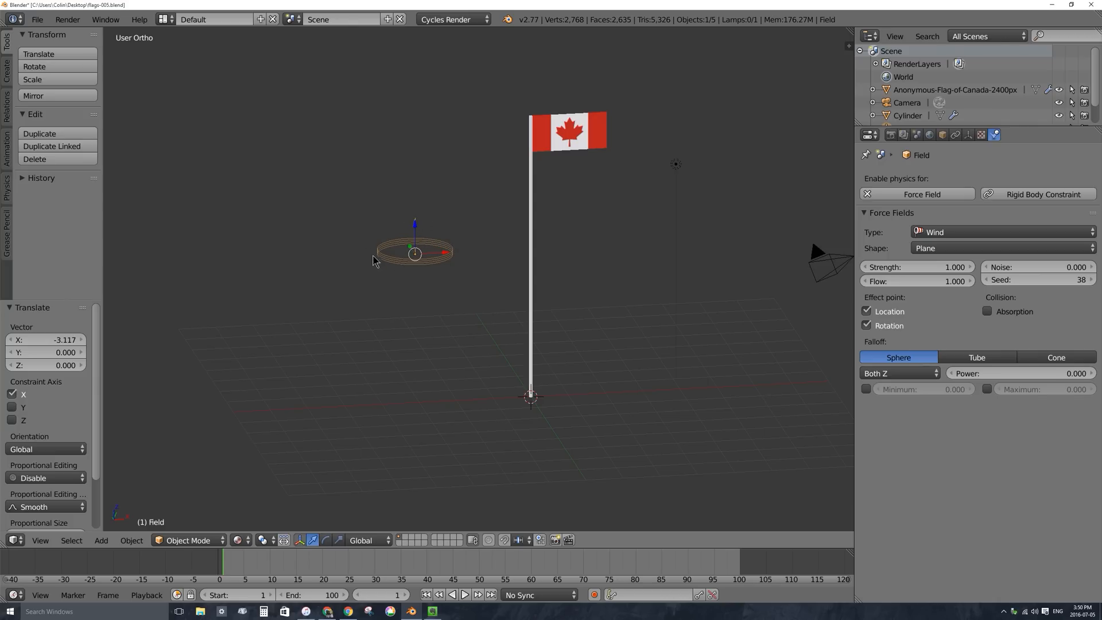
mouse_move(87, 257)
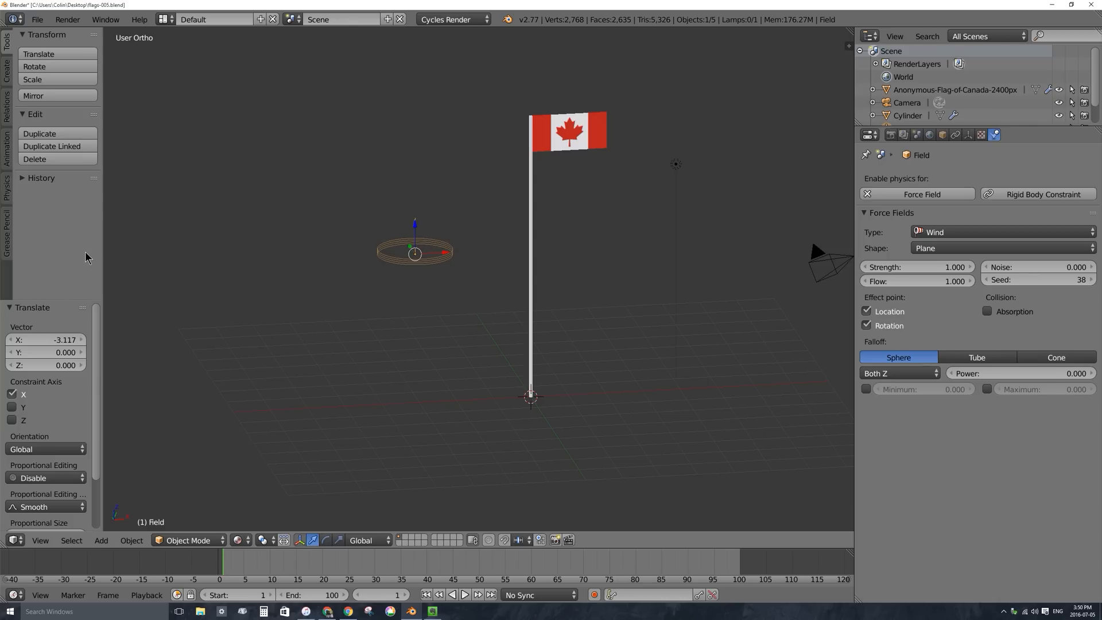
mouse_move(473, 451)
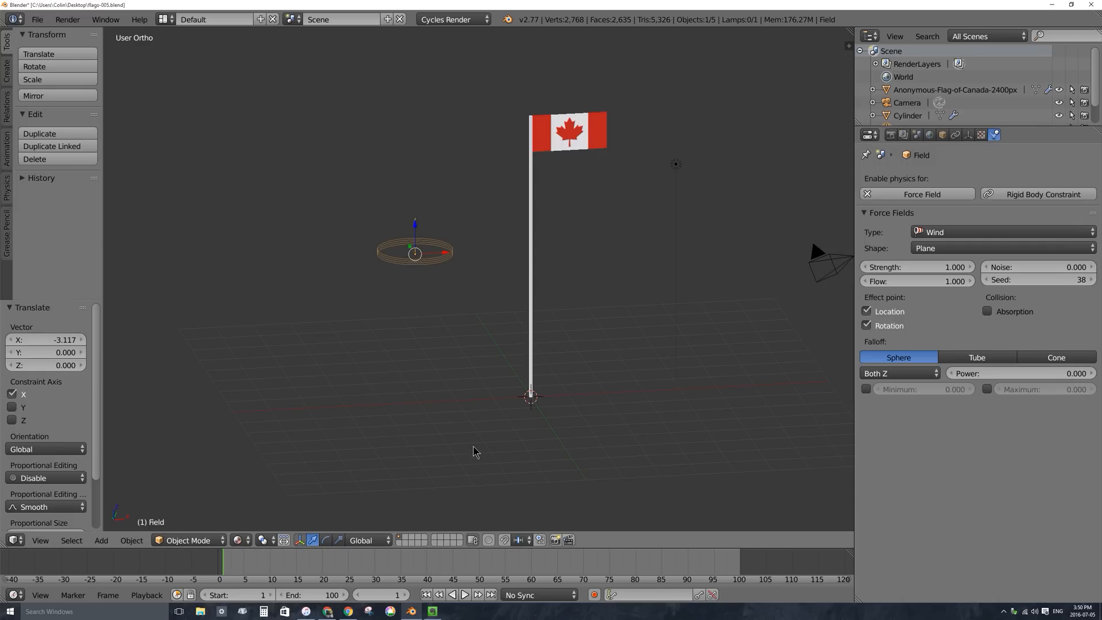
mouse_move(450, 280)
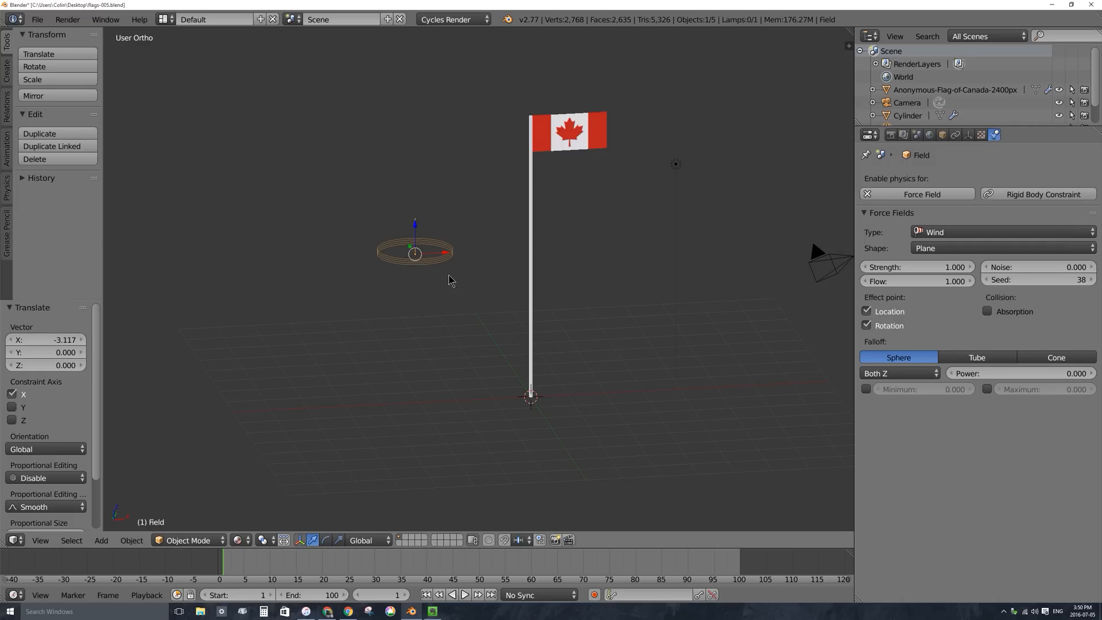
mouse_move(472, 191)
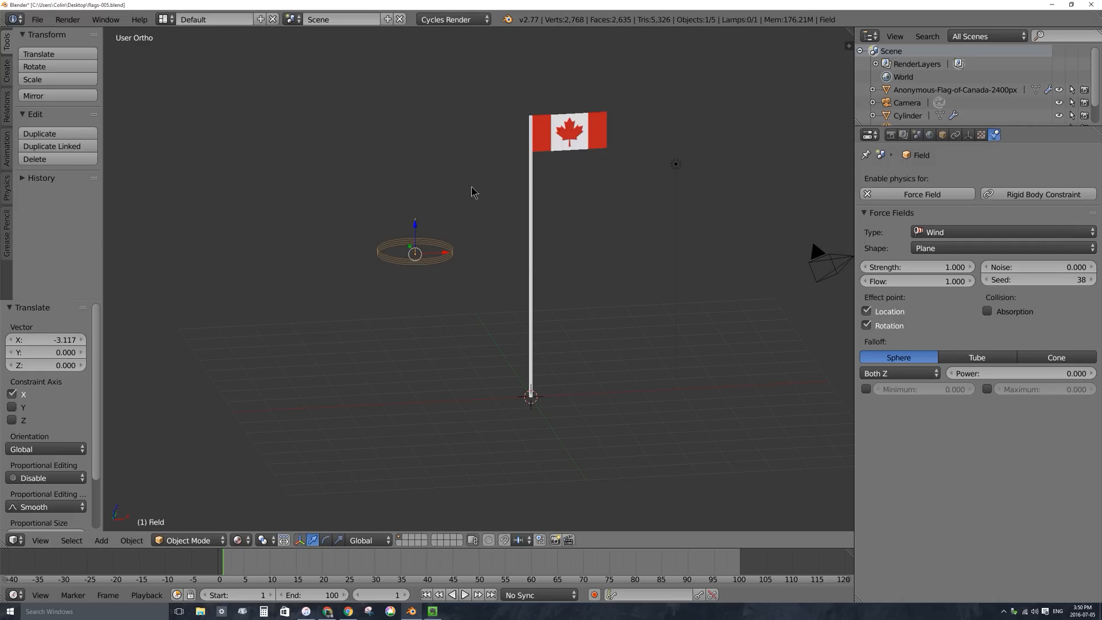
mouse_move(431, 461)
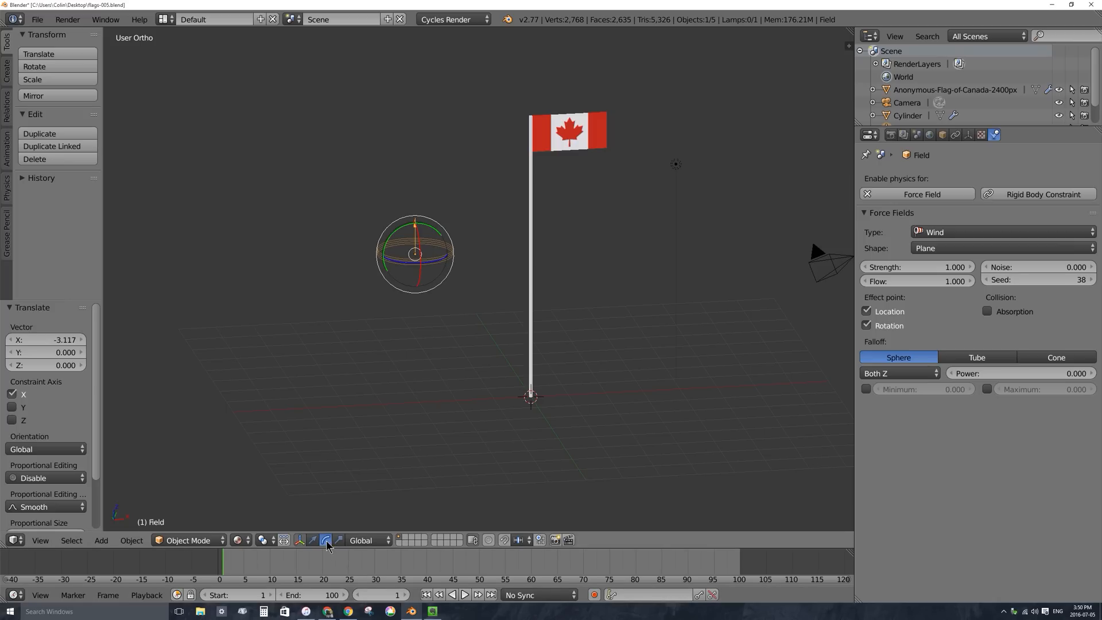
Rotate the wind field 90° toward the flag and move it up beside the pole.
left_click(316, 540)
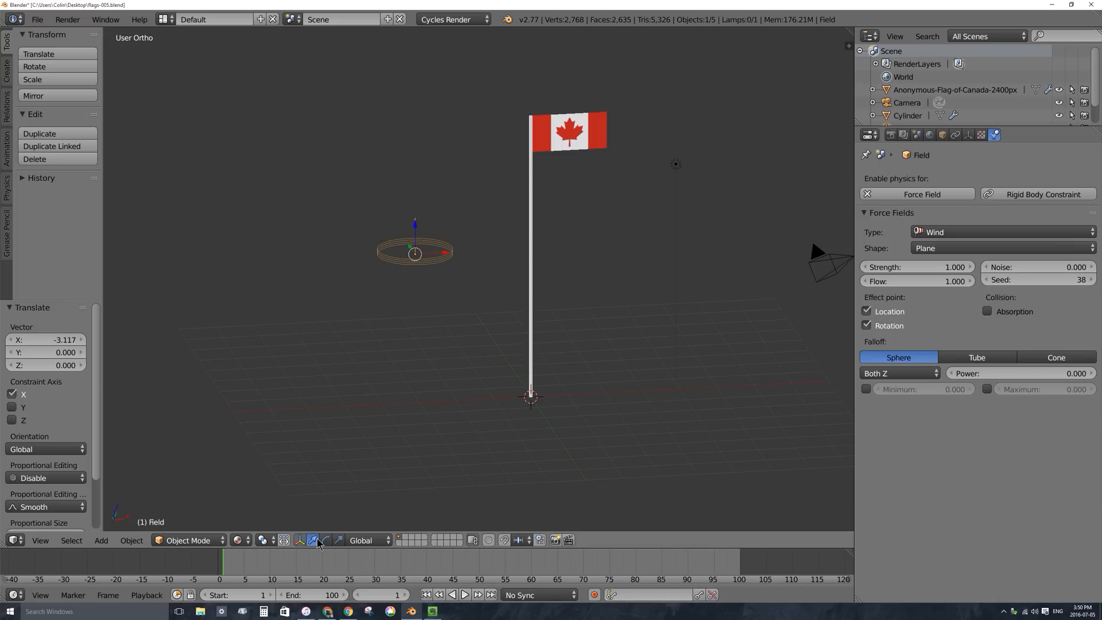
key("KP_1")
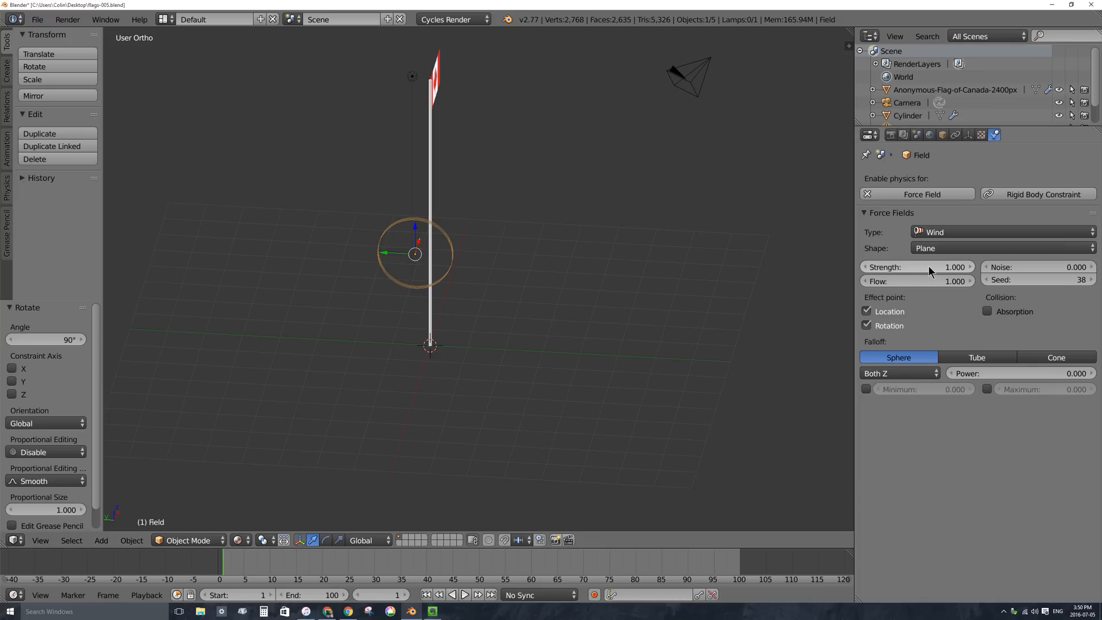
left_click(917, 266)
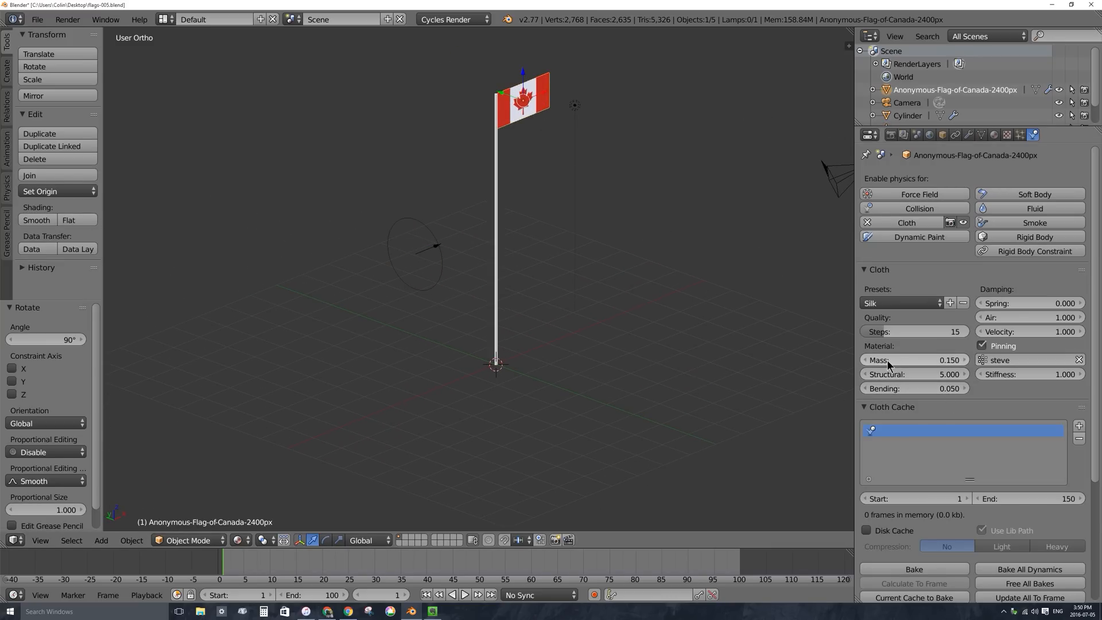
mouse_move(938, 369)
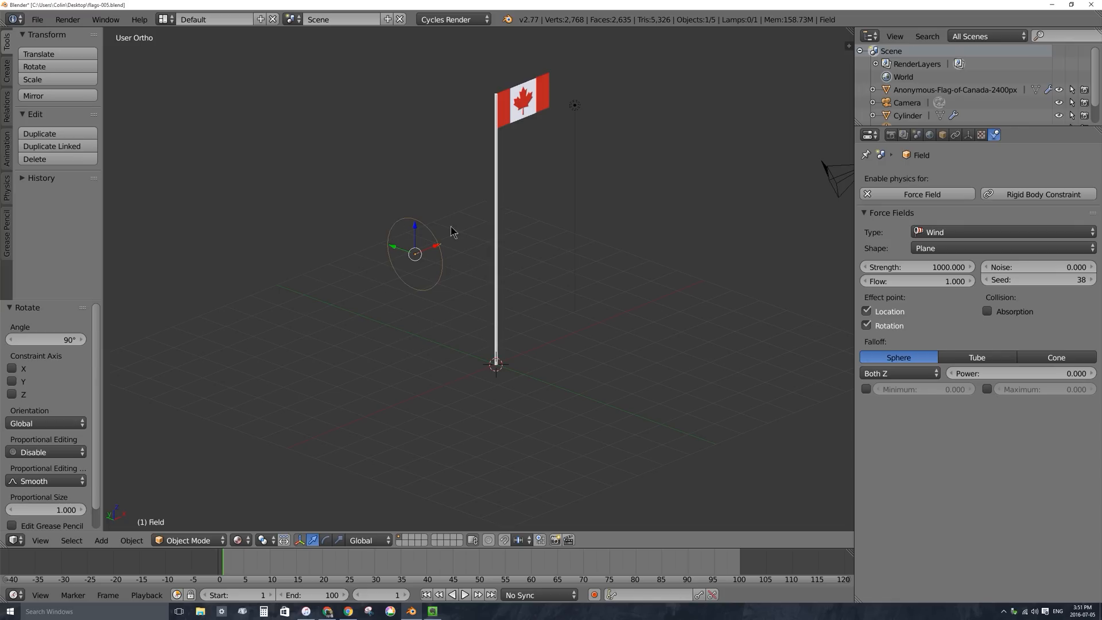
mouse_move(491, 255)
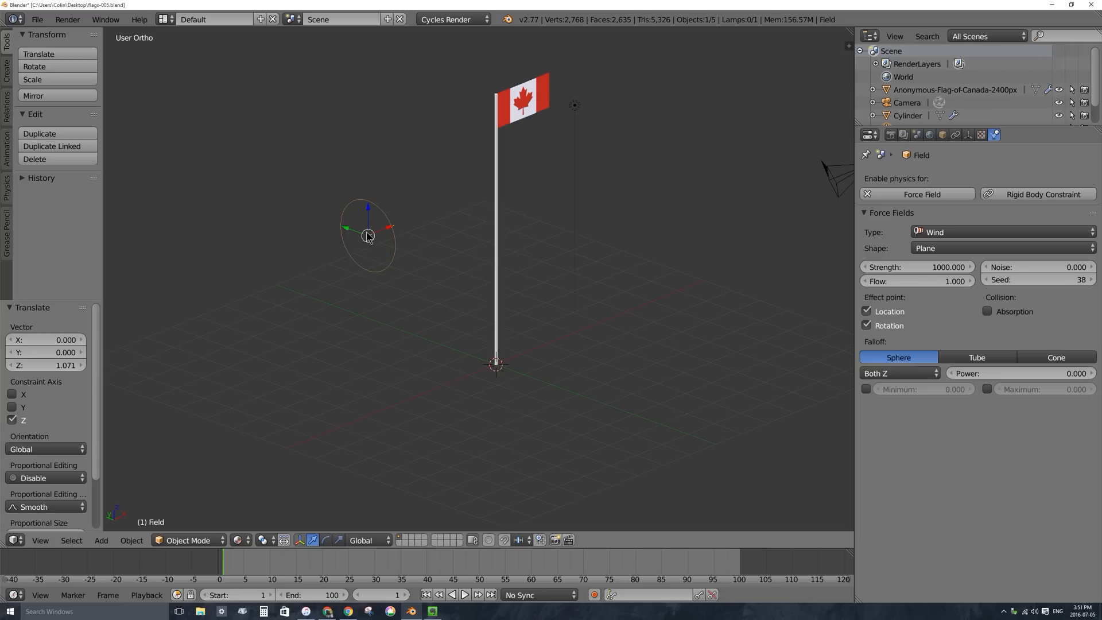
mouse_move(804, 59)
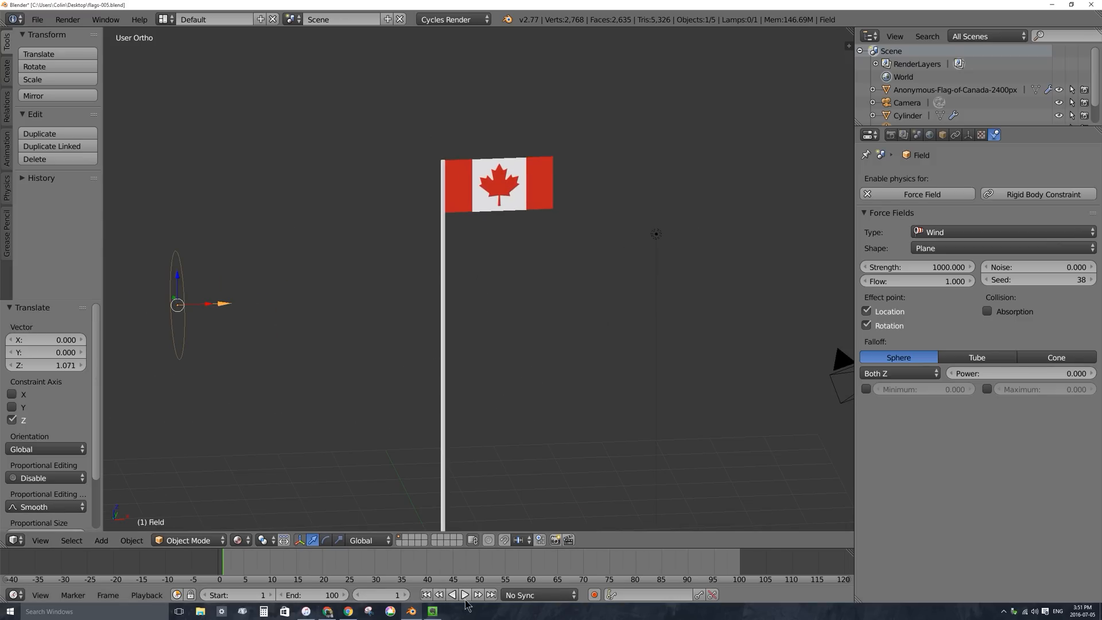
Test the wind with playback and raise the wind field strength to 5000.
left_click(464, 595)
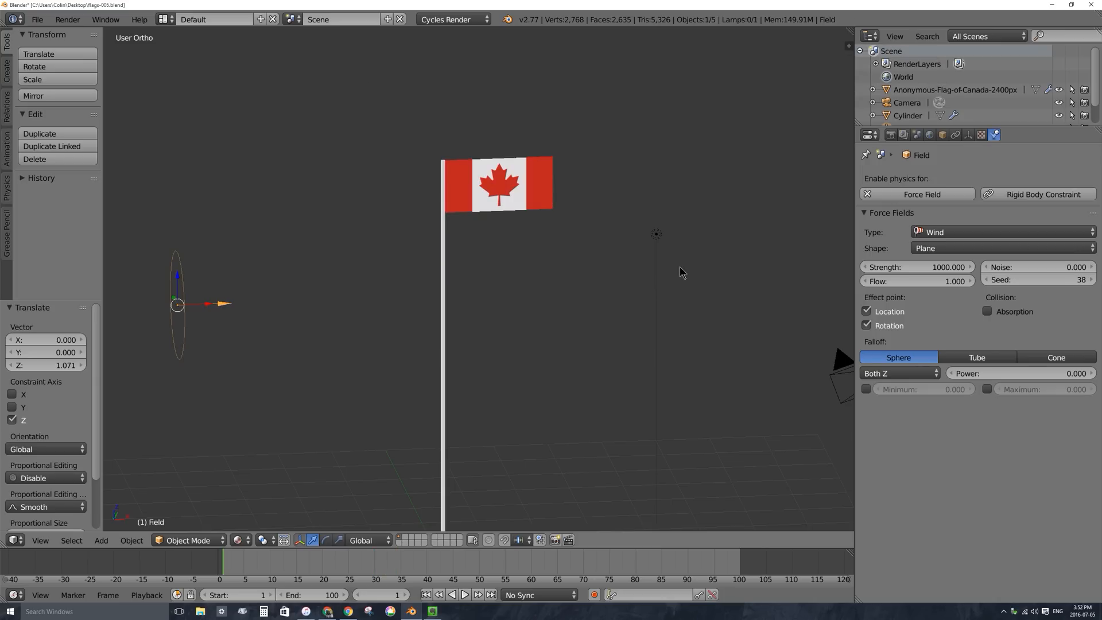
mouse_move(187, 335)
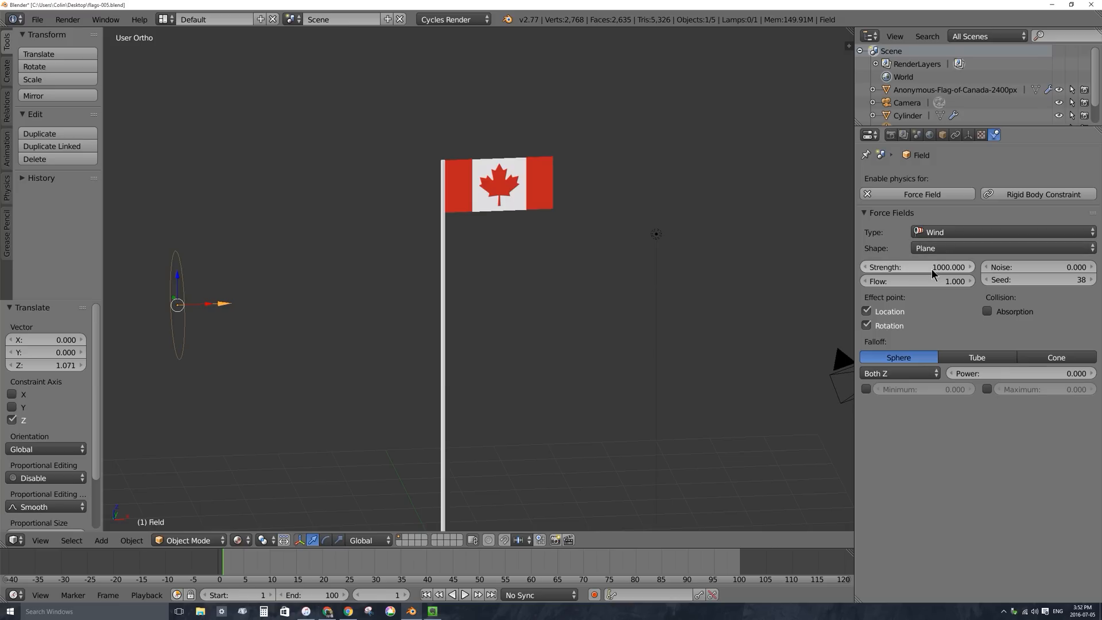
left_click(917, 267)
type("5000.000")
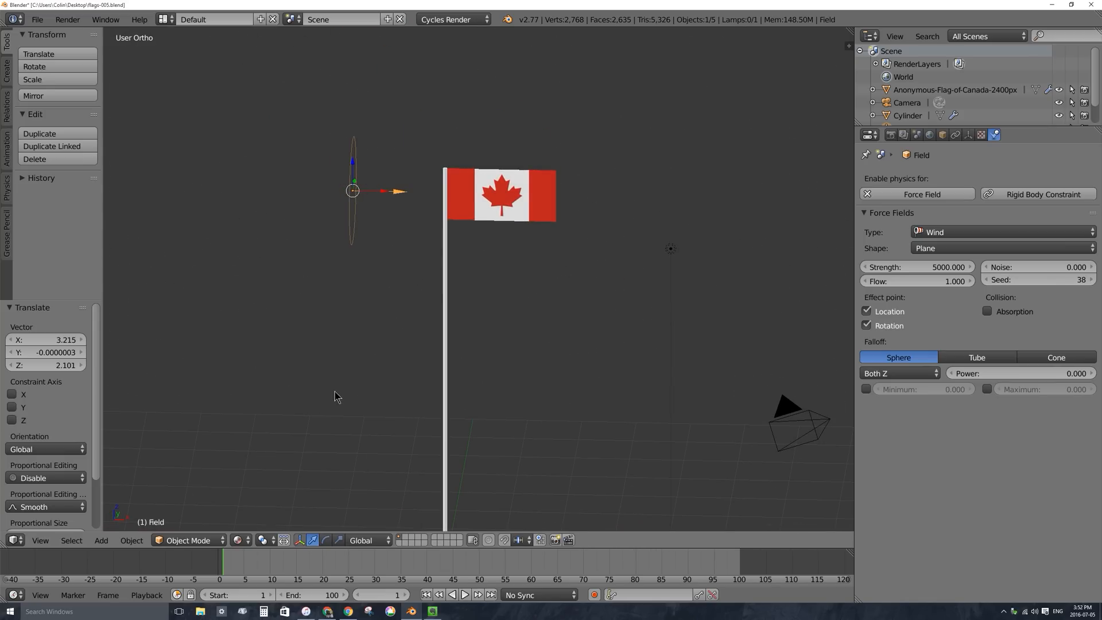
mouse_move(663, 281)
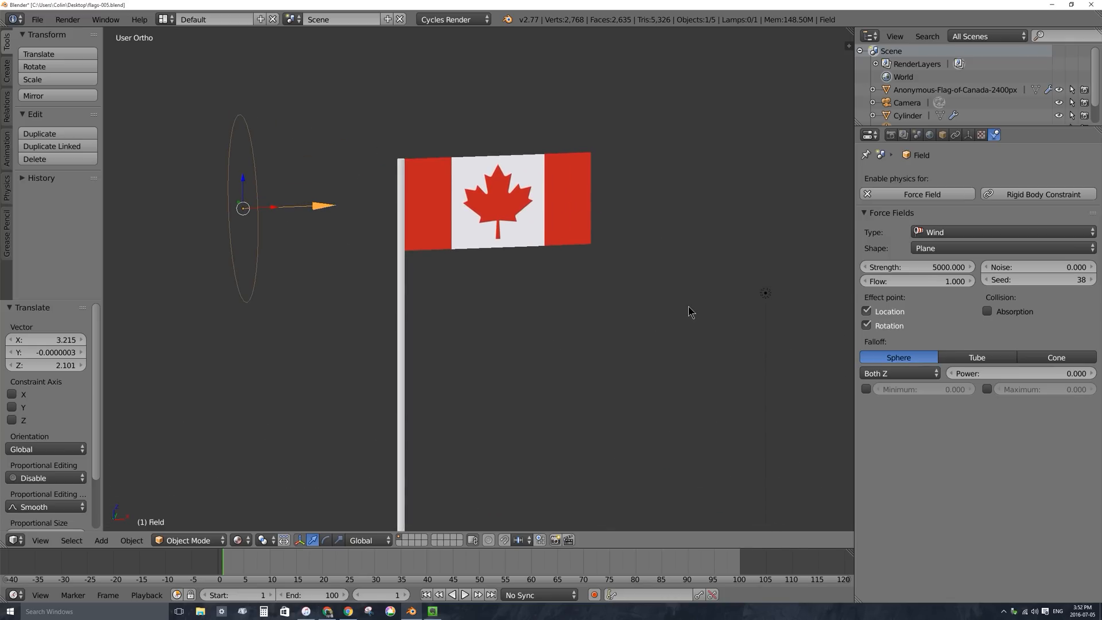
left_click(453, 595)
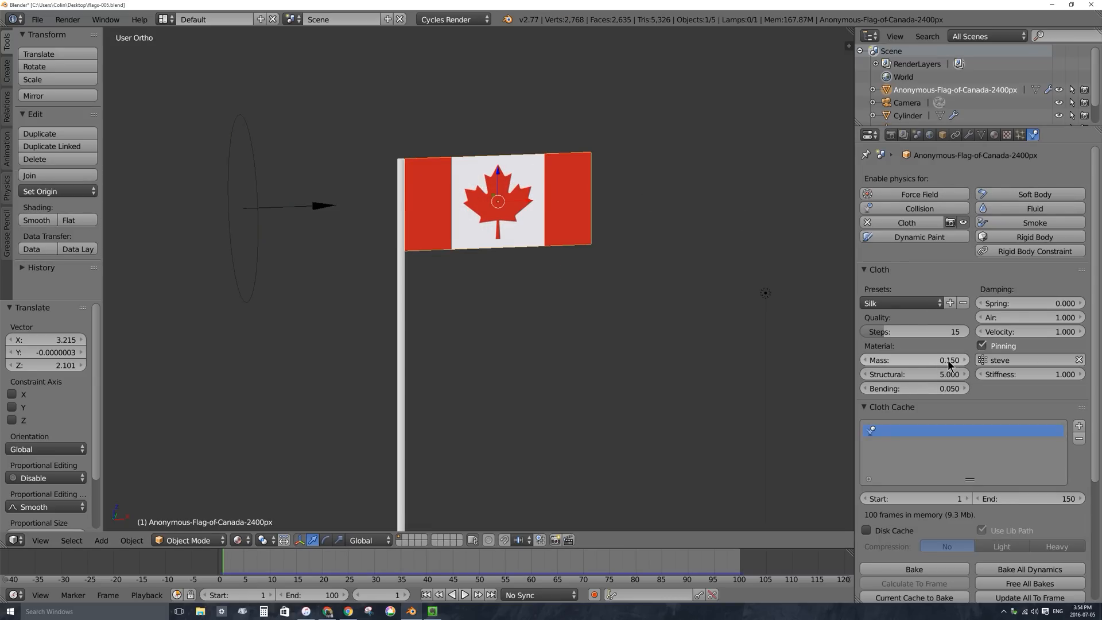
mouse_move(931, 360)
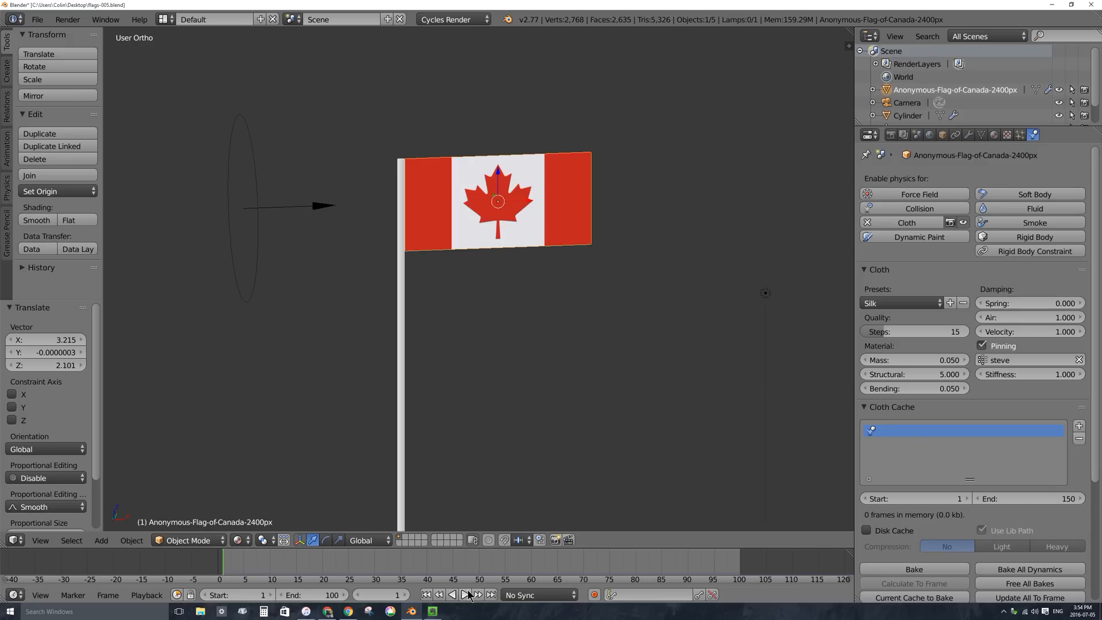
mouse_move(469, 595)
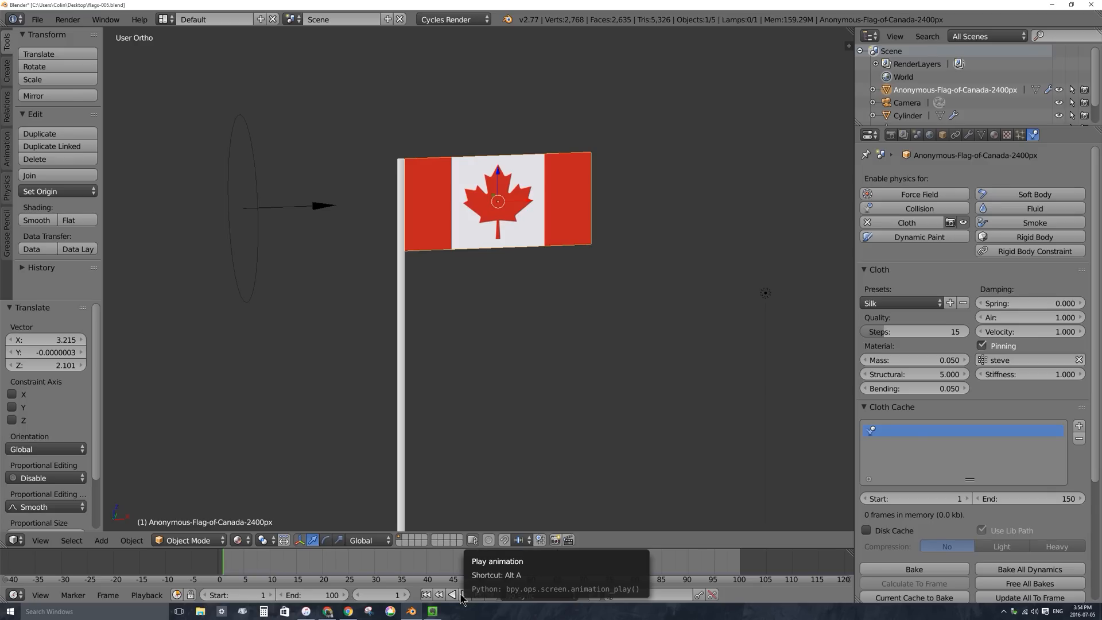
With cloth mass 0.050, play the flag rippling in the wind, then stop and rewind.
left_click(460, 596)
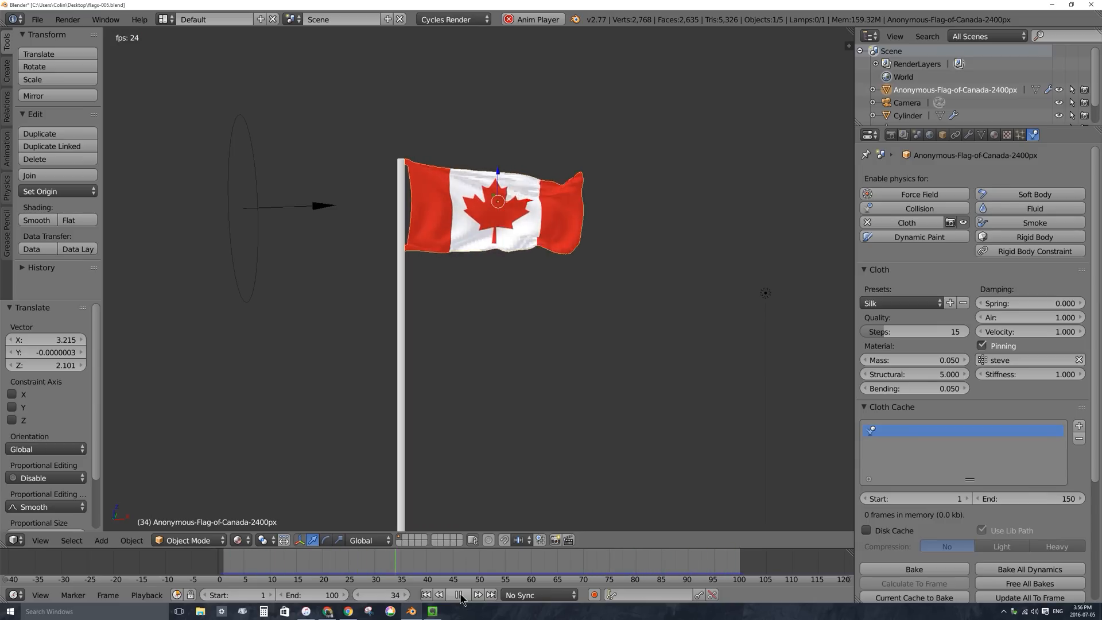
left_click(461, 595)
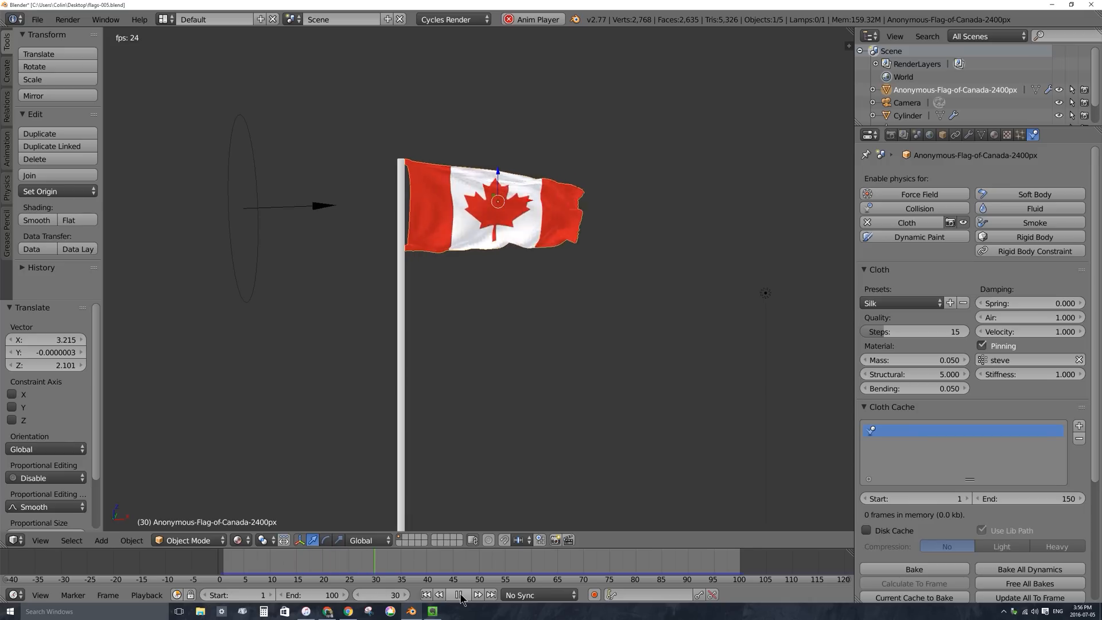
left_click(461, 595)
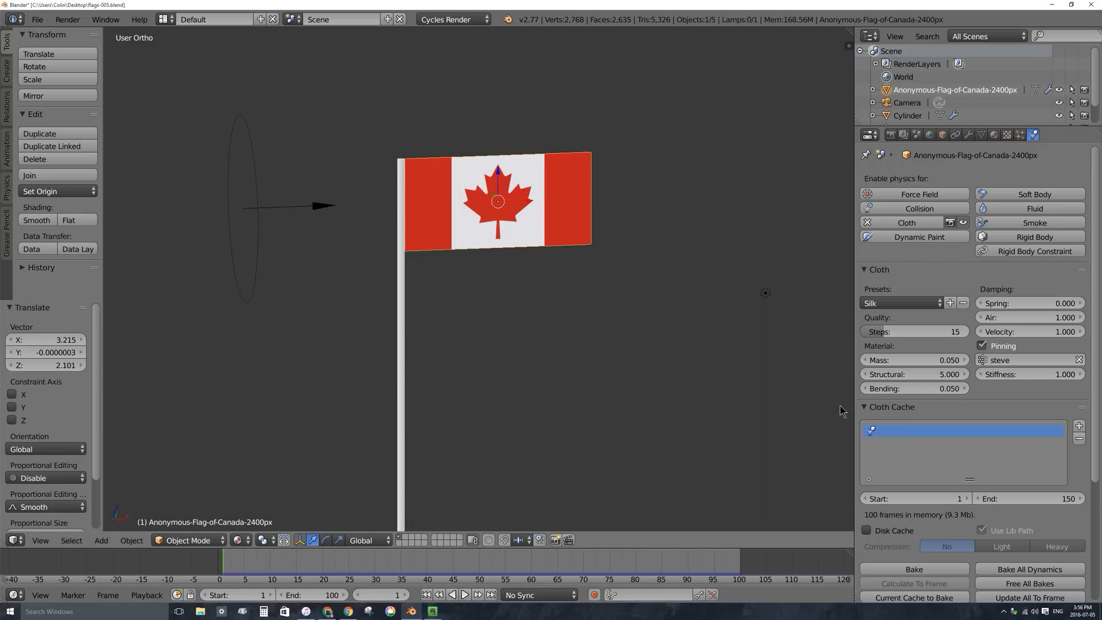
Go to frame 47 and render the flag waving atop the pole.
scroll("down", 3)
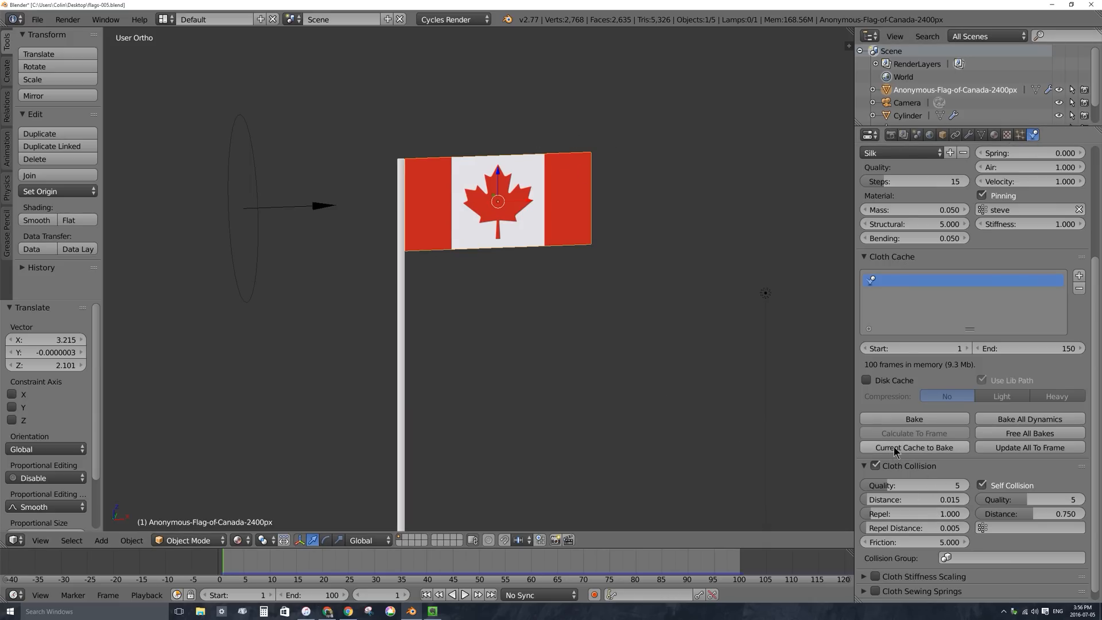
mouse_move(914, 447)
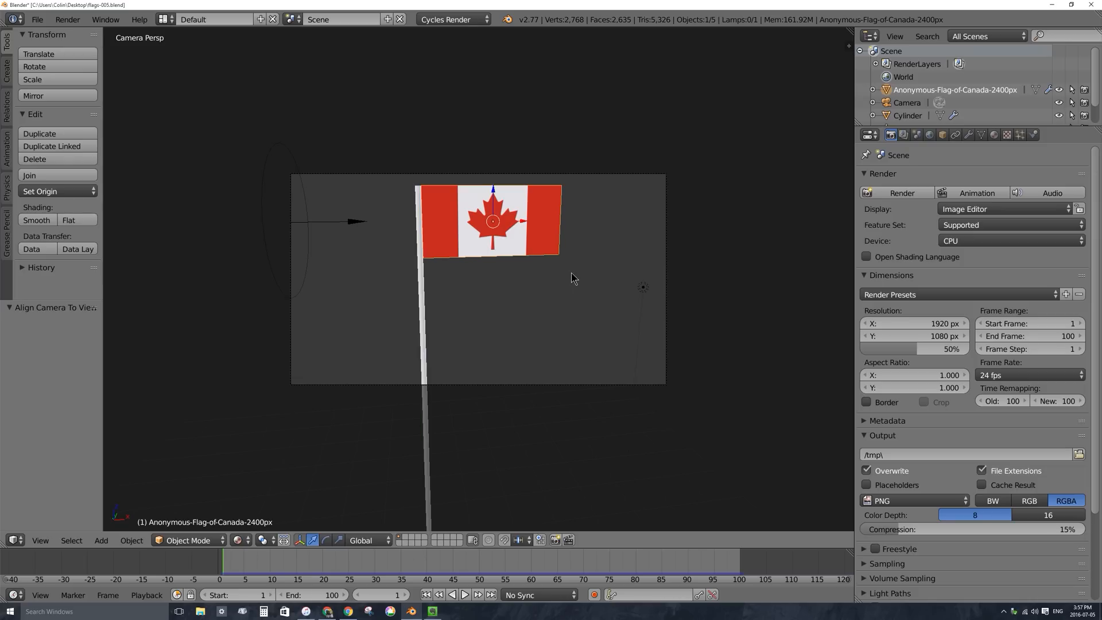
mouse_move(619, 286)
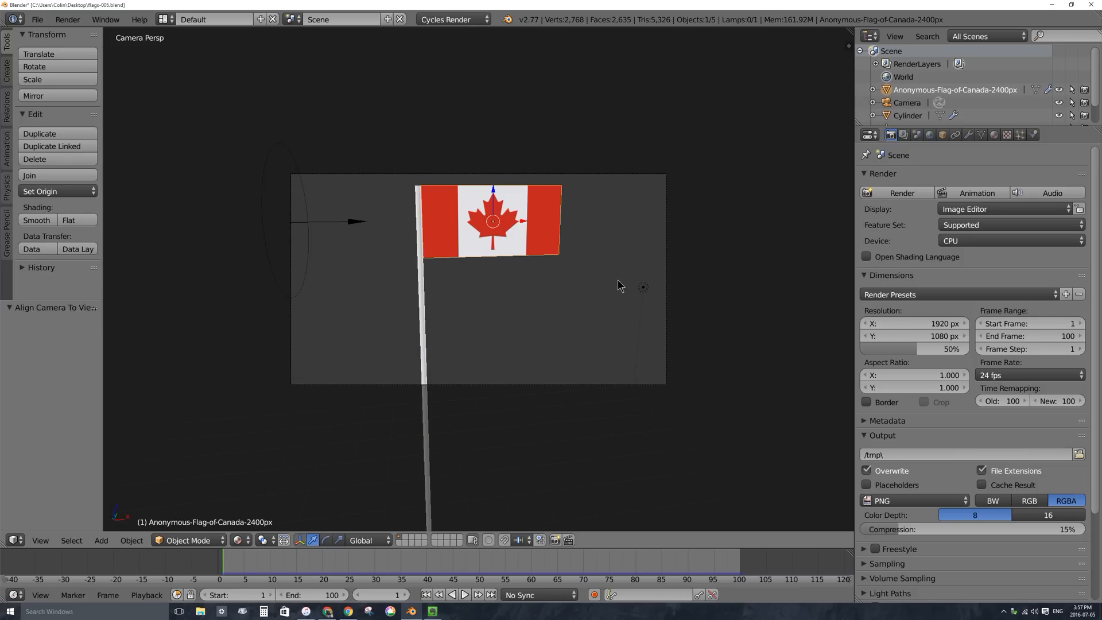
mouse_move(854, 235)
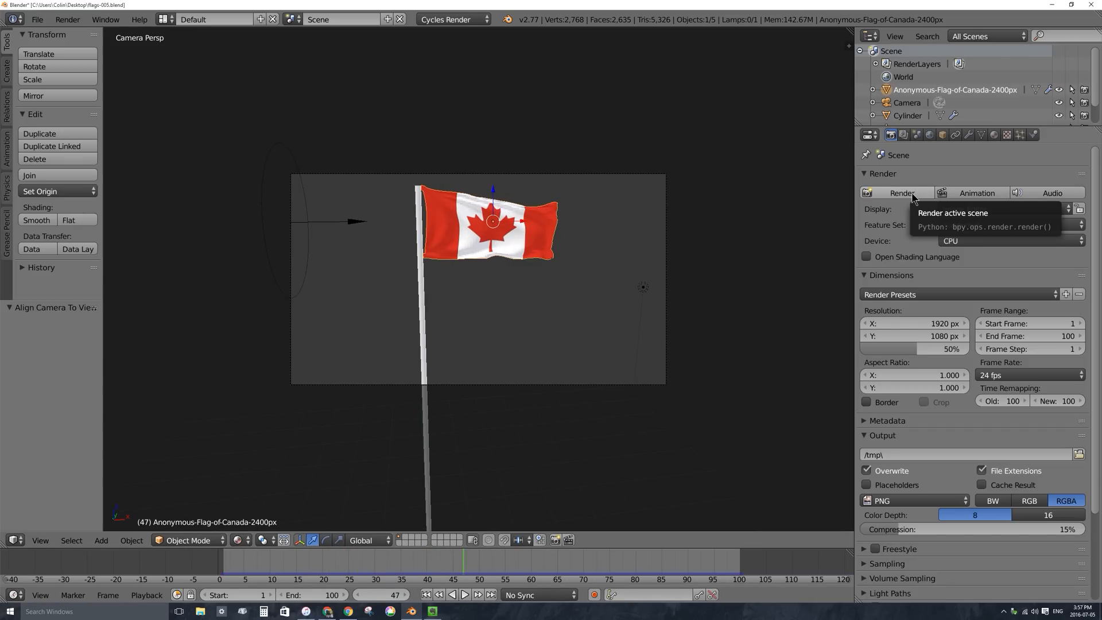
left_click(901, 192)
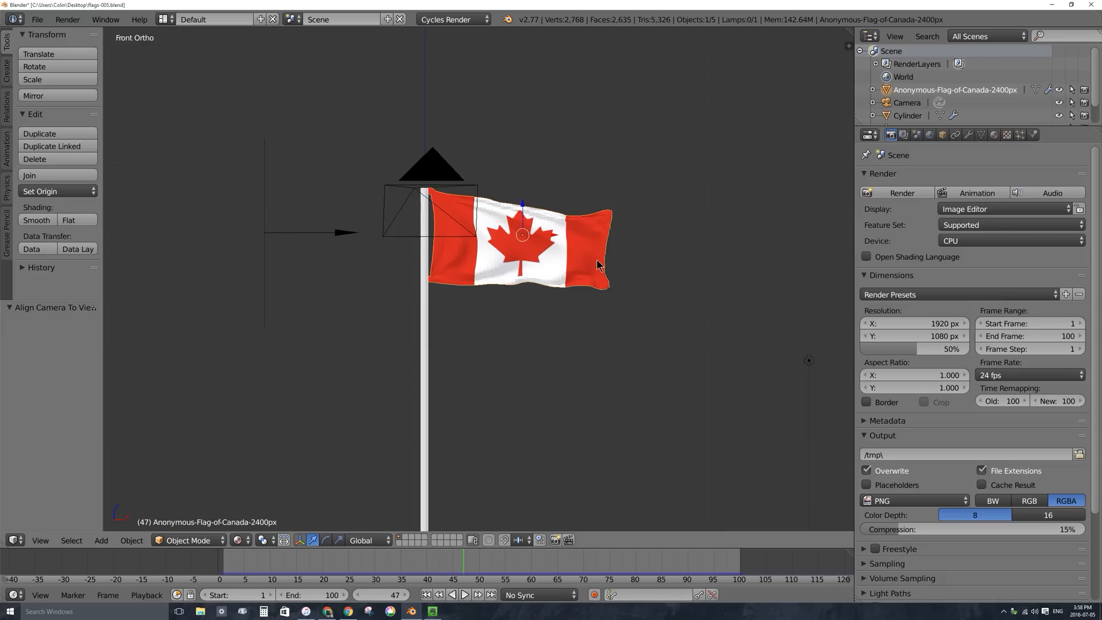
mouse_move(455, 200)
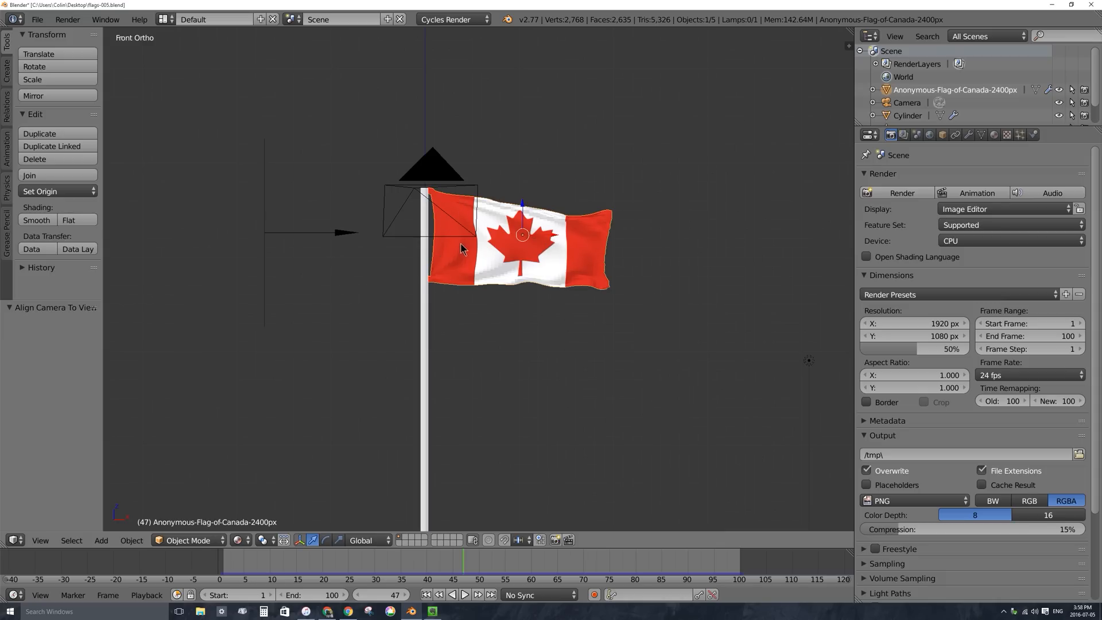
mouse_move(439, 210)
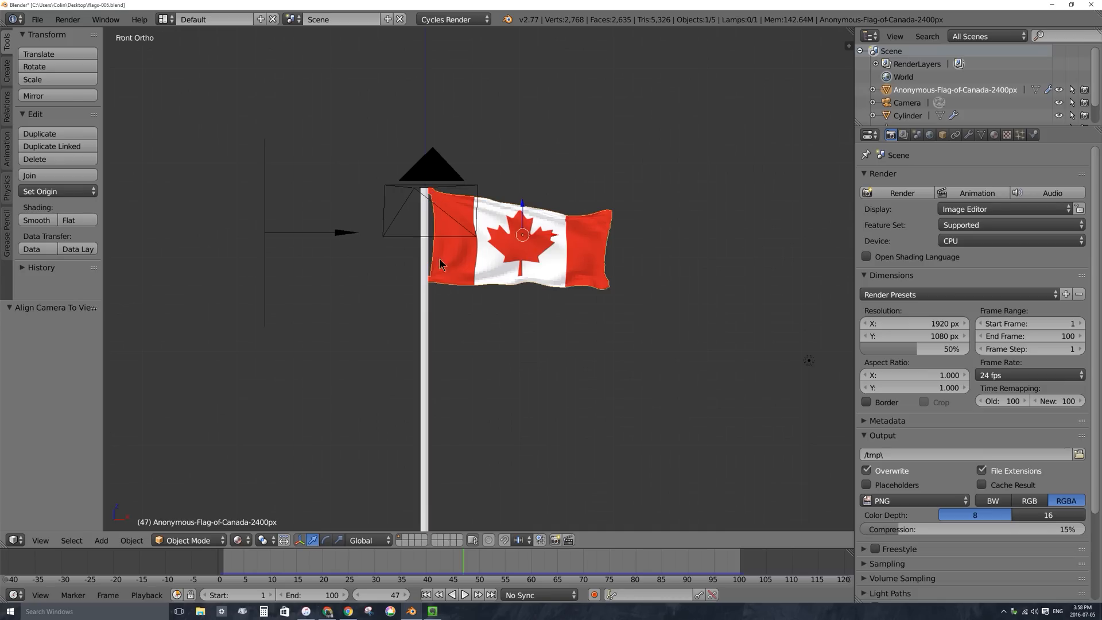
mouse_move(429, 194)
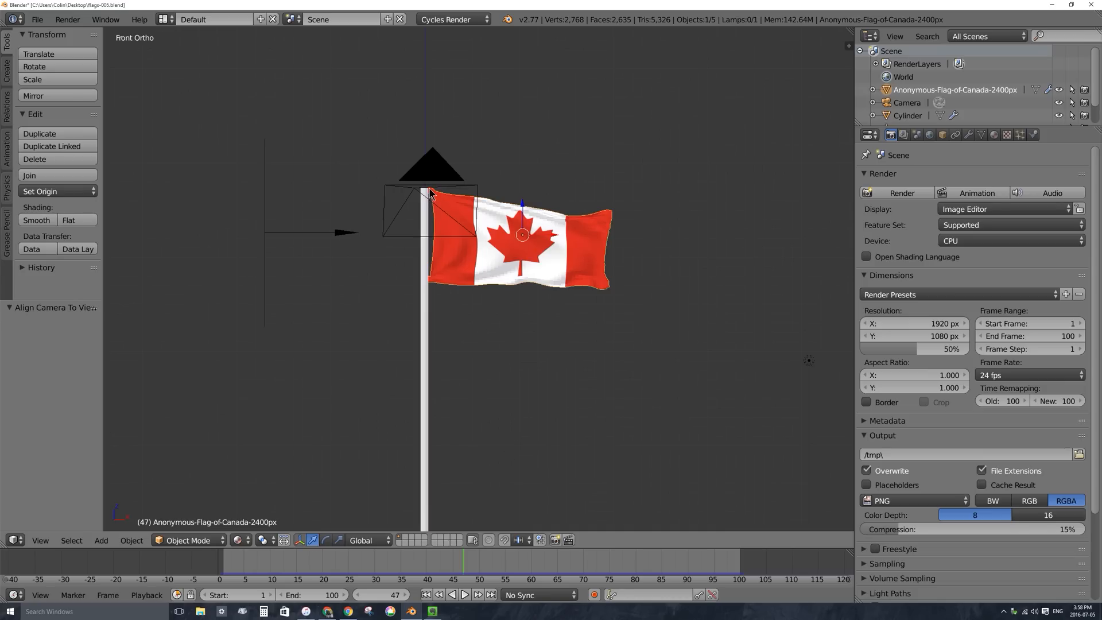
mouse_move(435, 204)
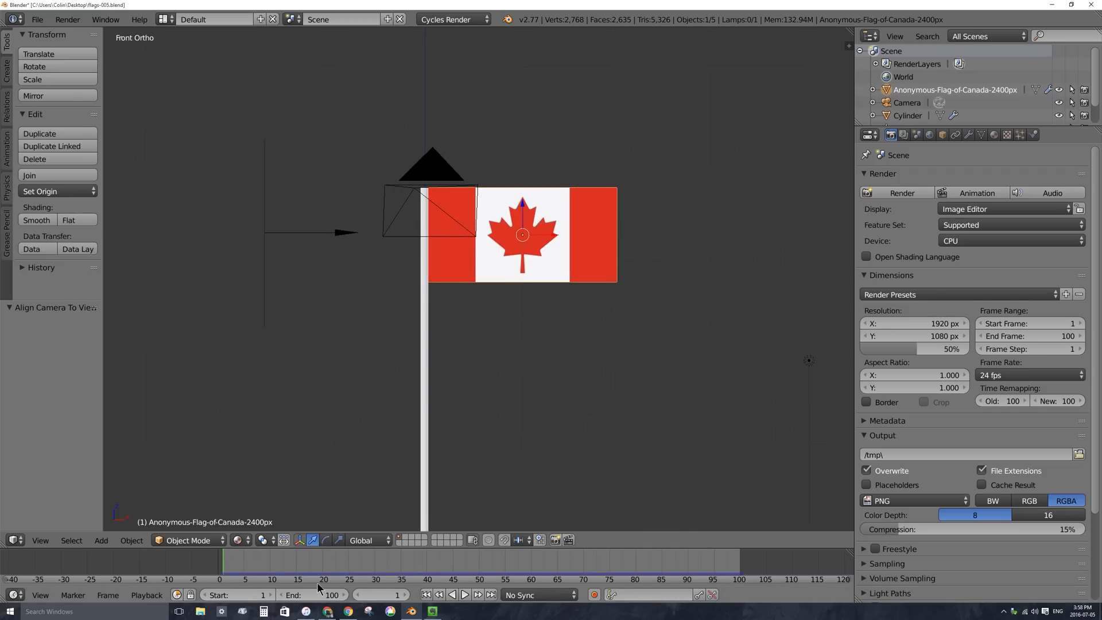
mouse_move(566, 572)
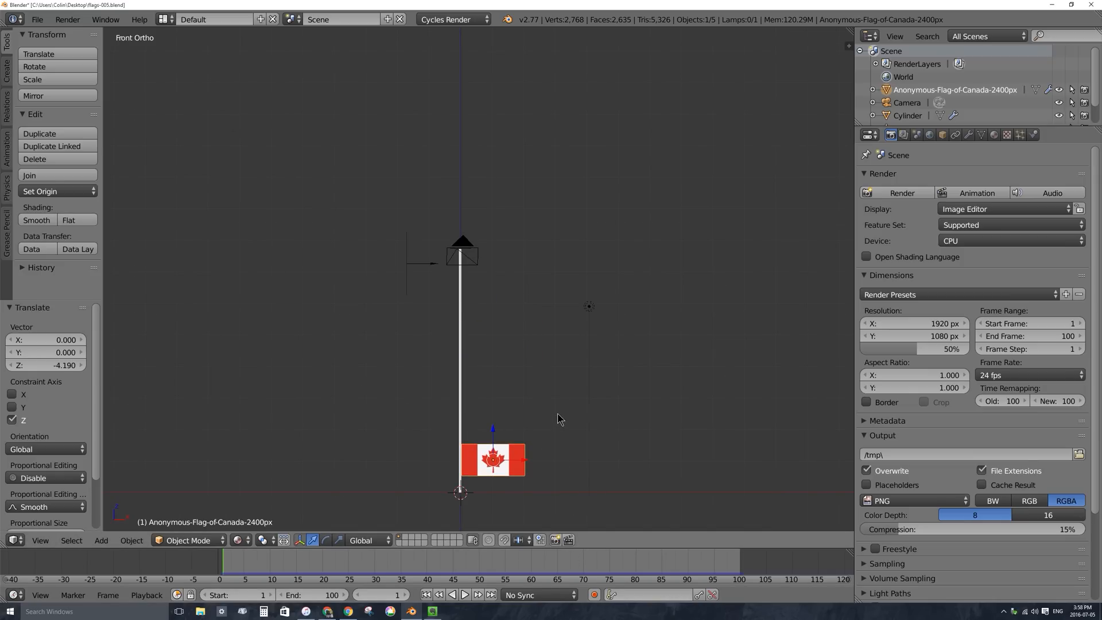
mouse_move(532, 424)
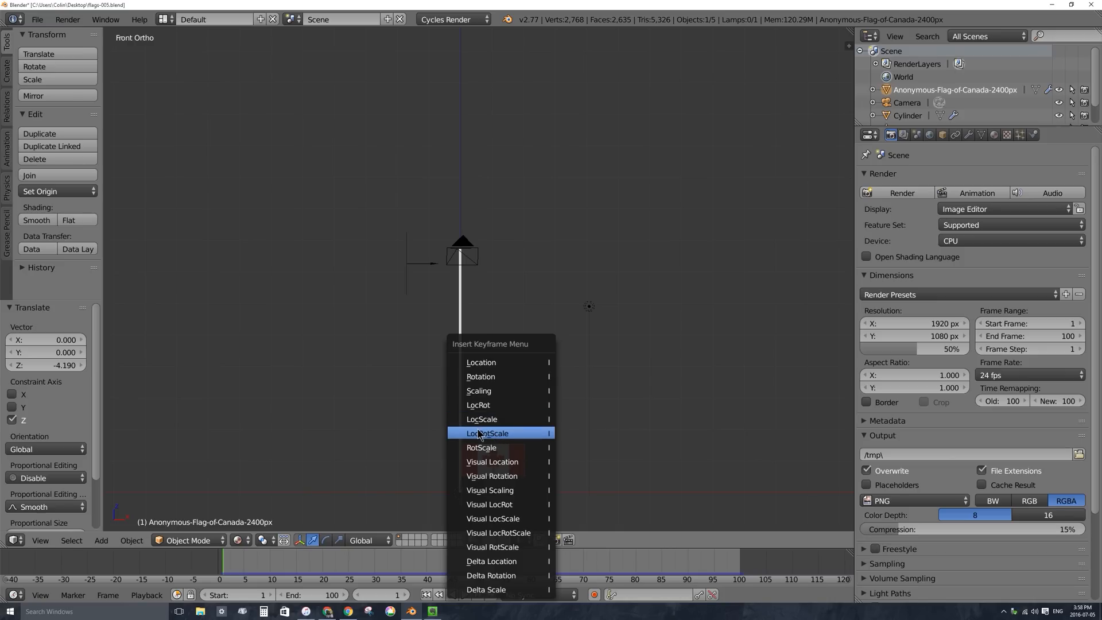
mouse_move(503, 376)
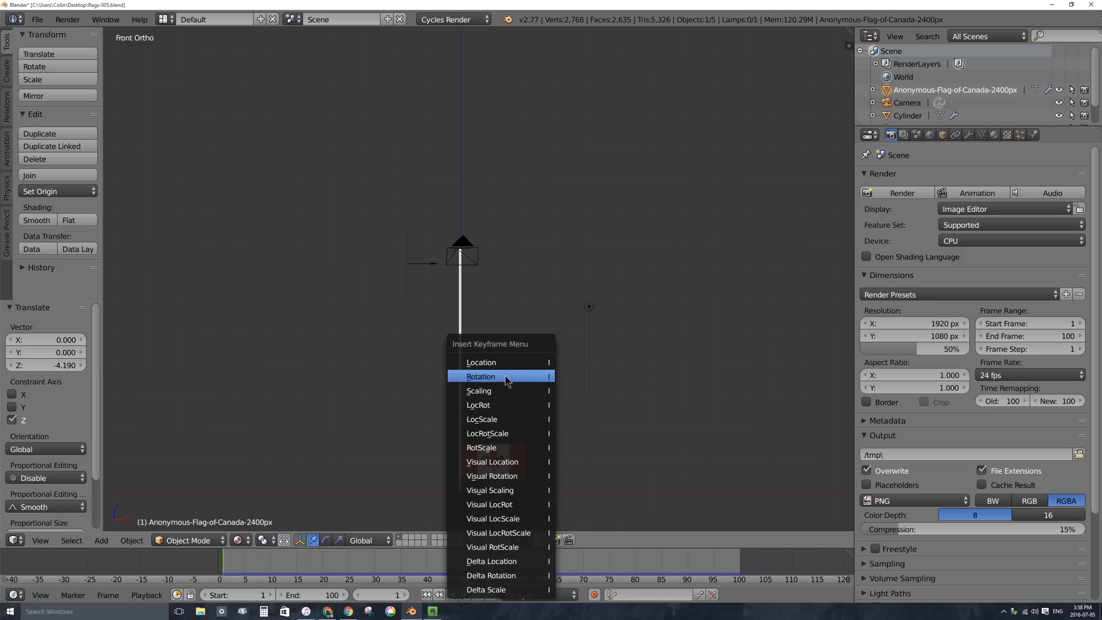
mouse_move(492, 362)
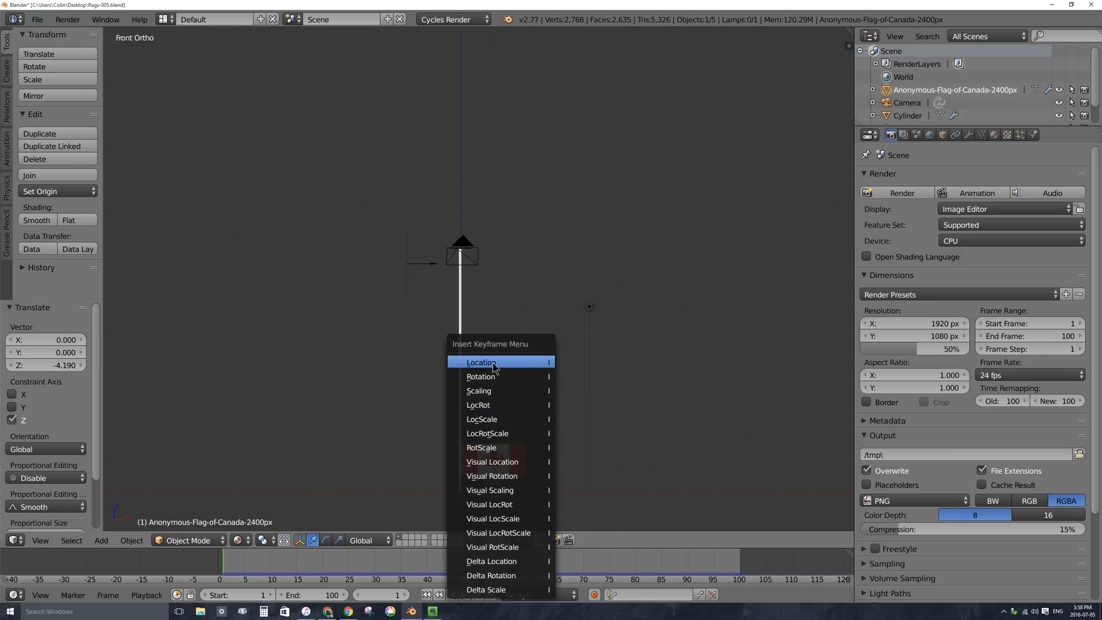
Keyframe the flag's location at the pole bottom on frame 1 and raised on frame 70.
left_click(481, 363)
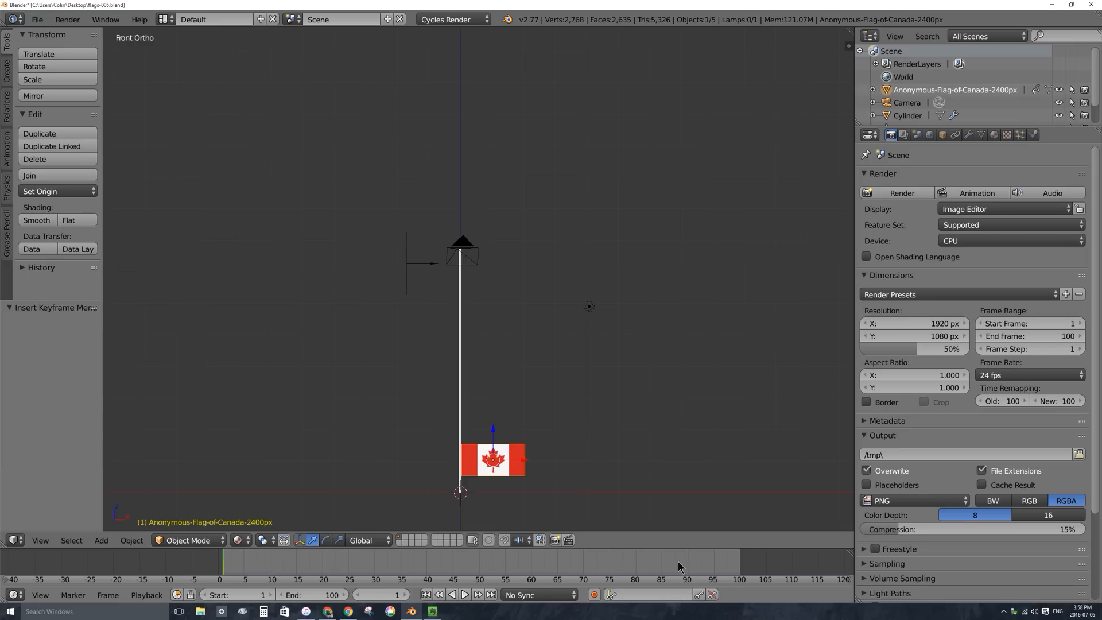
mouse_move(592, 566)
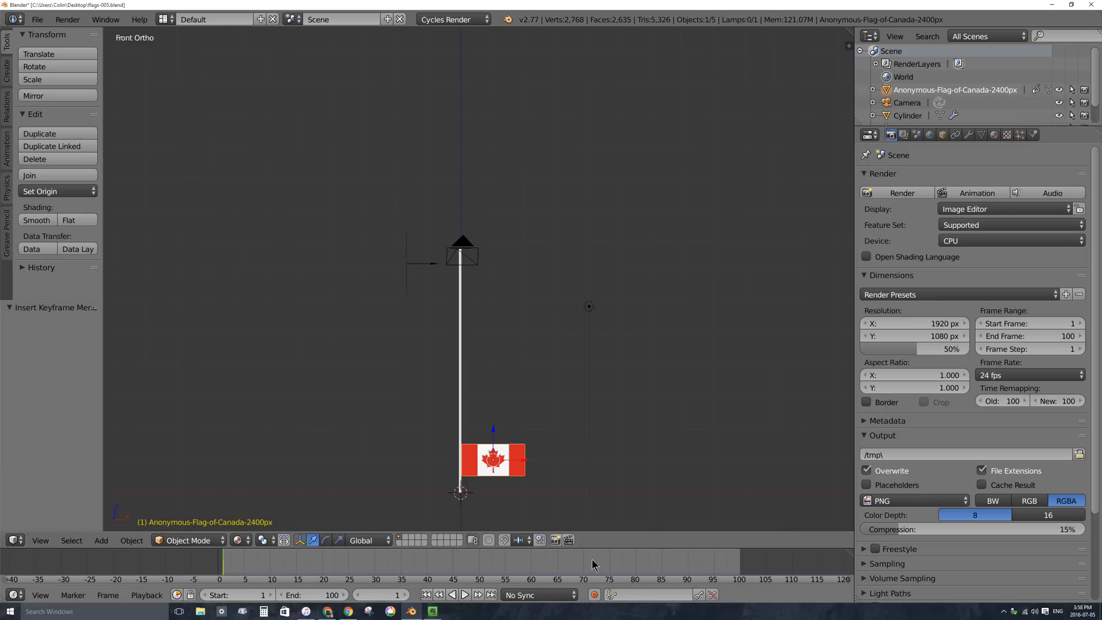
left_click(590, 563)
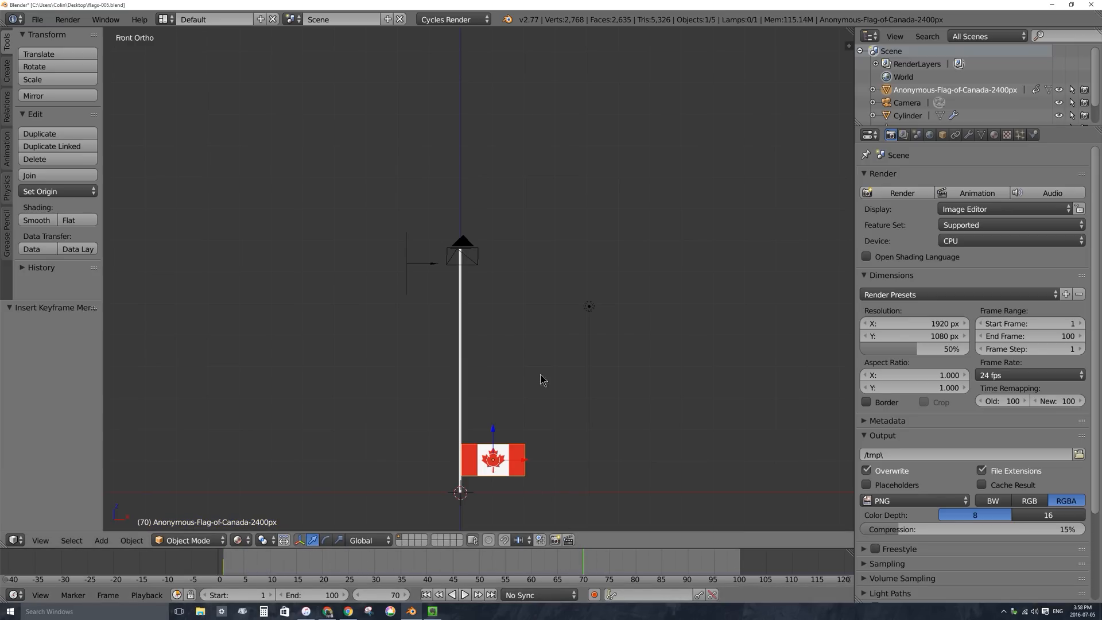
left_click_drag(492, 459, 492, 268)
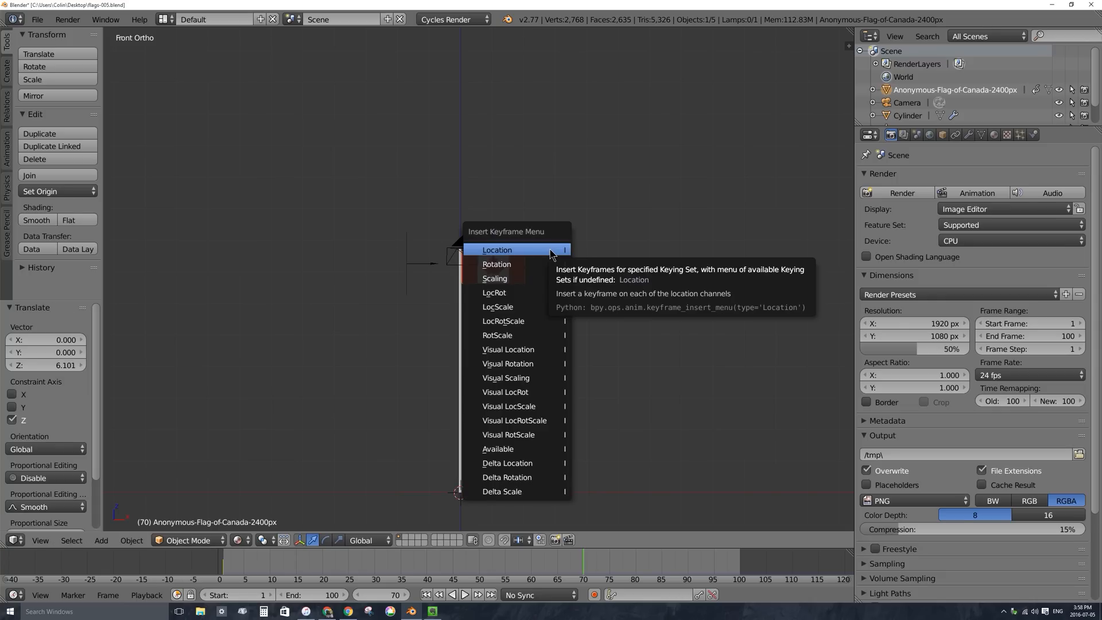
left_click(497, 250)
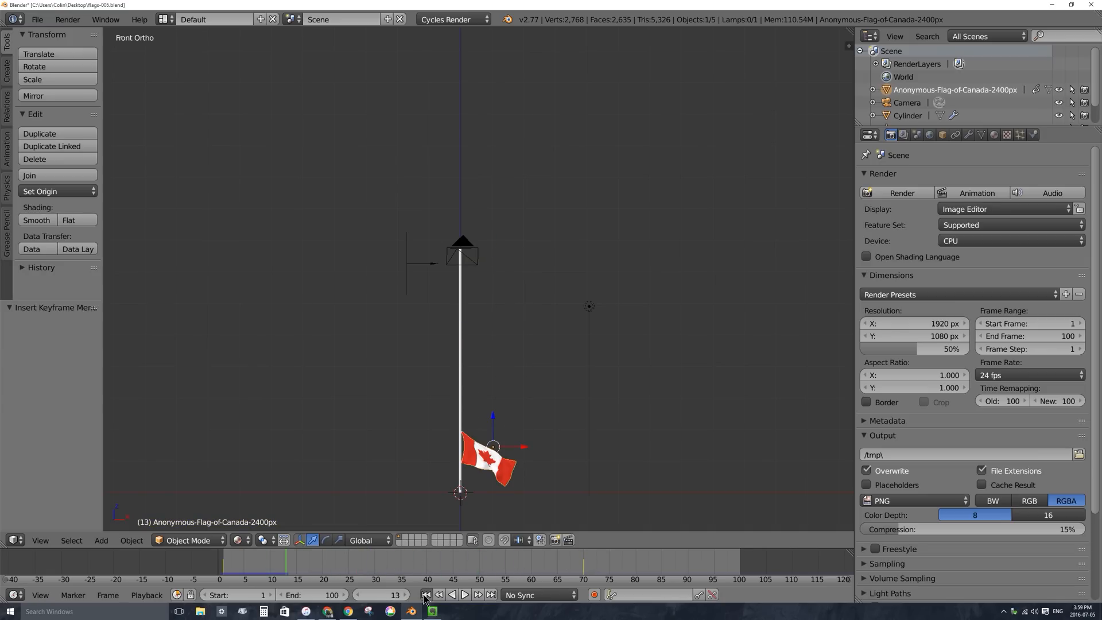
Rewind to frame 1, play the flag rising up the pole, and stop at frame 44.
left_click(426, 594)
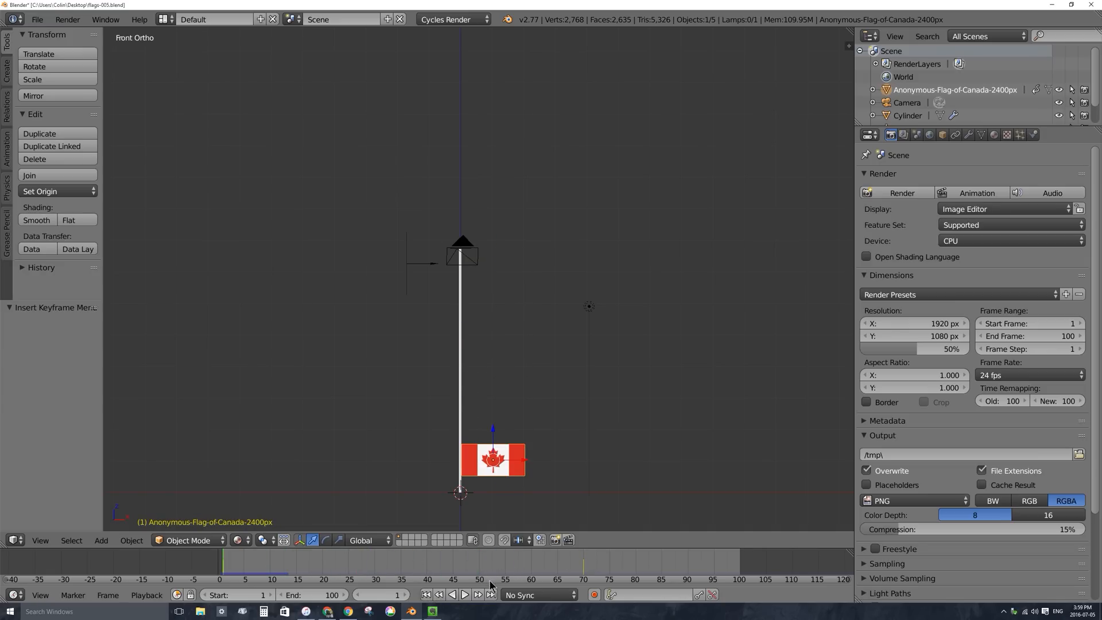
mouse_move(465, 595)
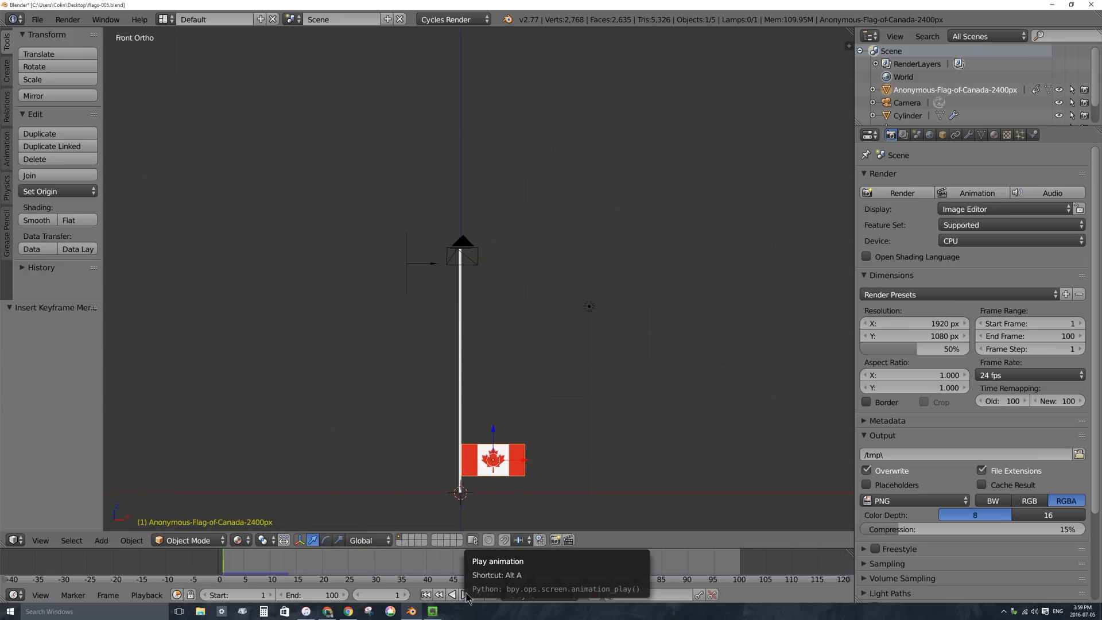
left_click(466, 594)
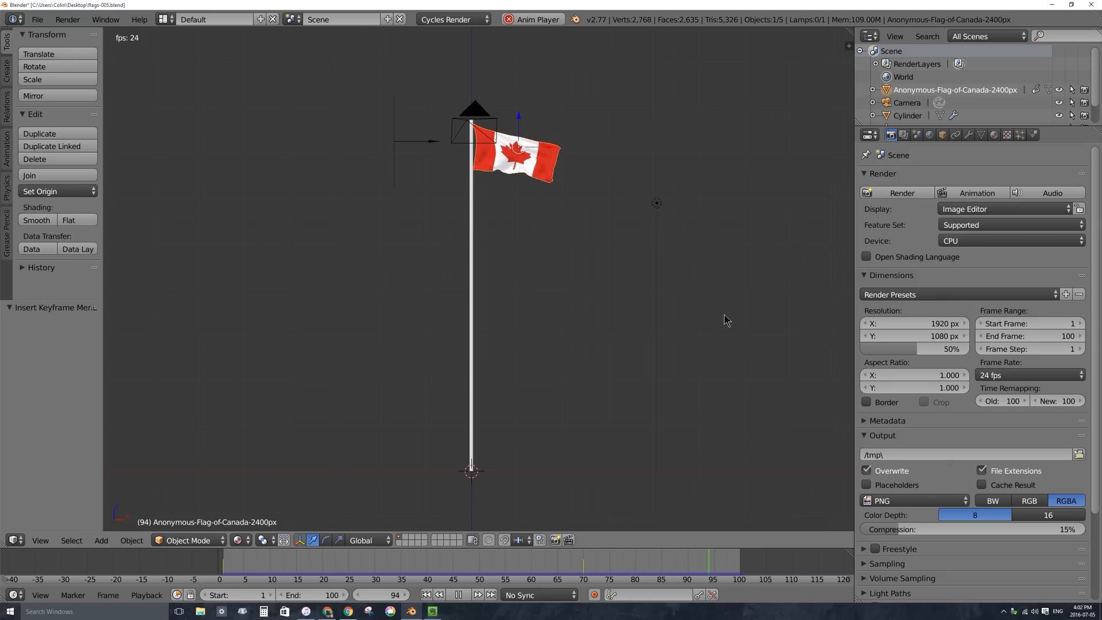
left_click(460, 595)
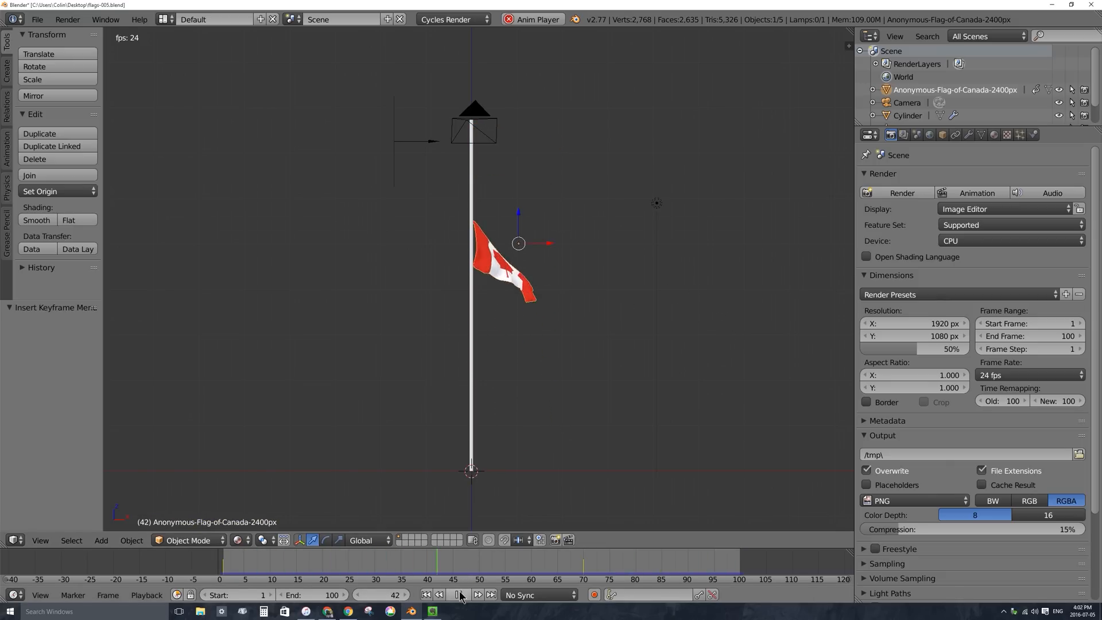
left_click(465, 595)
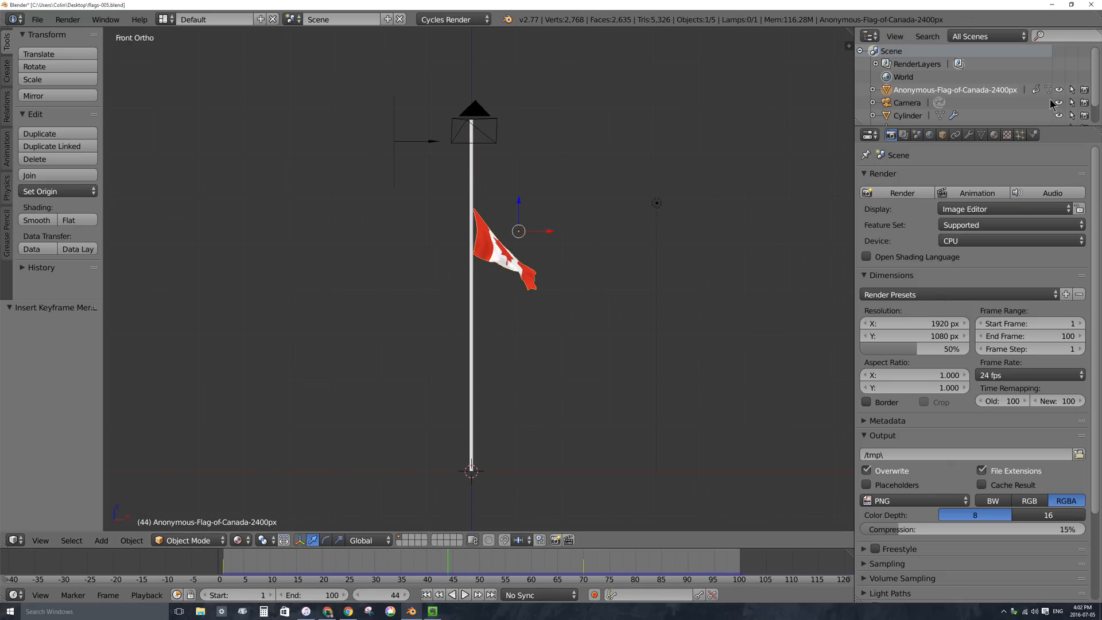
Bake the flag's cloth simulation from the Cloth Cache in the Physics settings.
left_click(1048, 134)
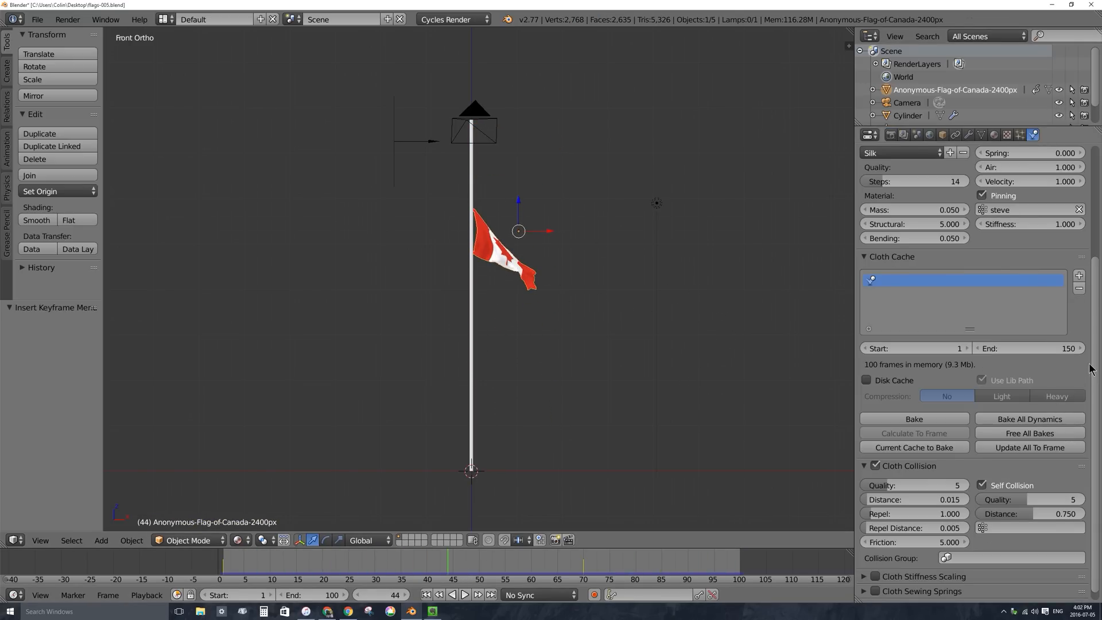
mouse_move(921, 348)
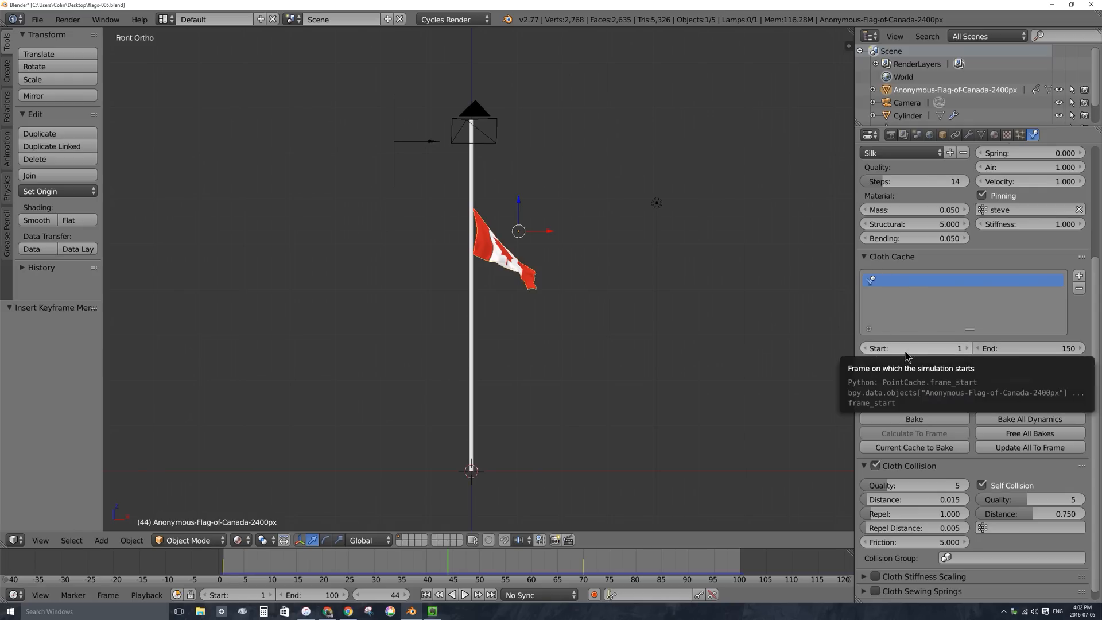
mouse_move(938, 373)
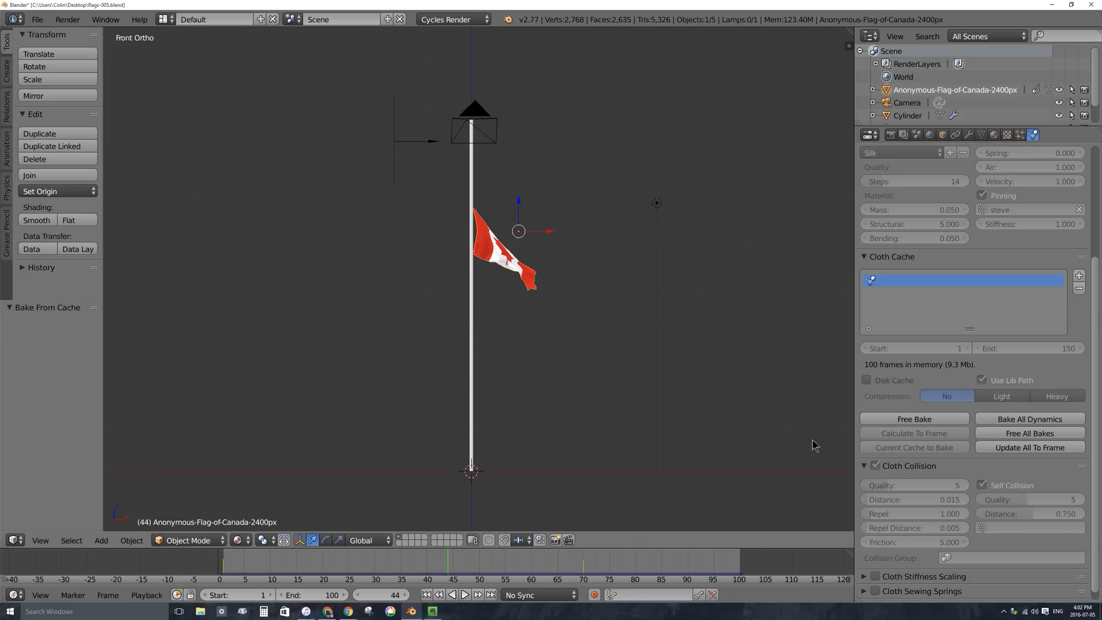
scroll("up", 3)
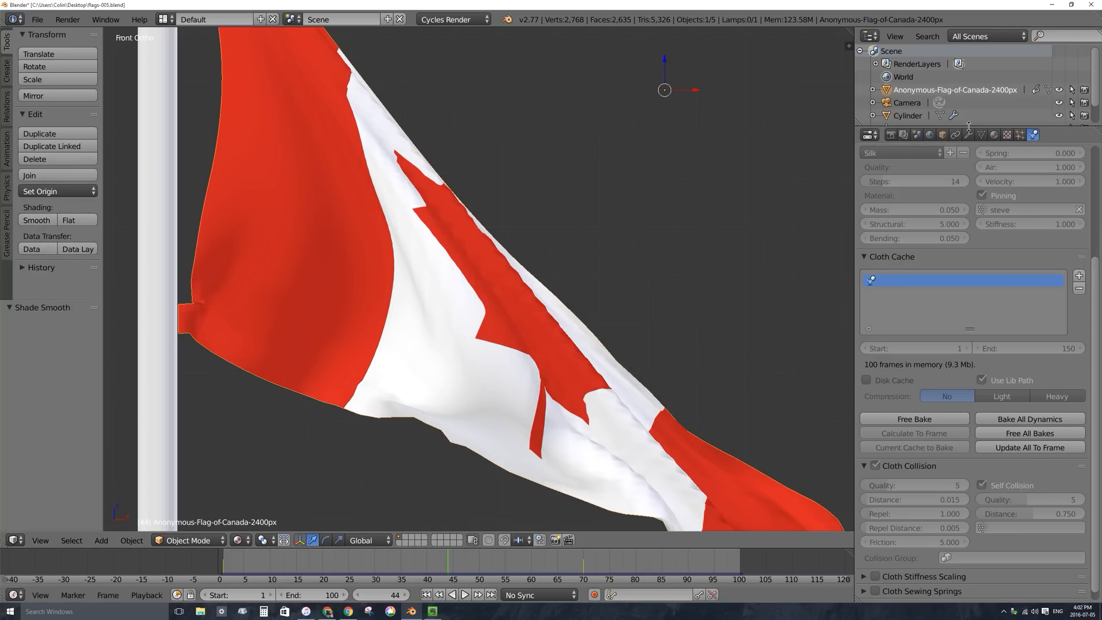
Add a Subdivision Surface modifier to the baked flag for smoother, denser cloth folds.
left_click(885, 178)
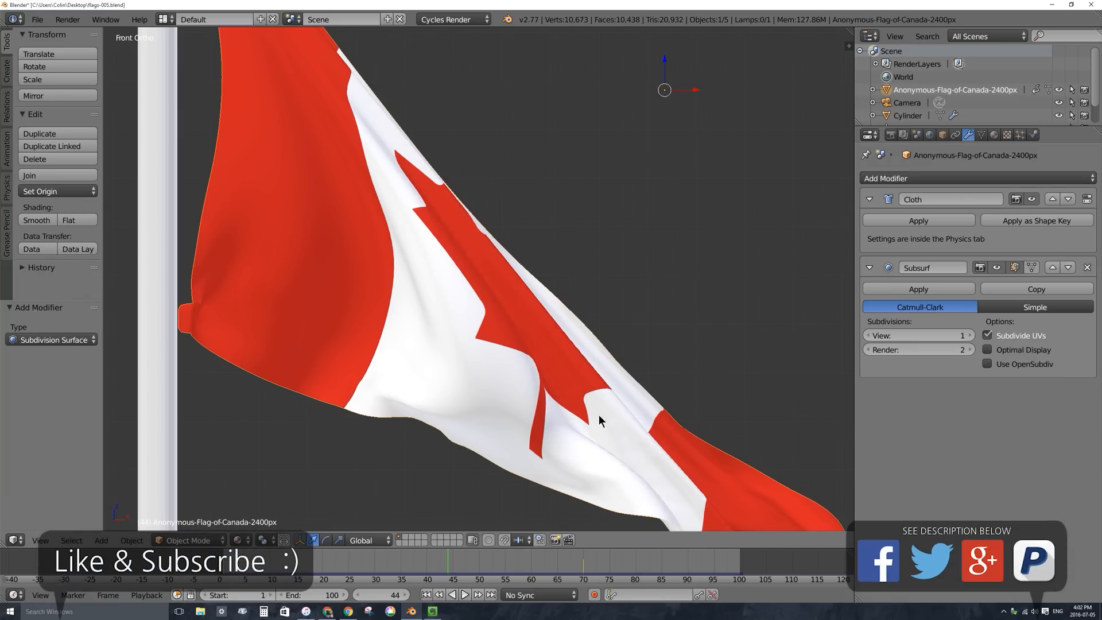
mouse_move(511, 511)
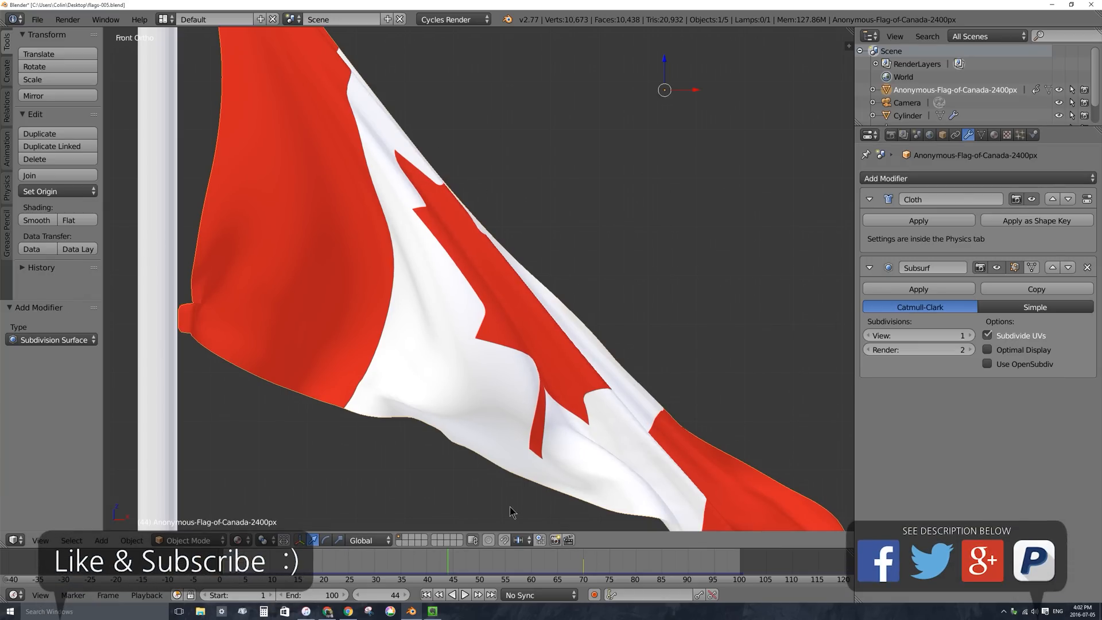
scroll("down", 3)
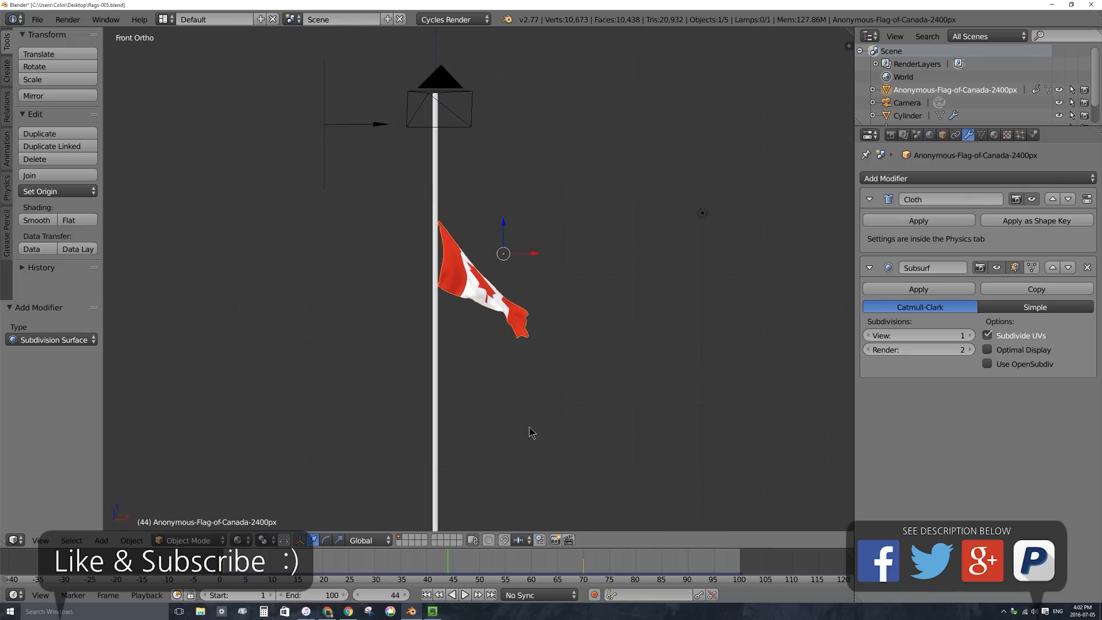